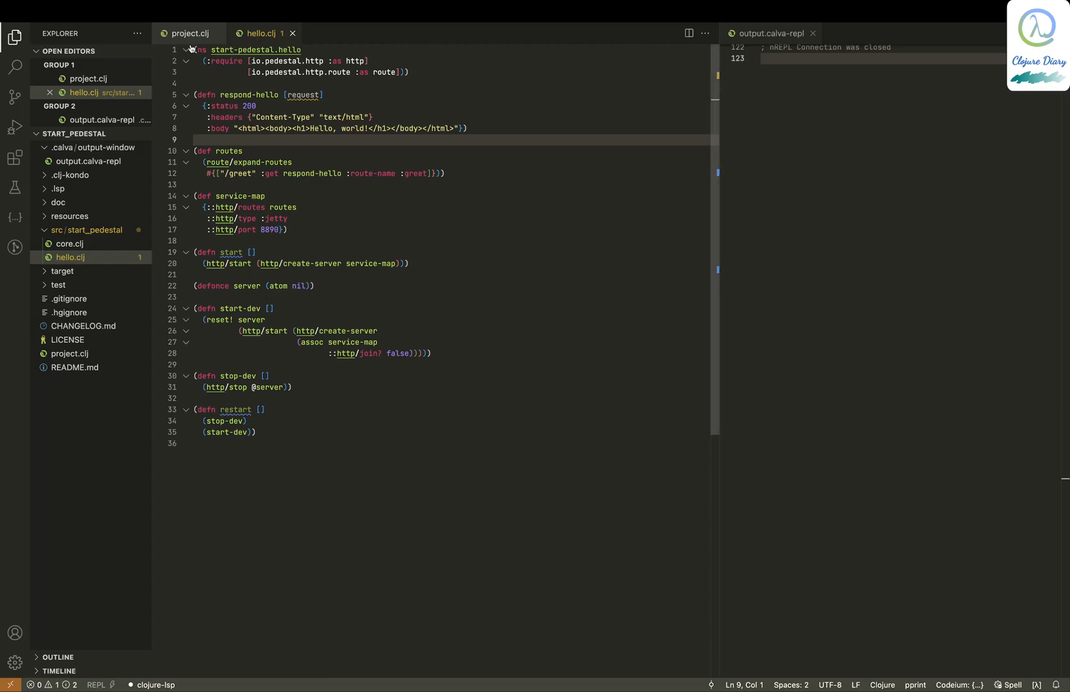
# - Show project.clj and select the pedestal.service dependency entry to review it
pyautogui.click(189, 33)
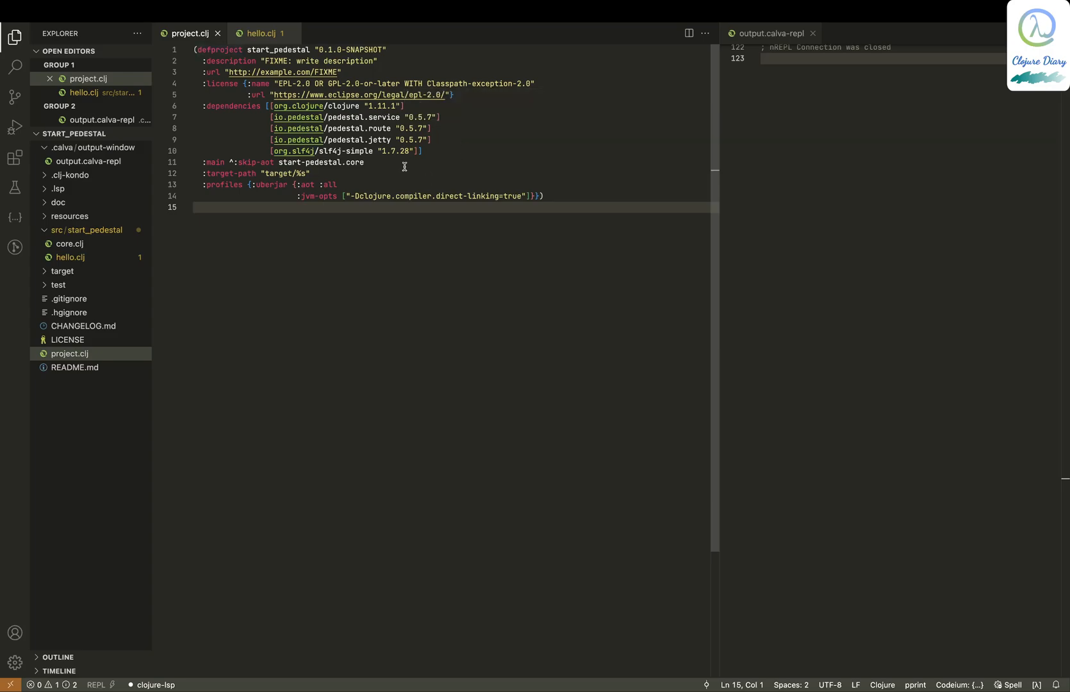
pyautogui.moveTo(270, 117); pyautogui.dragTo(421, 151)
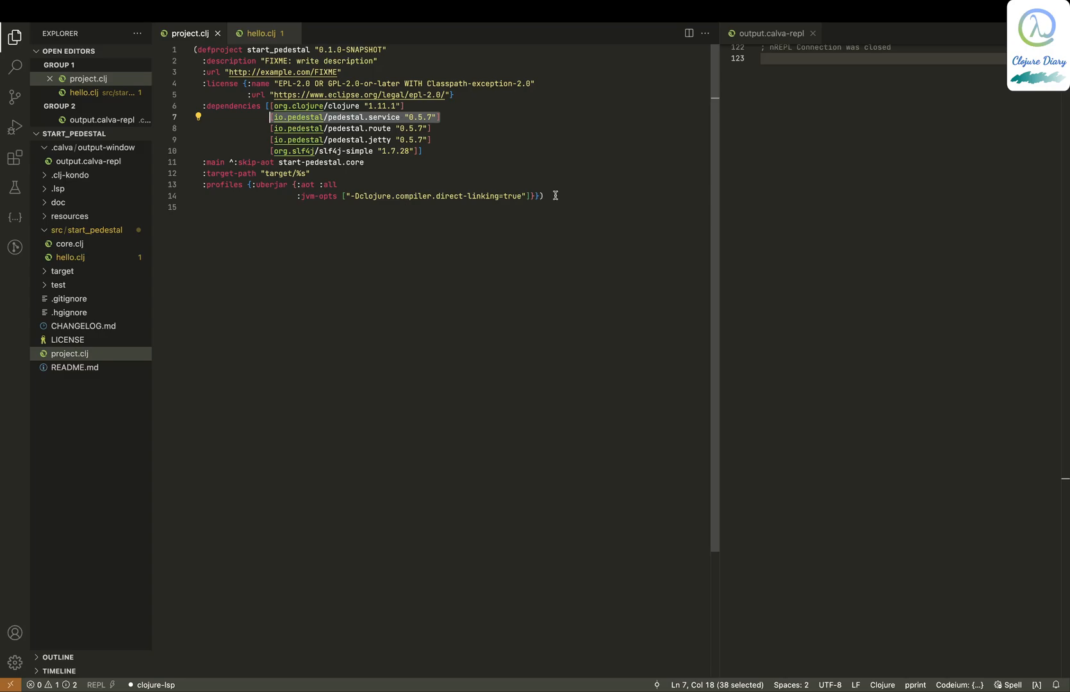
pyautogui.moveTo(522, 173)
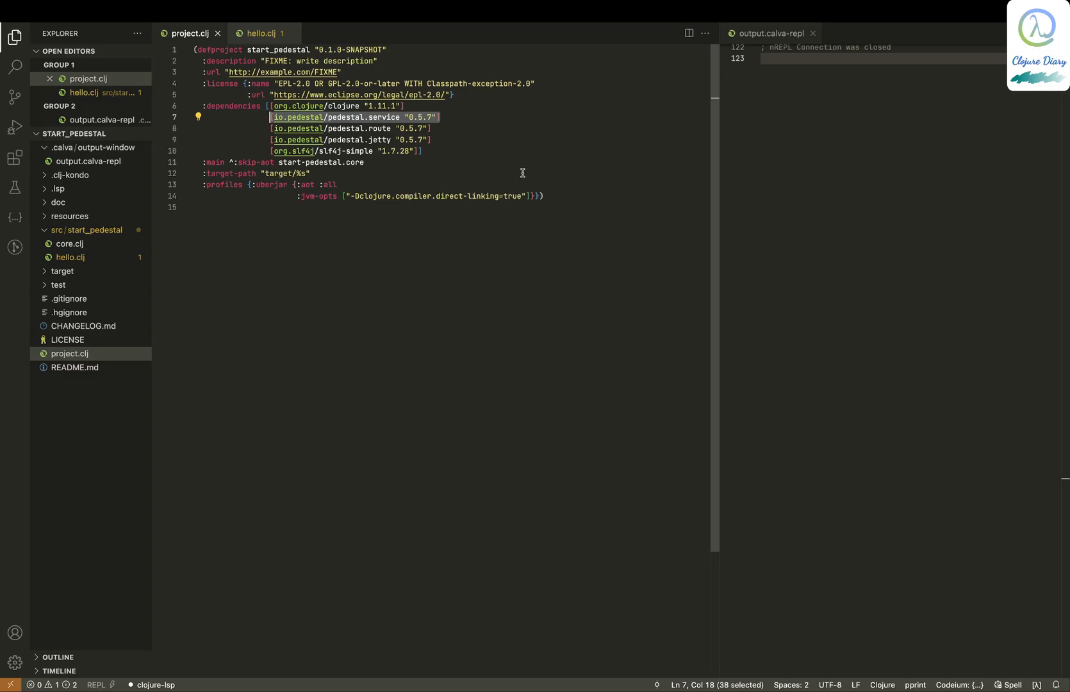
pyautogui.moveTo(454, 125)
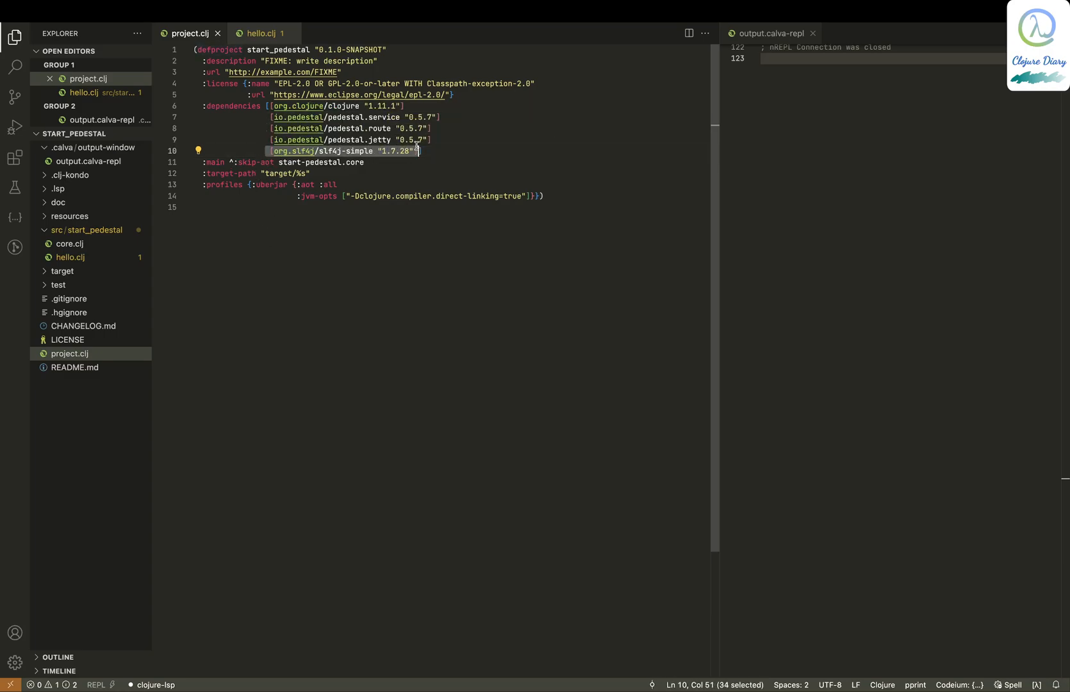
pyautogui.moveTo(420, 220)
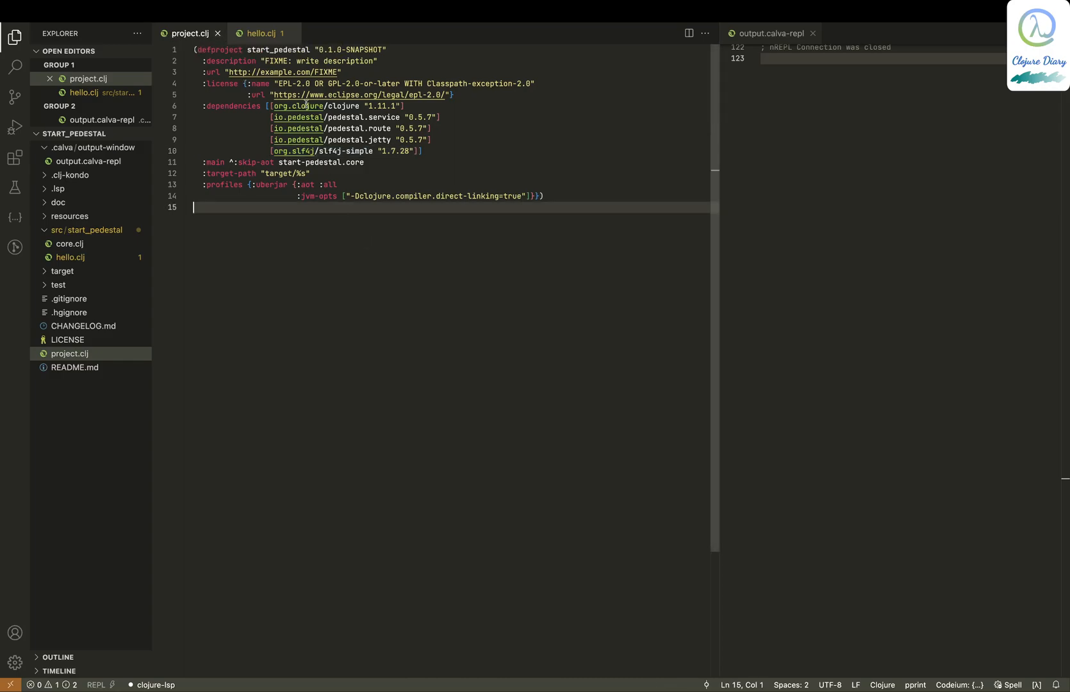
# - Return to the hello.clj source with its Hello, world! greet response
pyautogui.click(262, 32)
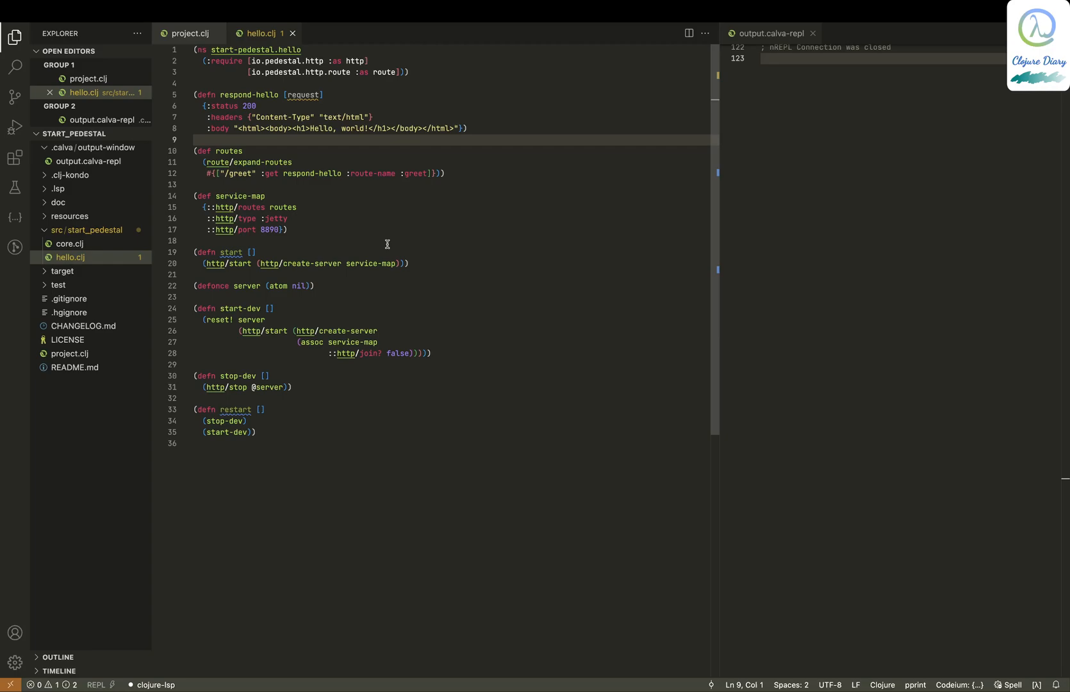
pyautogui.moveTo(346, 572)
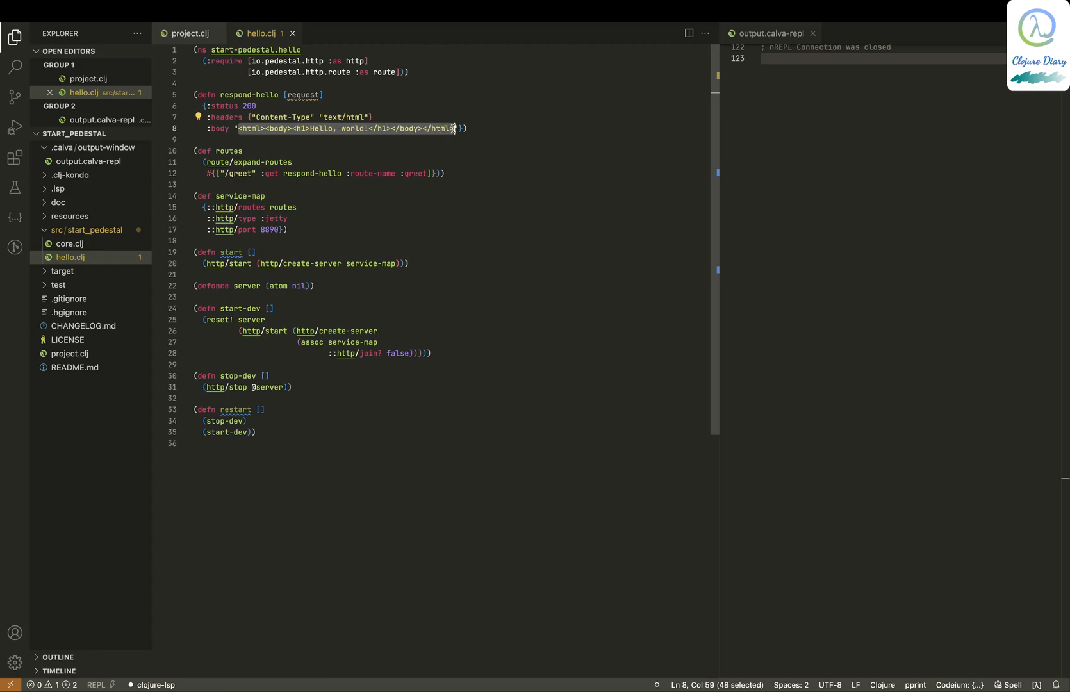
pyautogui.moveTo(438, 183)
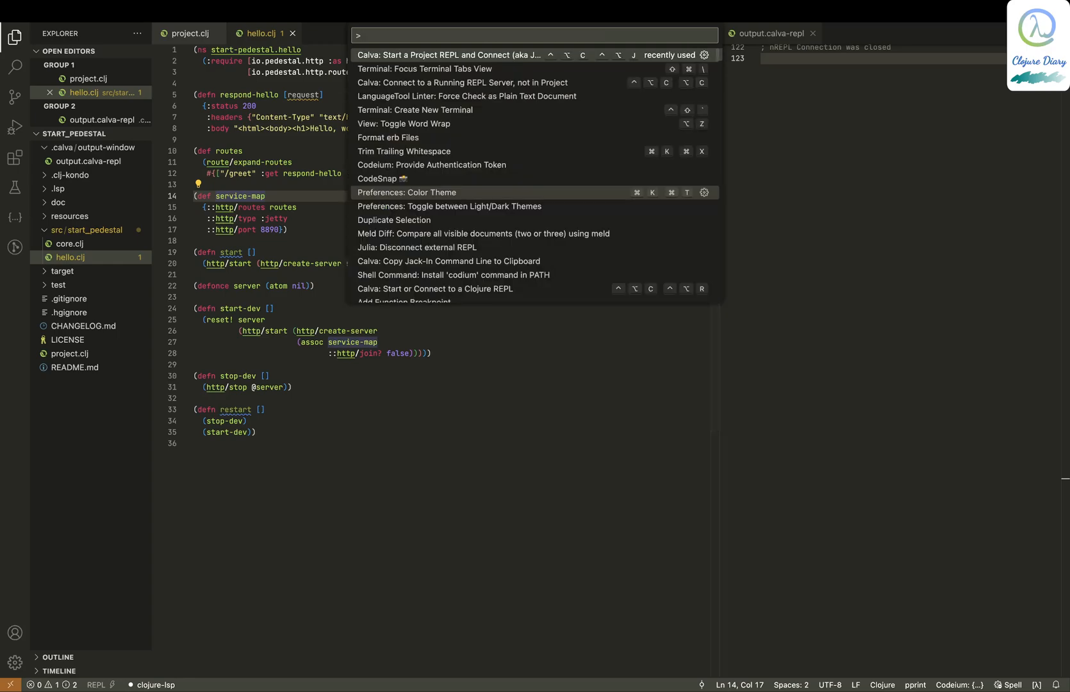
# - Run Calva's Jack-In command and choose Leiningen as the project type
pyautogui.click(469, 54)
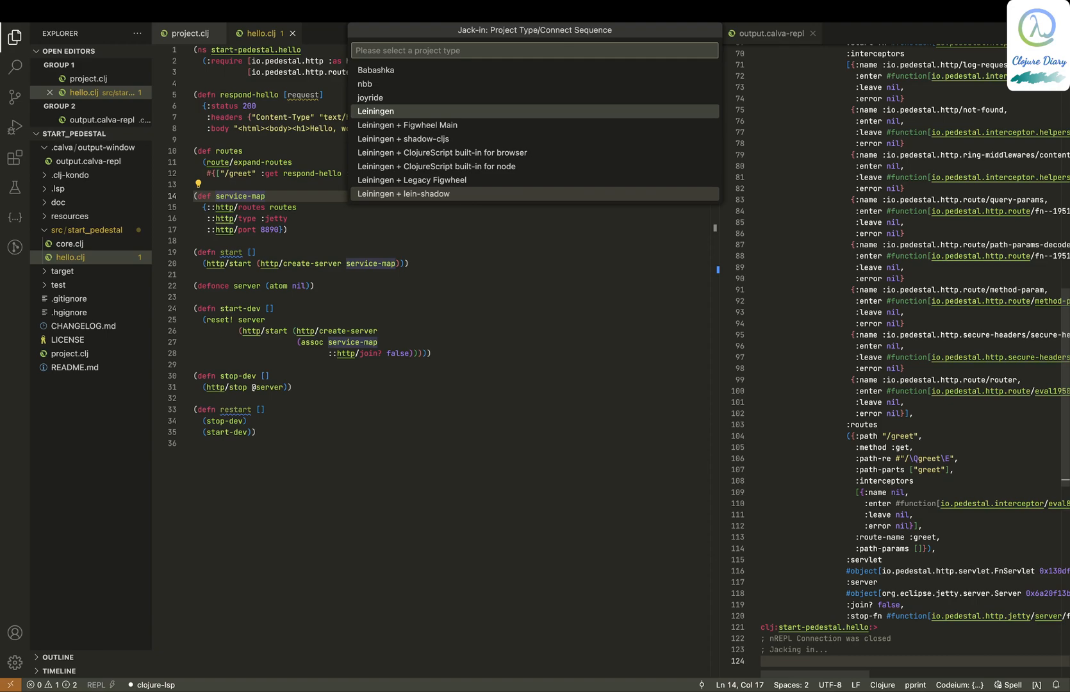
pyautogui.moveTo(420, 114)
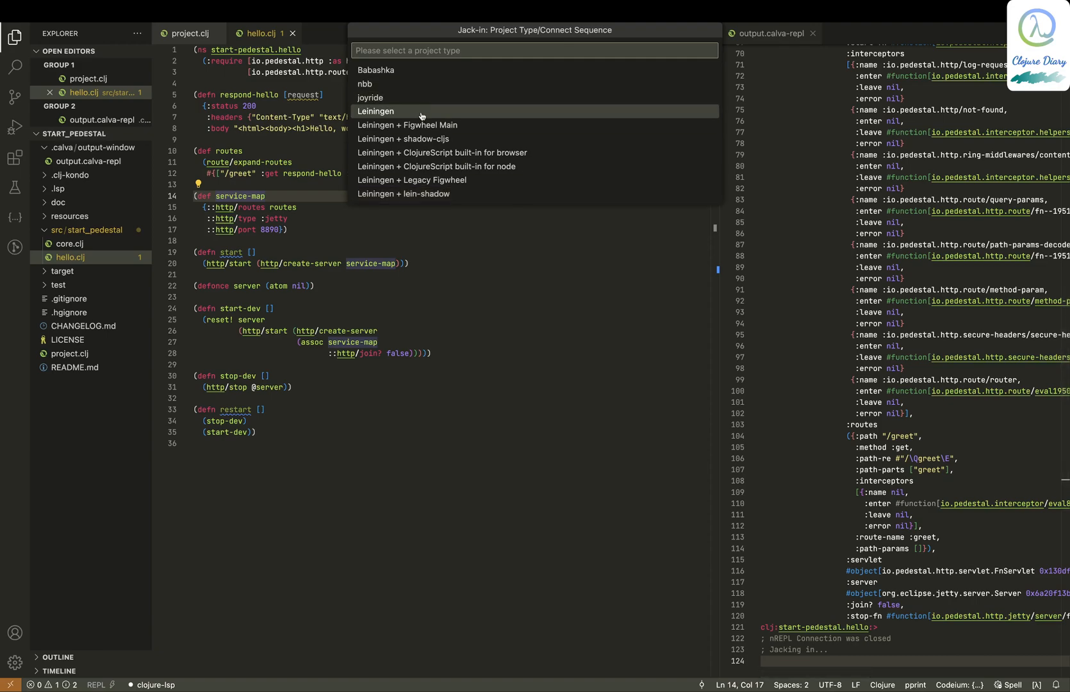
pyautogui.click(375, 111)
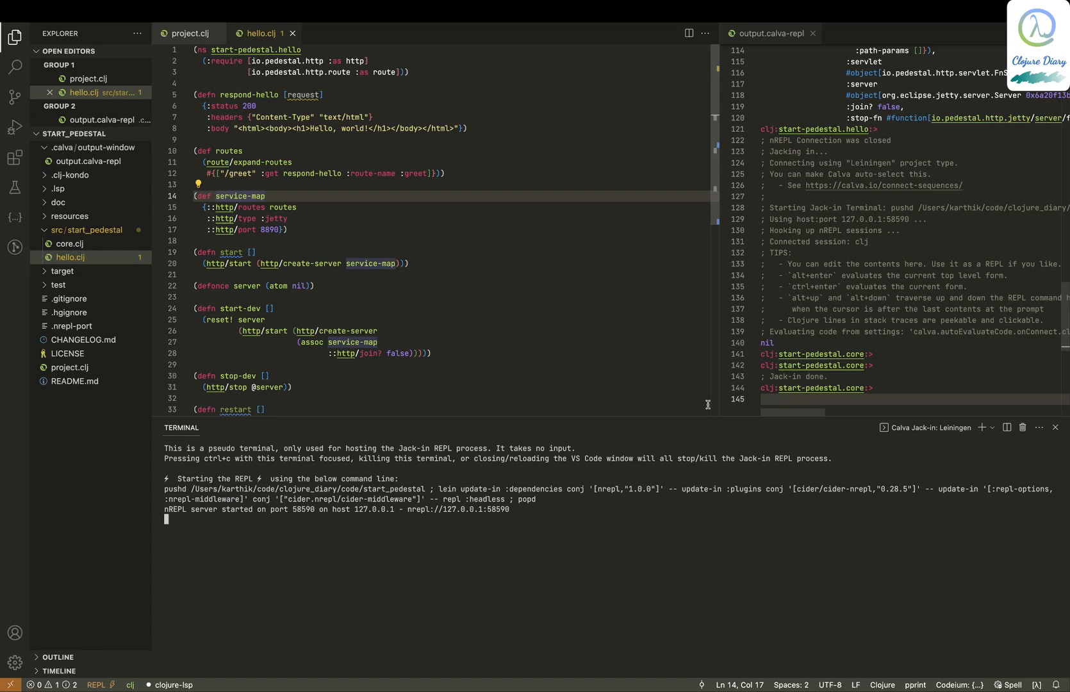
pyautogui.moveTo(827, 420)
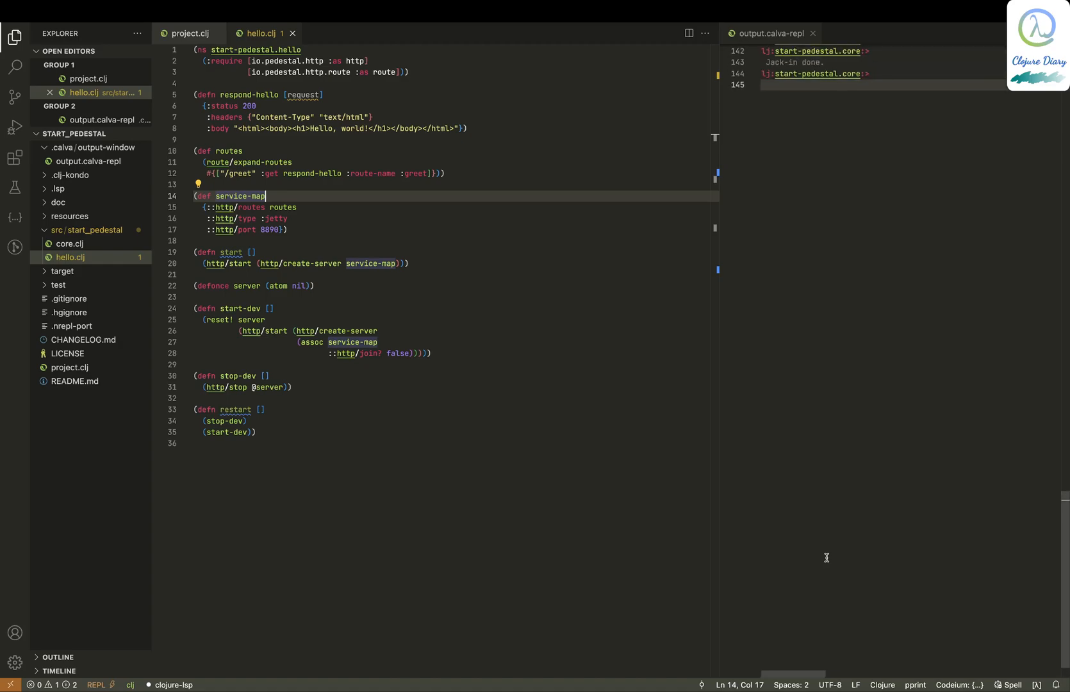
# - Load hello.clj and its requires into the REPL via the context menu
pyautogui.rightClick(239, 151)
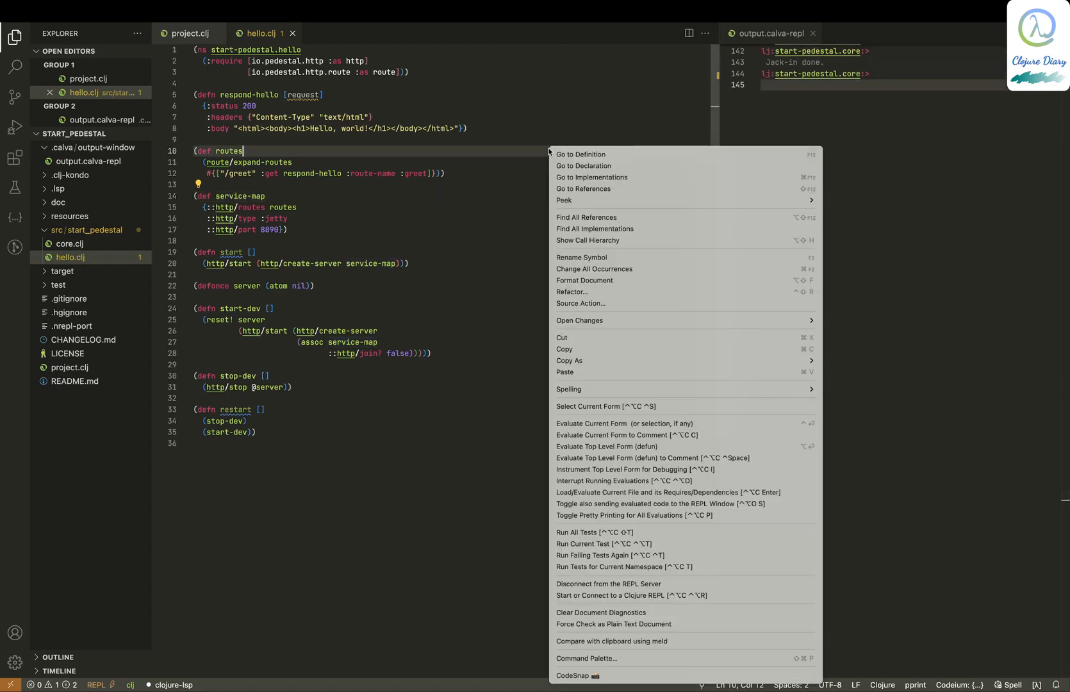
pyautogui.moveTo(569, 389)
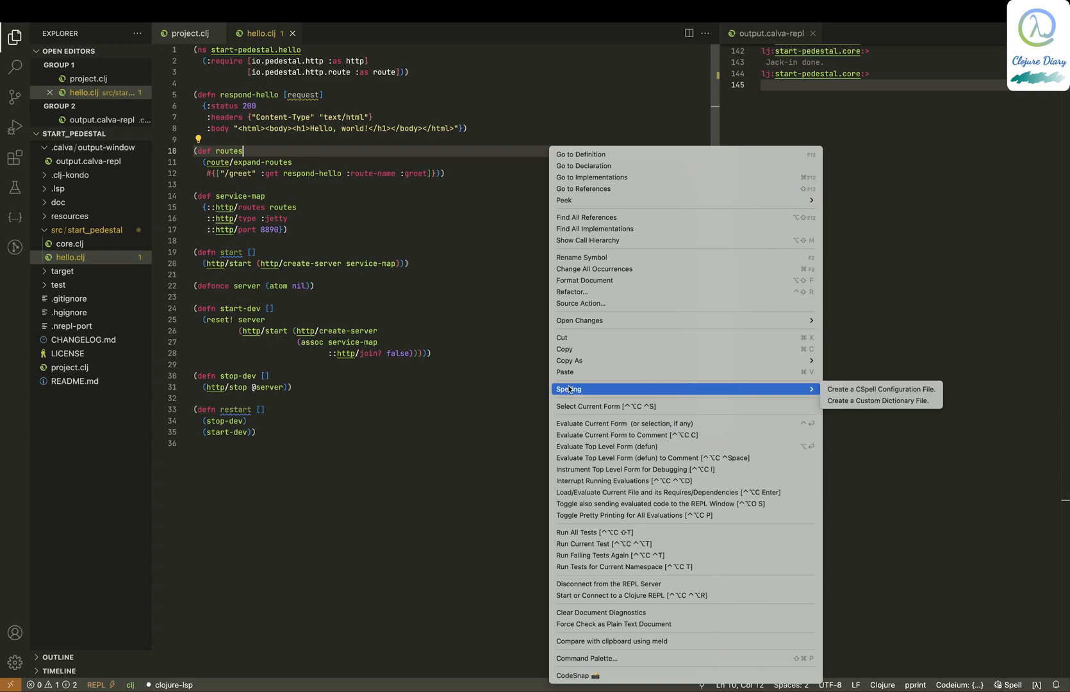
pyautogui.moveTo(544, 459)
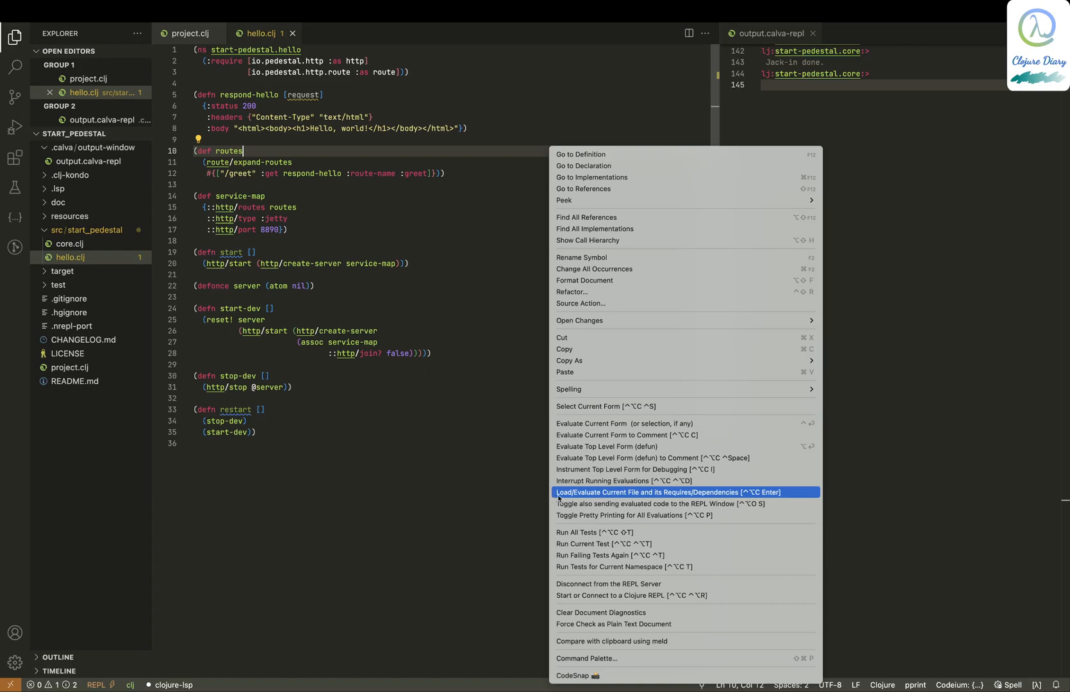
pyautogui.click(670, 492)
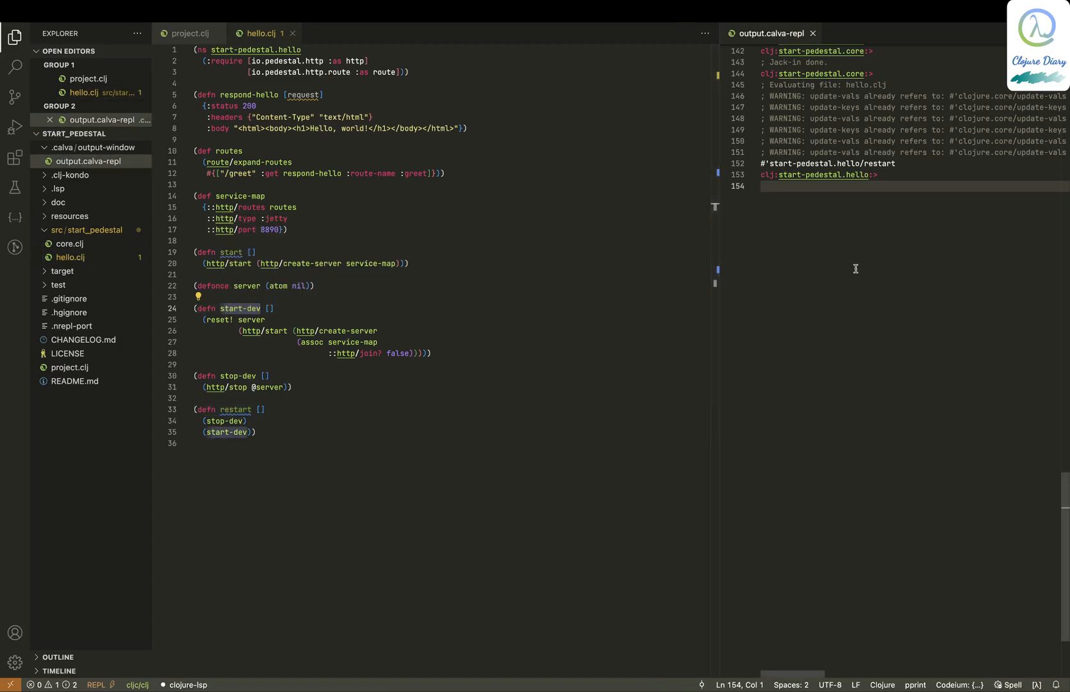
# - Enter and evaluate (start-dev) in the REPL to launch the server
pyautogui.write('()')
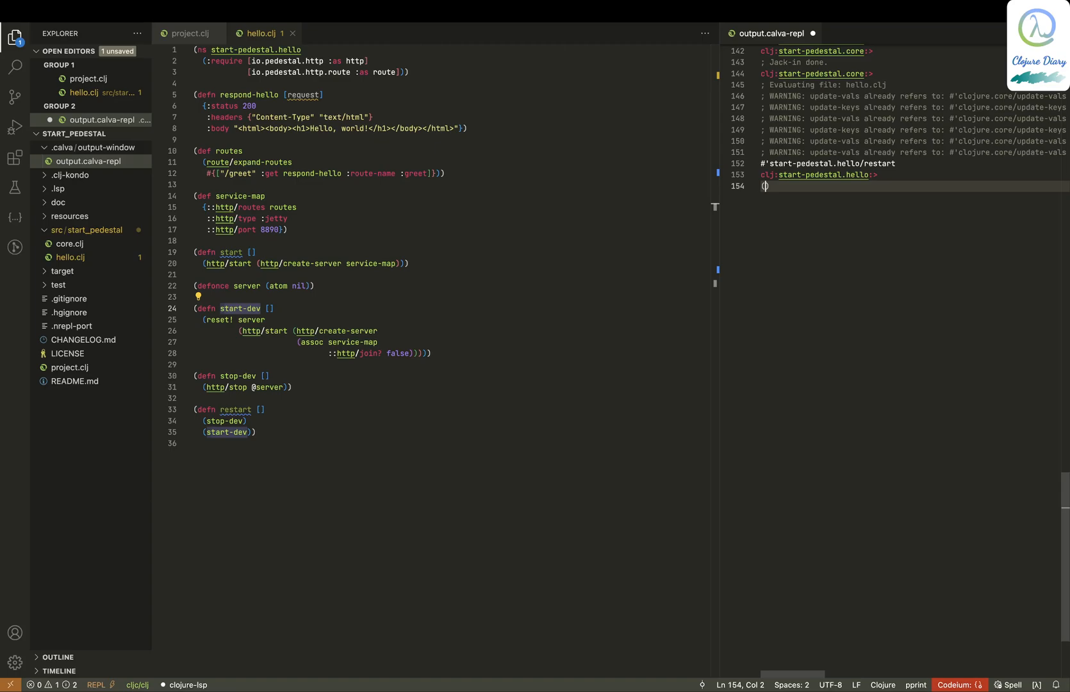
pyautogui.write('start-dev')
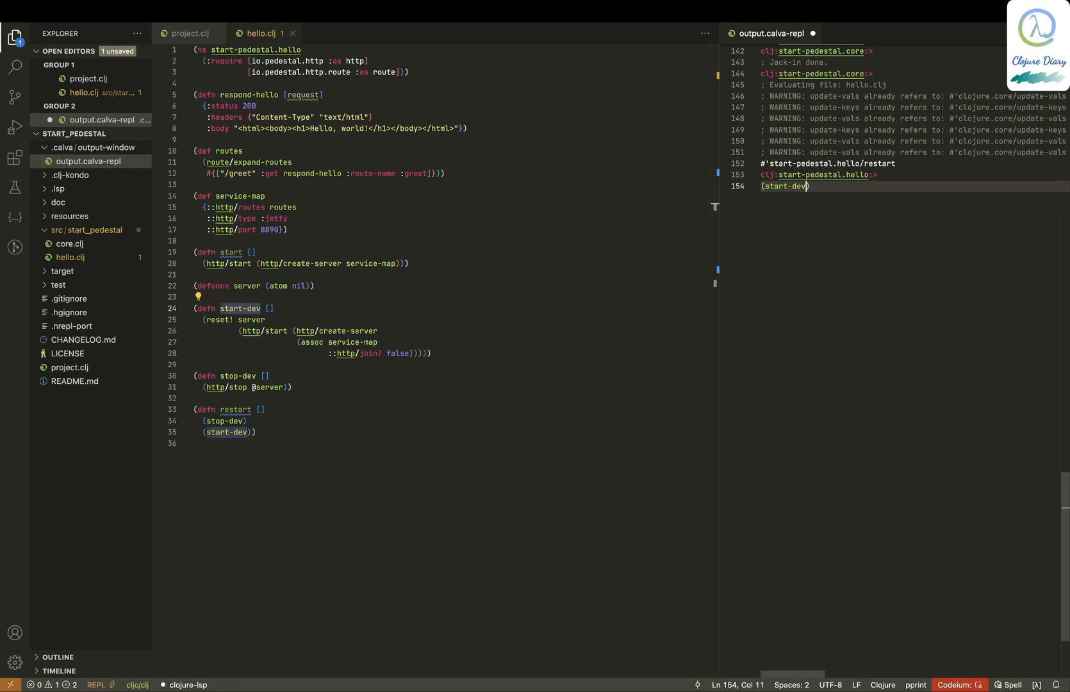
pyautogui.press('Enter')
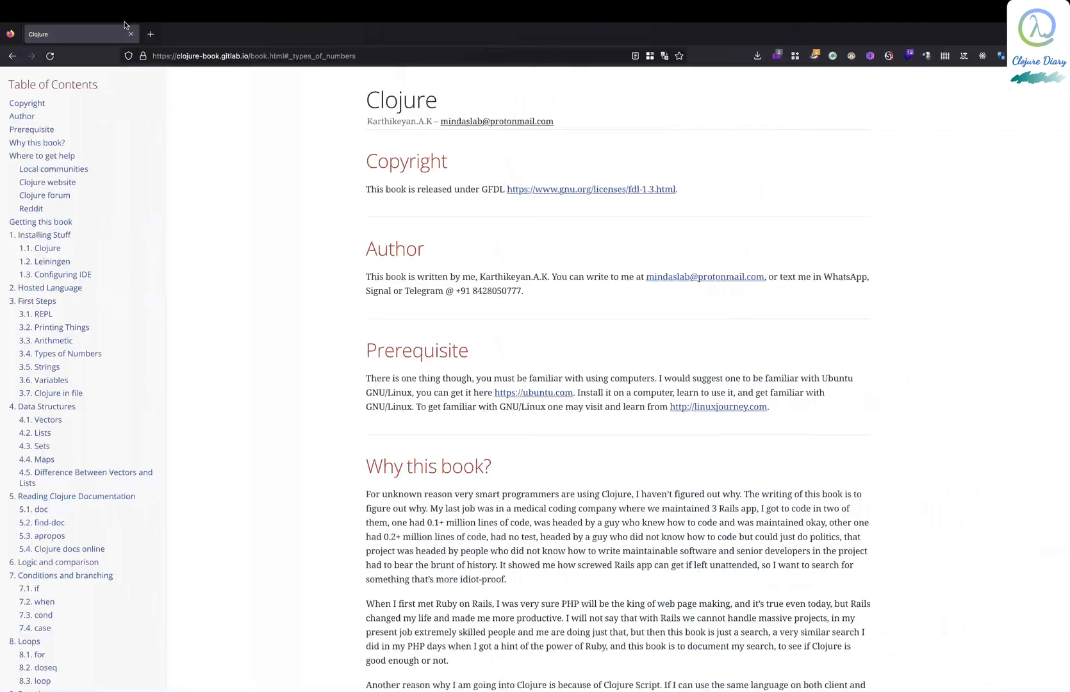
# - Open localhost:8890/greet in a new Firefox tab, showing Hello, world!
pyautogui.click(149, 34)
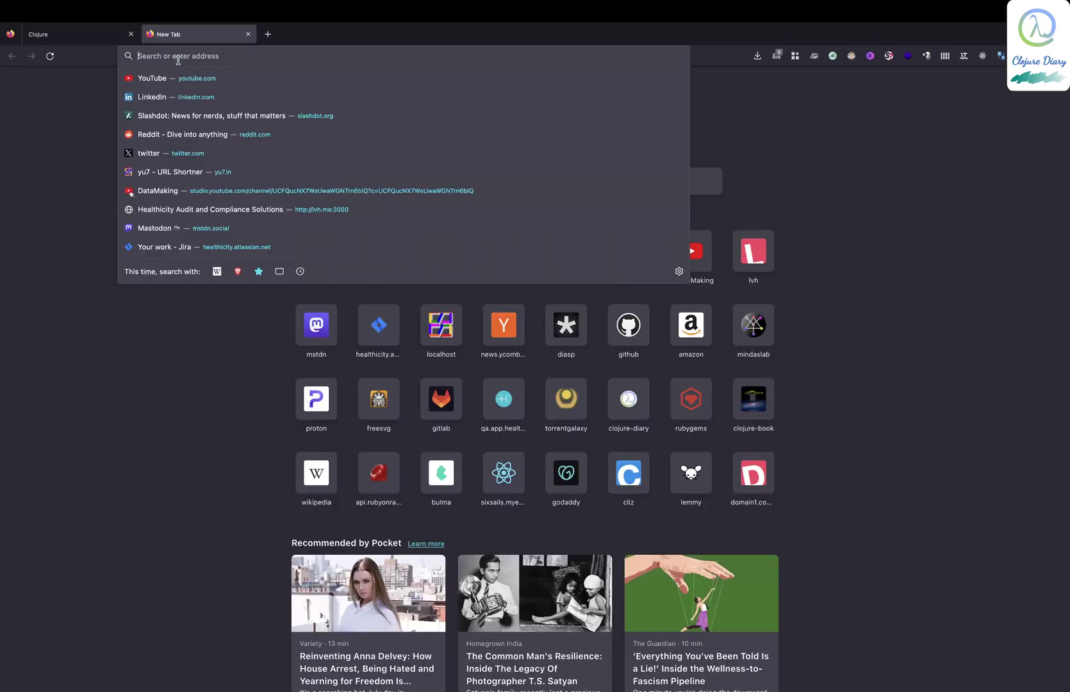
pyautogui.write('localhost:3000/')
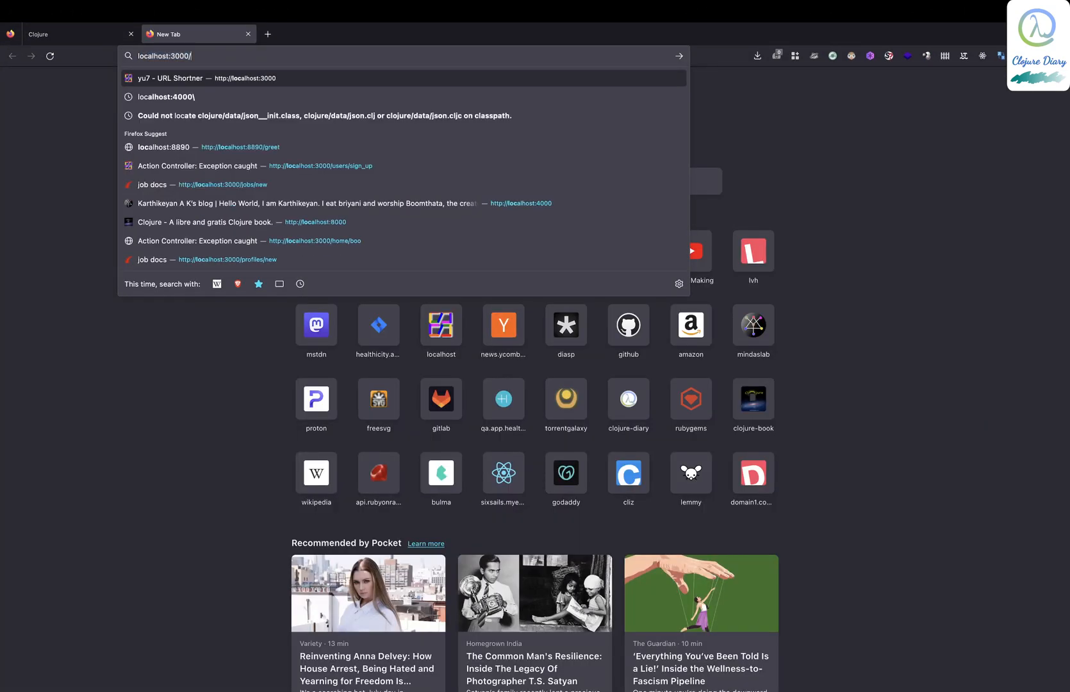
pyautogui.press('Backspace')
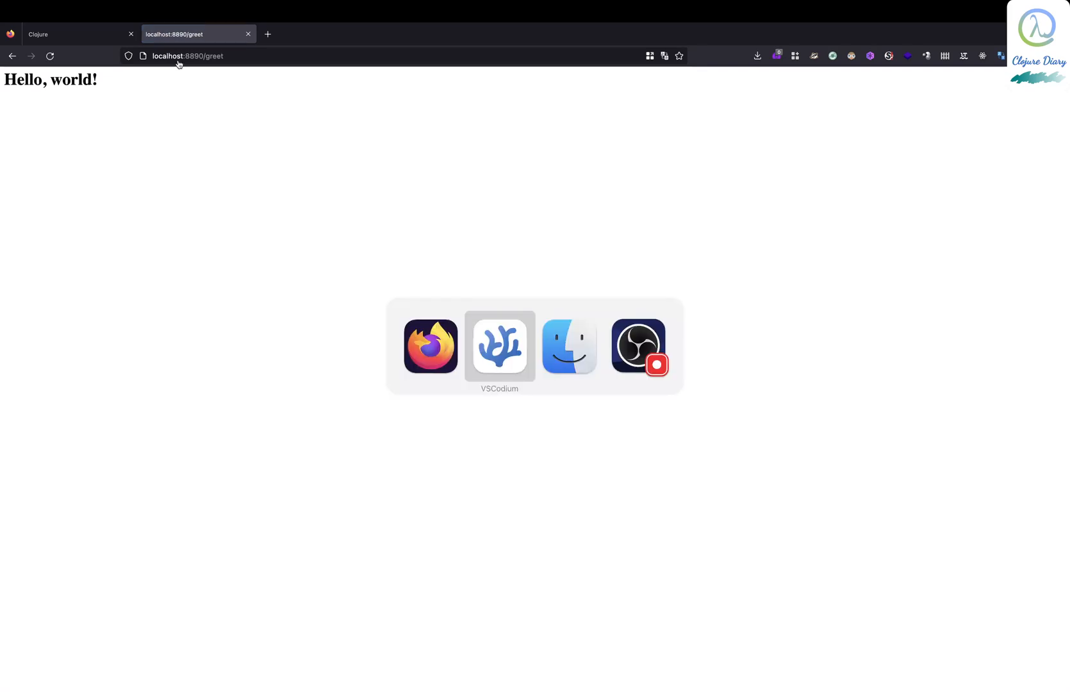
pyautogui.click(499, 347)
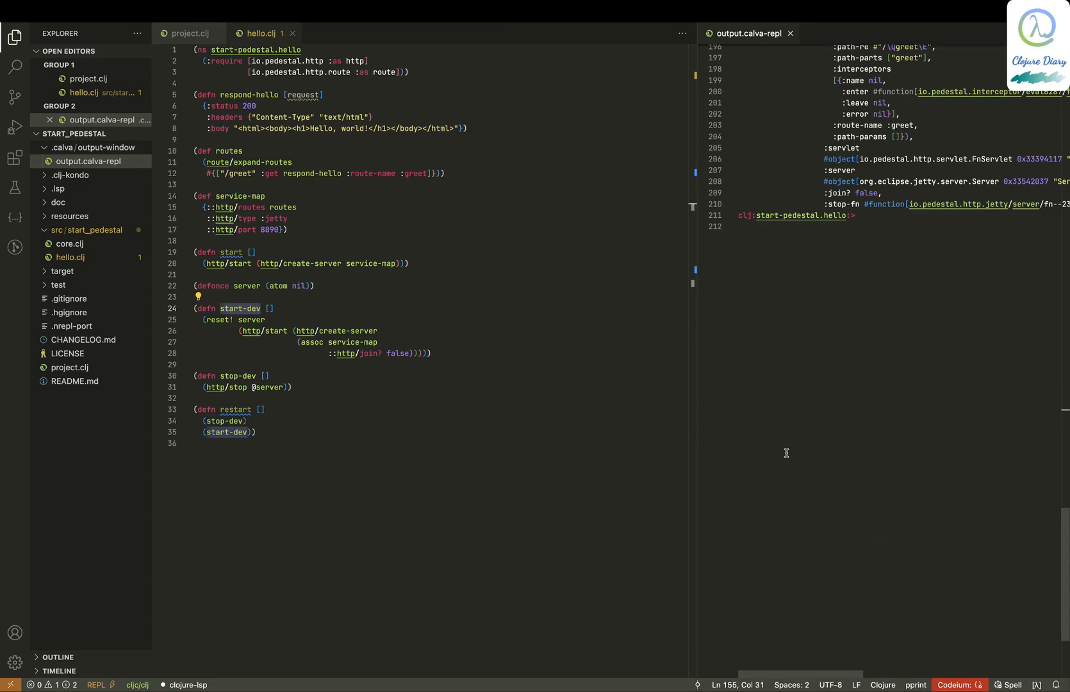
pyautogui.moveTo(343, 158)
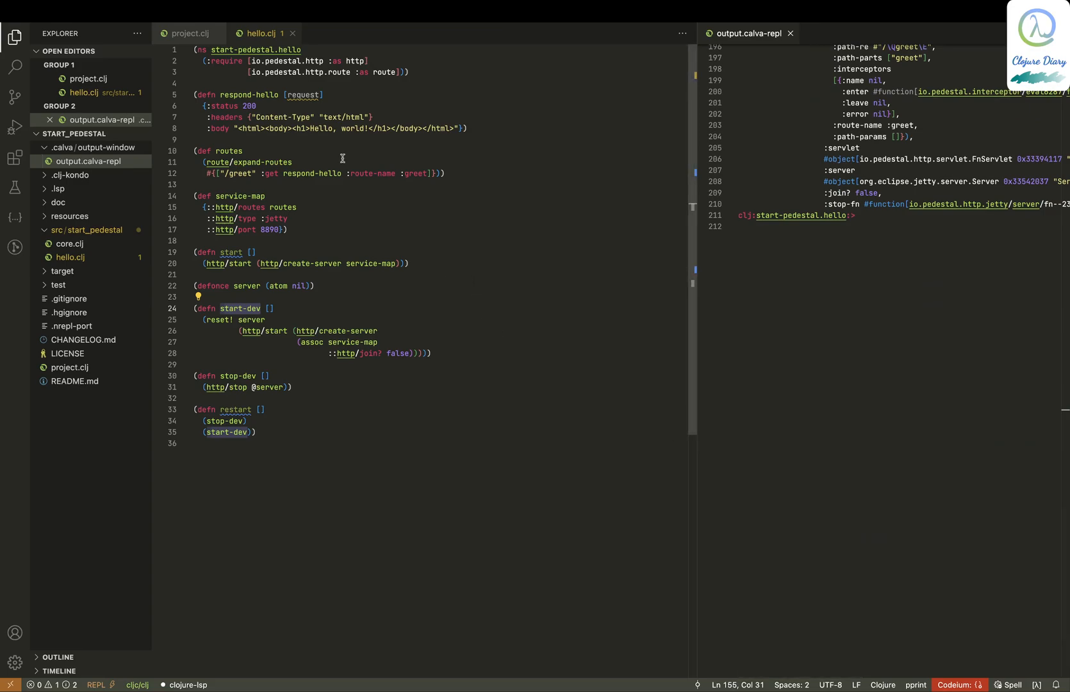
pyautogui.moveTo(364, 331)
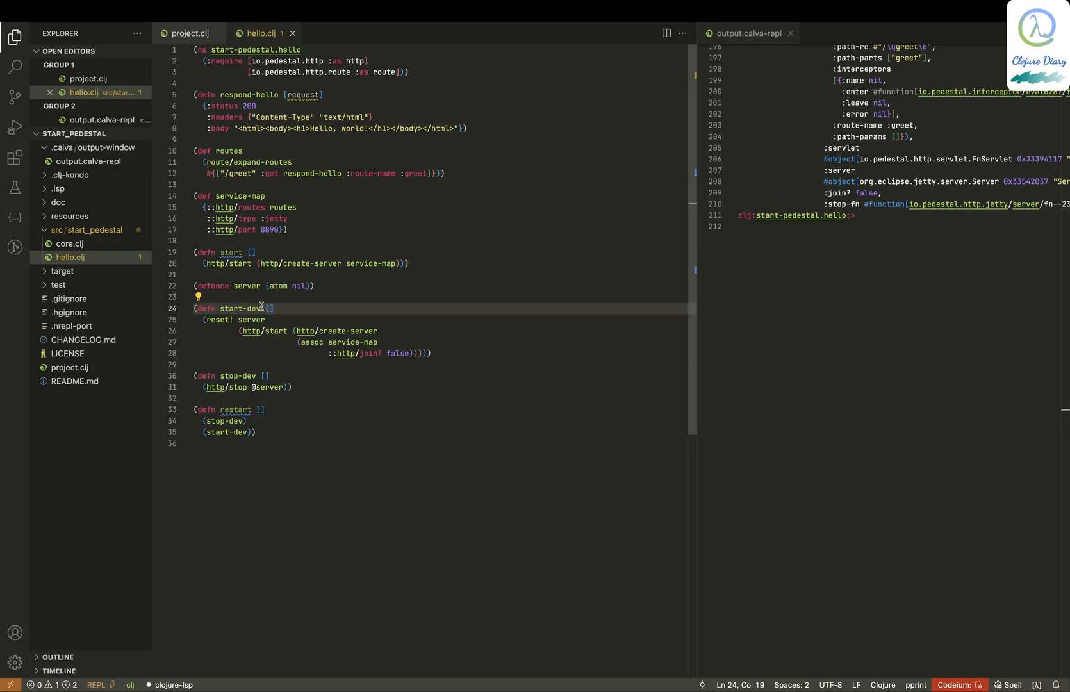
pyautogui.doubleClick(238, 308)
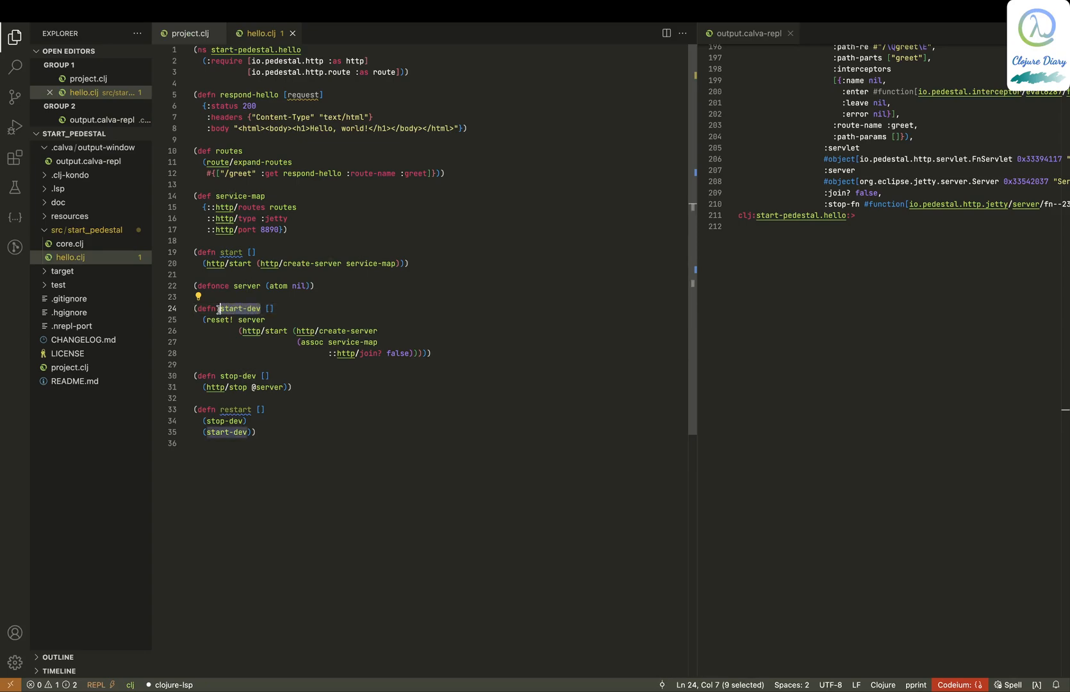
pyautogui.moveTo(251, 331)
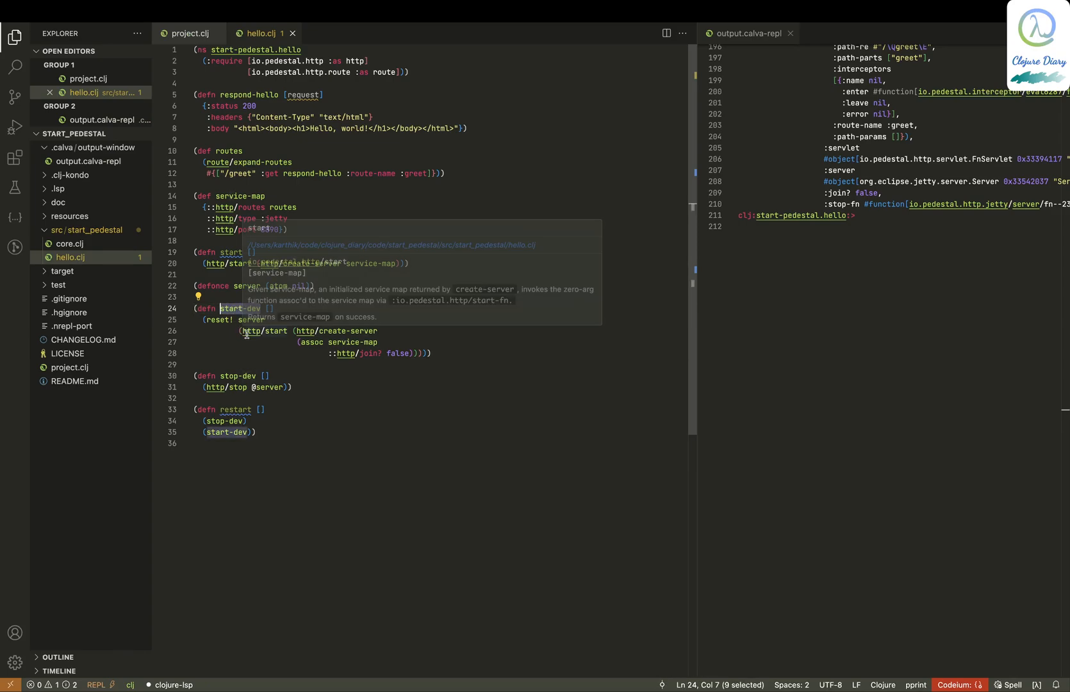
pyautogui.moveTo(207, 320)
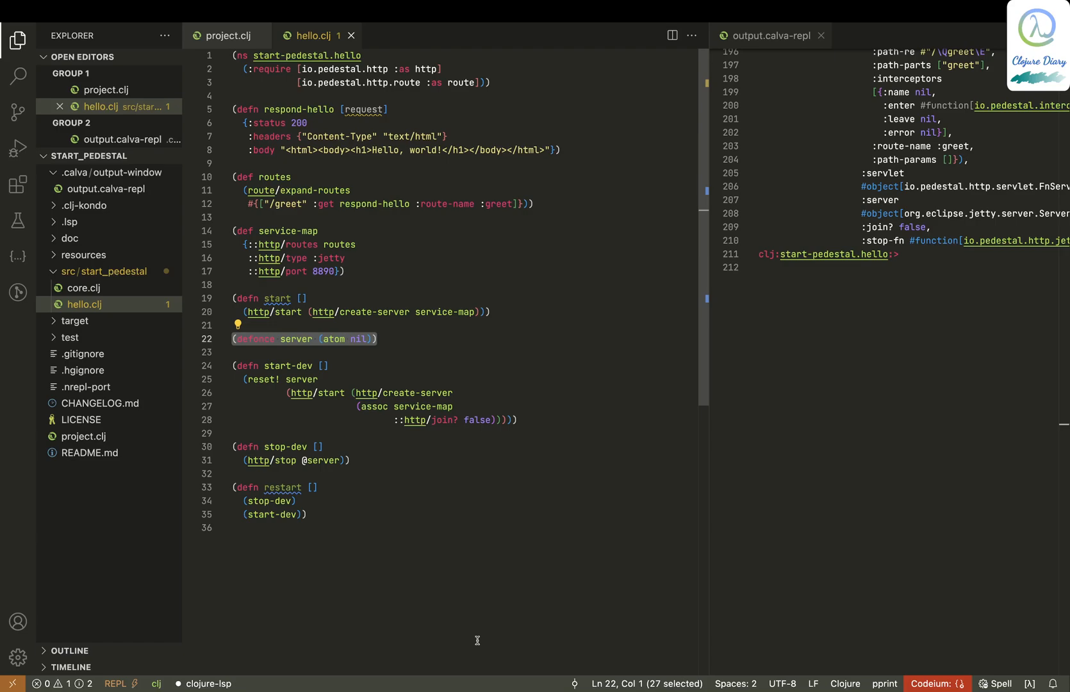
pyautogui.moveTo(497, 268)
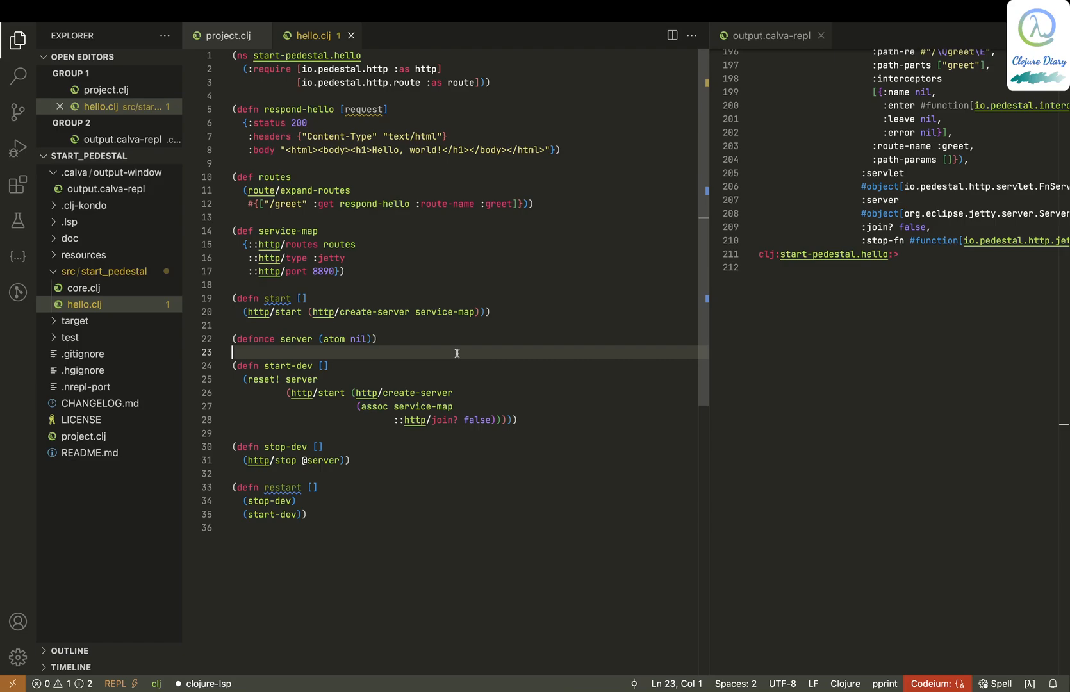
pyautogui.moveTo(442, 351)
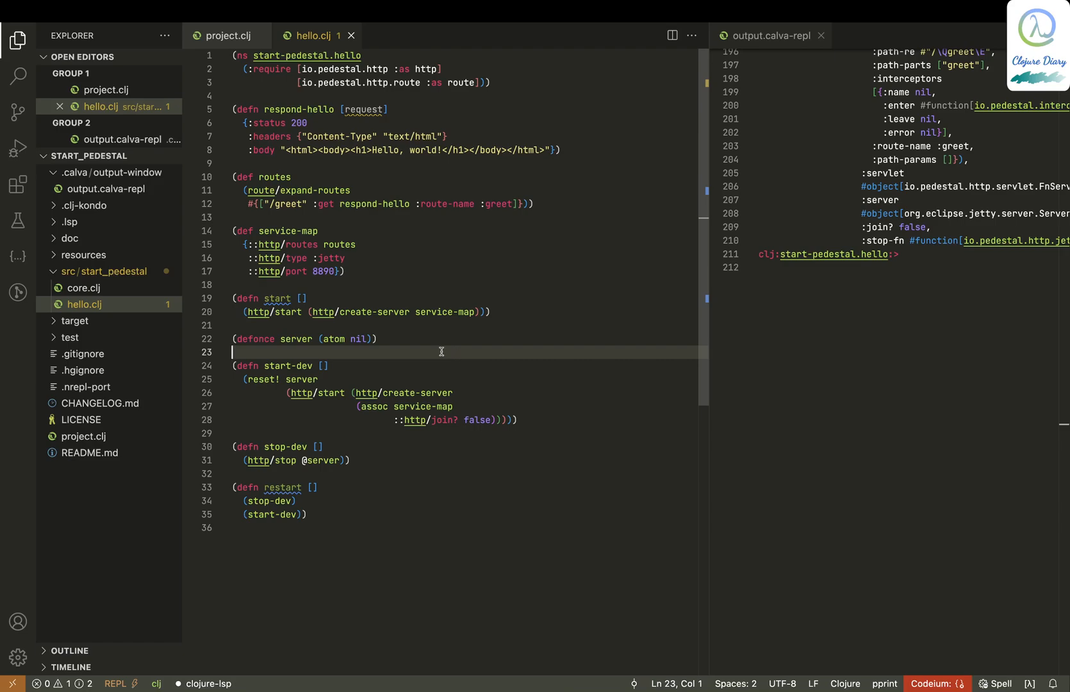
pyautogui.moveTo(254, 339)
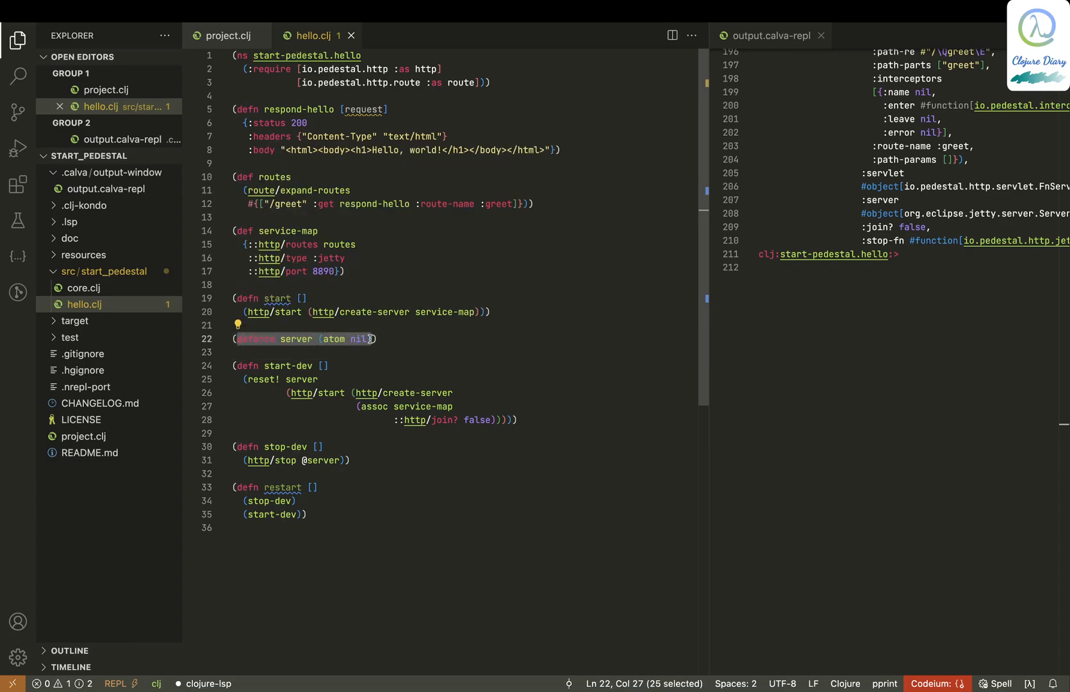
pyautogui.click(433, 344)
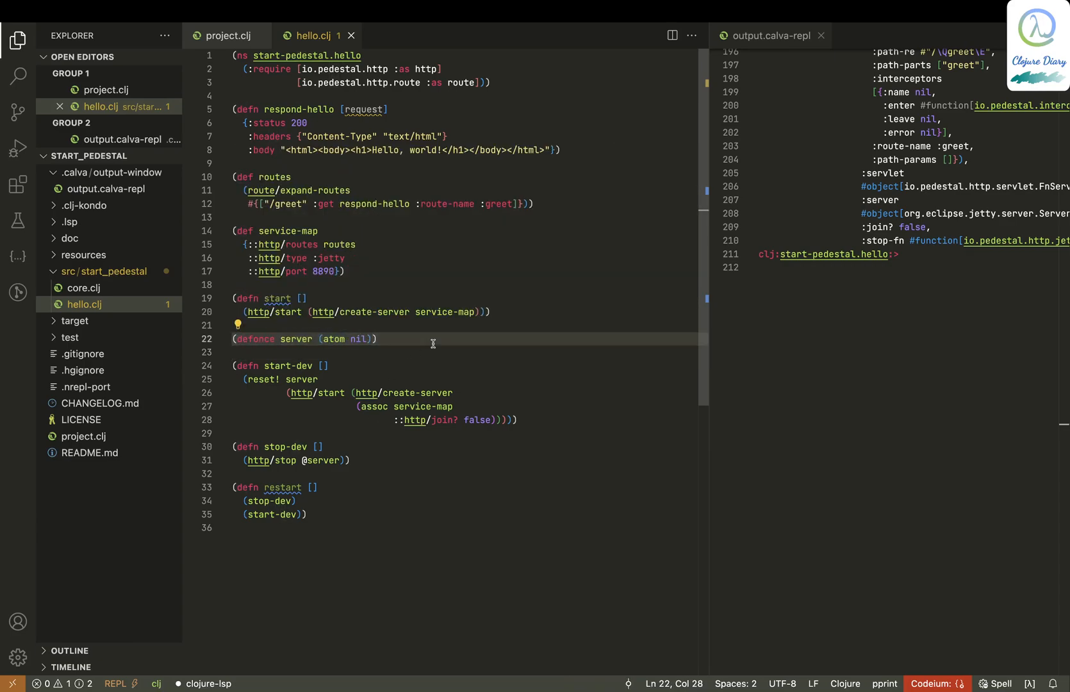
pyautogui.doubleClick(296, 339)
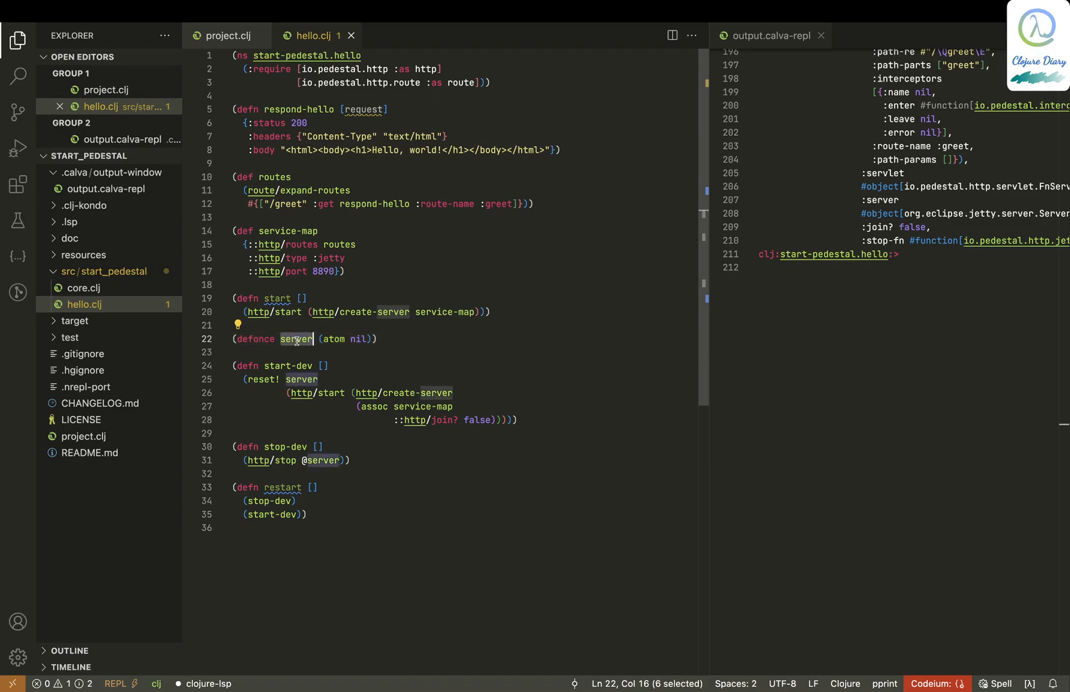
pyautogui.moveTo(335, 339)
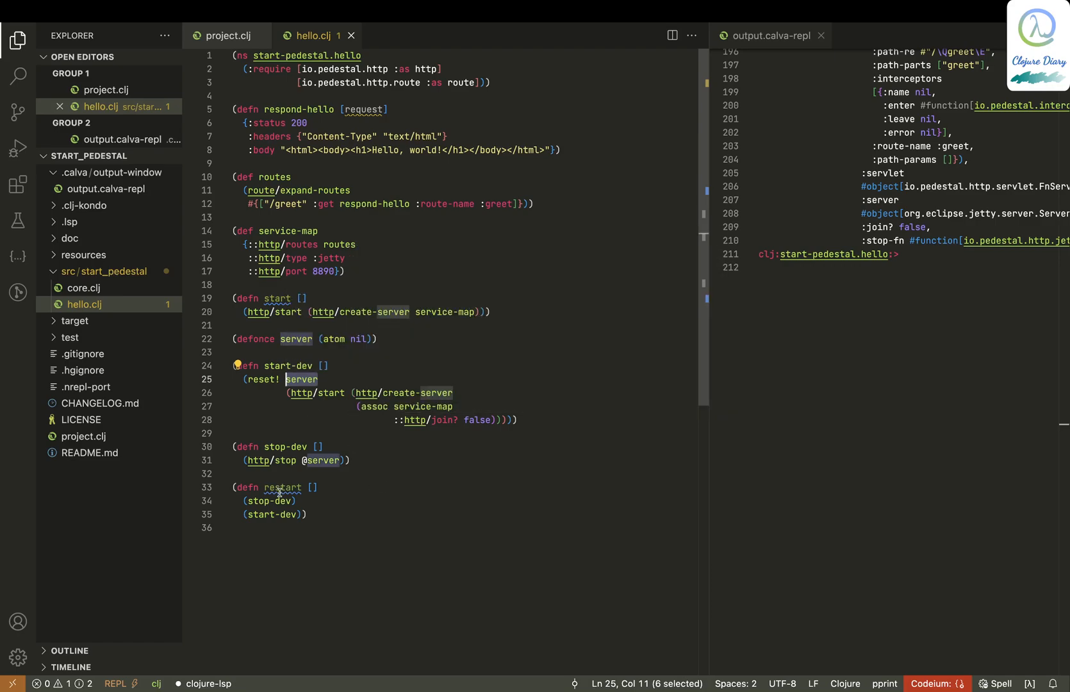
pyautogui.moveTo(481, 535)
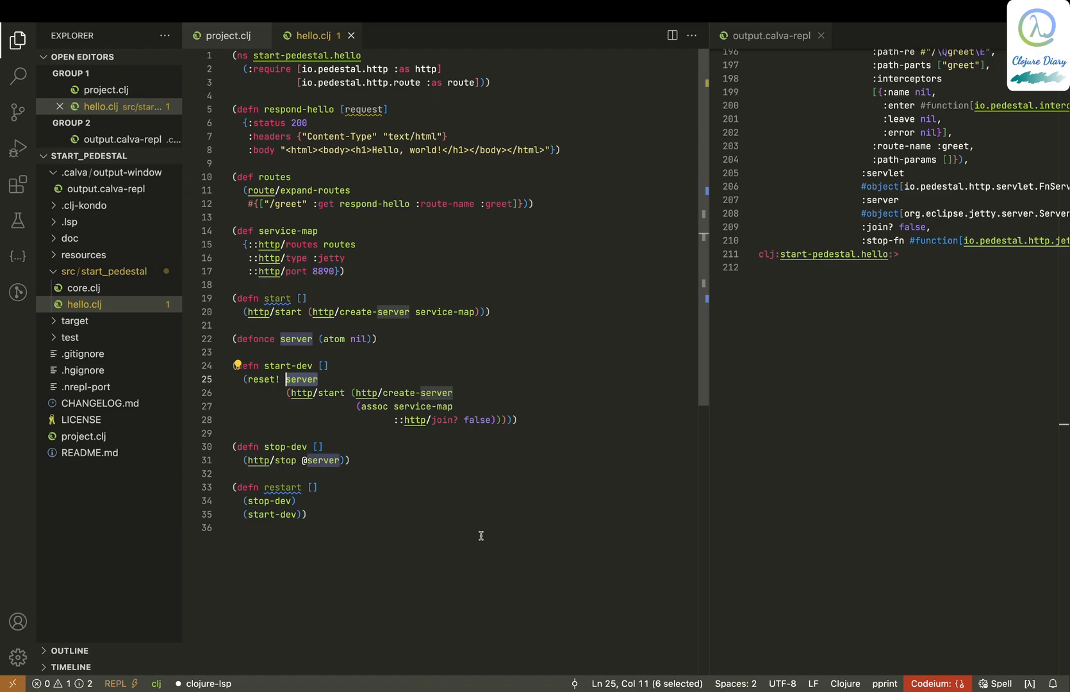
pyautogui.moveTo(428, 393)
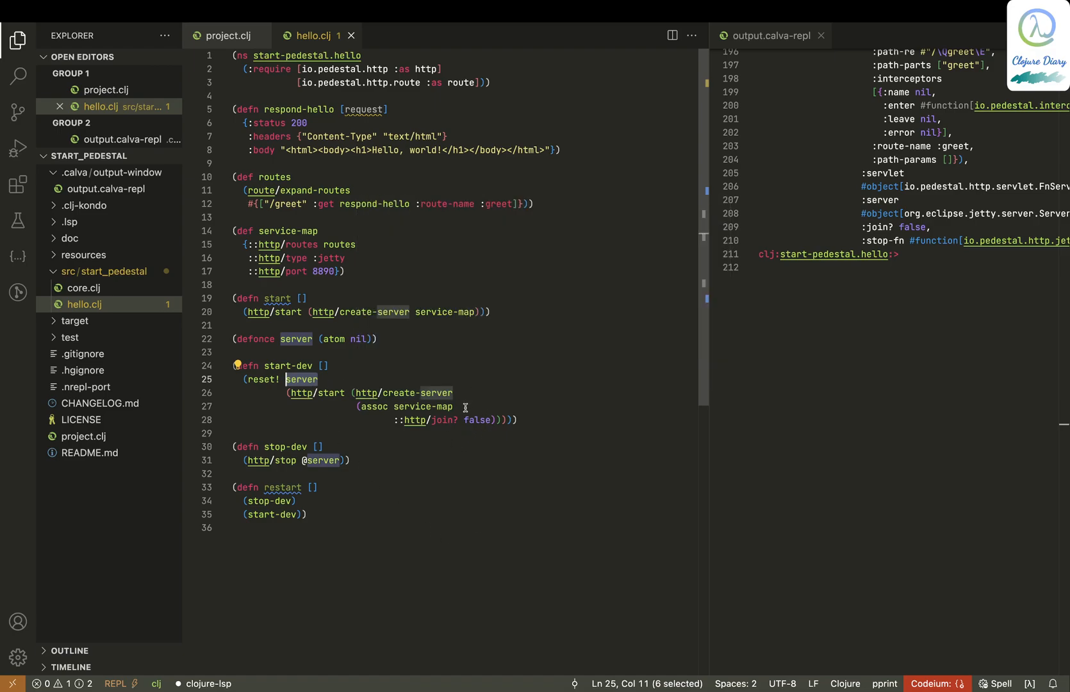
pyautogui.moveTo(468, 396)
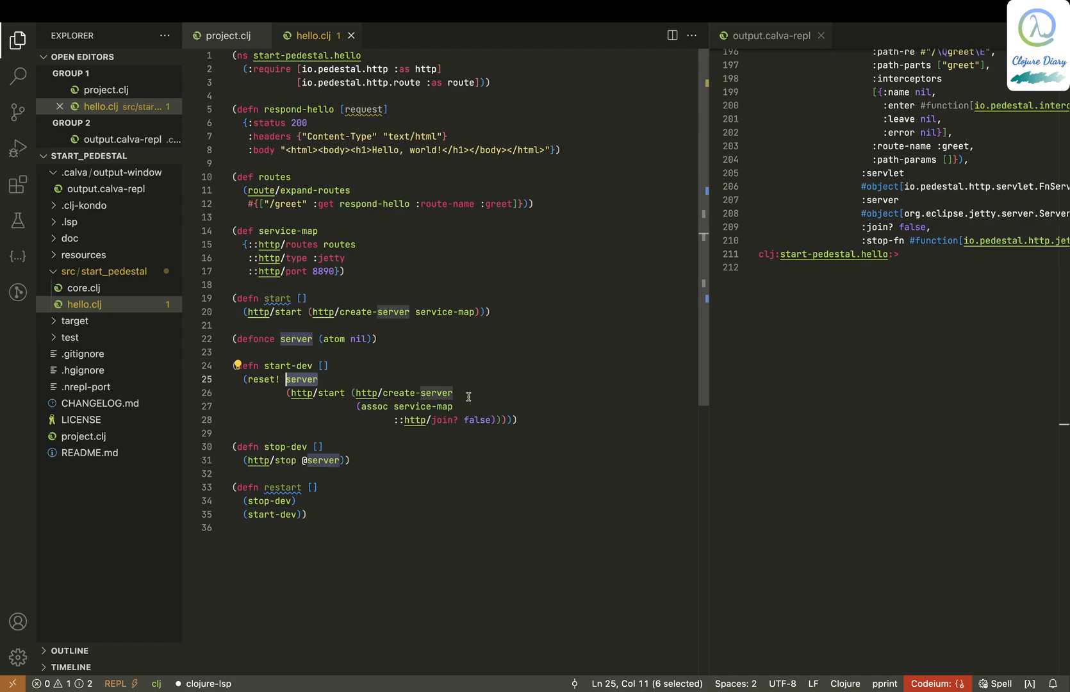
pyautogui.moveTo(459, 407)
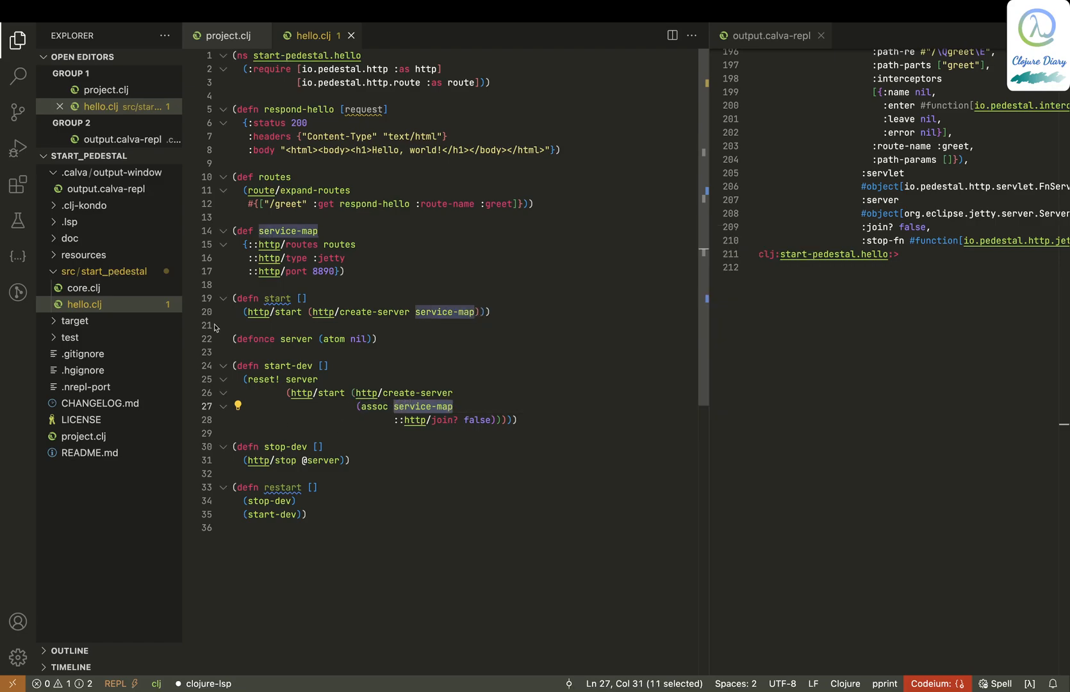
pyautogui.doubleClick(270, 231)
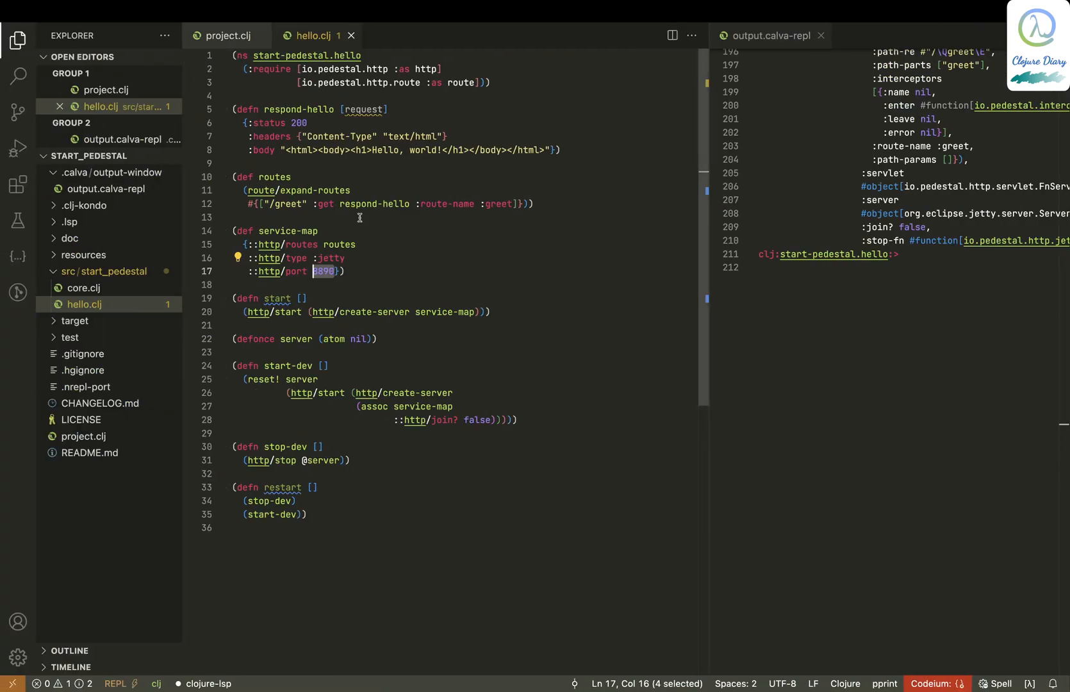
pyautogui.click(323, 244)
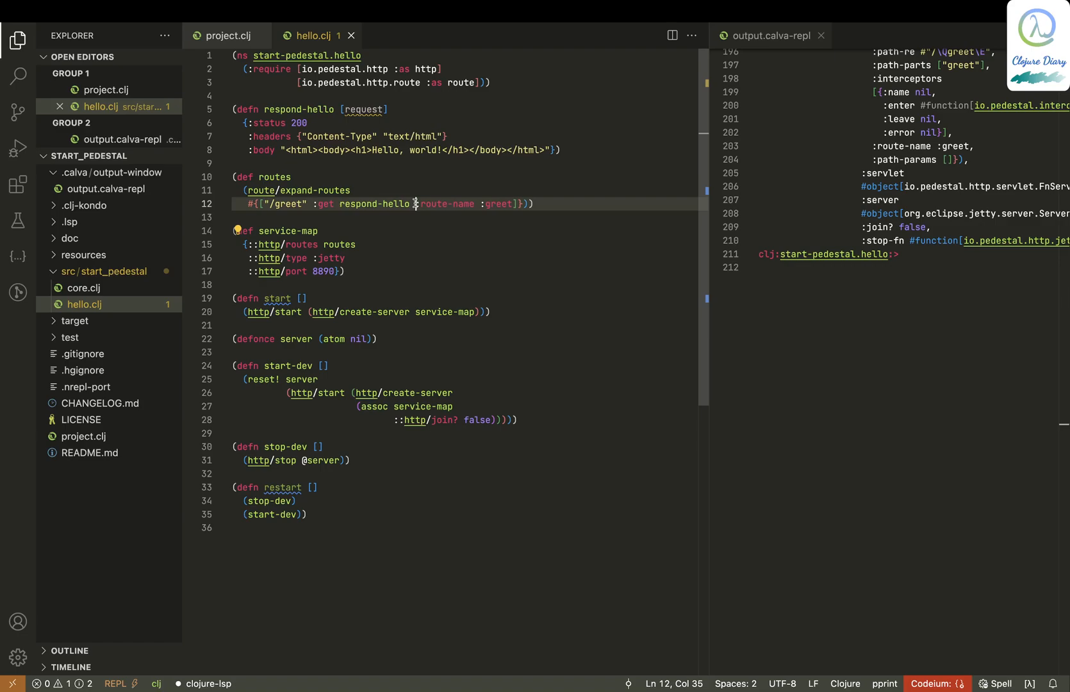
pyautogui.moveTo(417, 203); pyautogui.dragTo(510, 204)
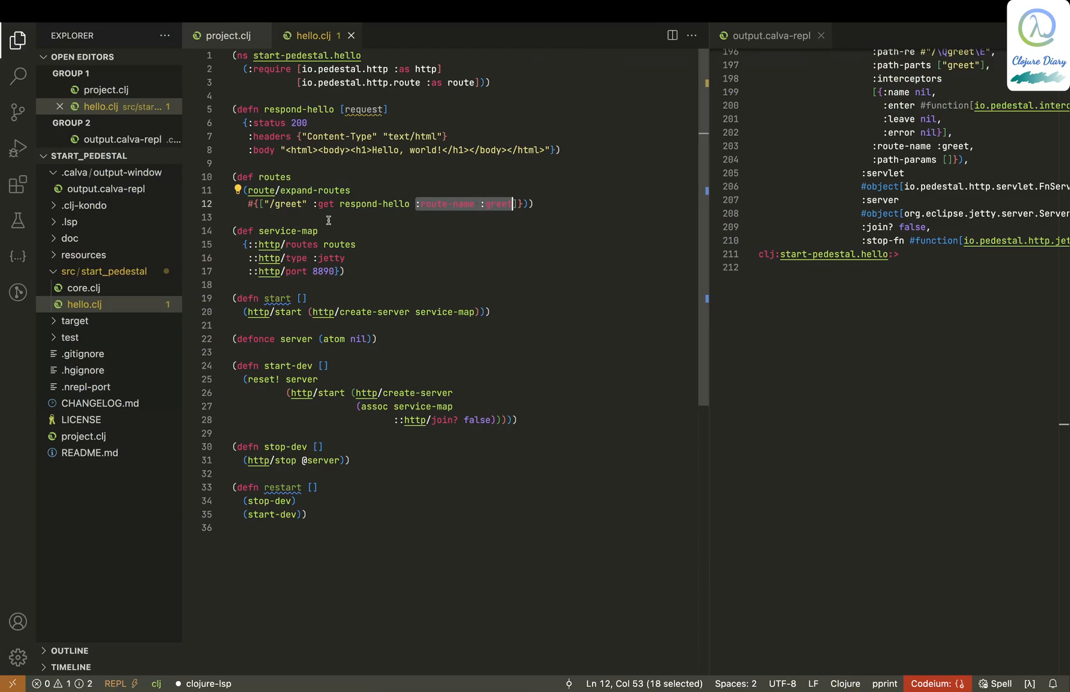
pyautogui.moveTo(553, 365)
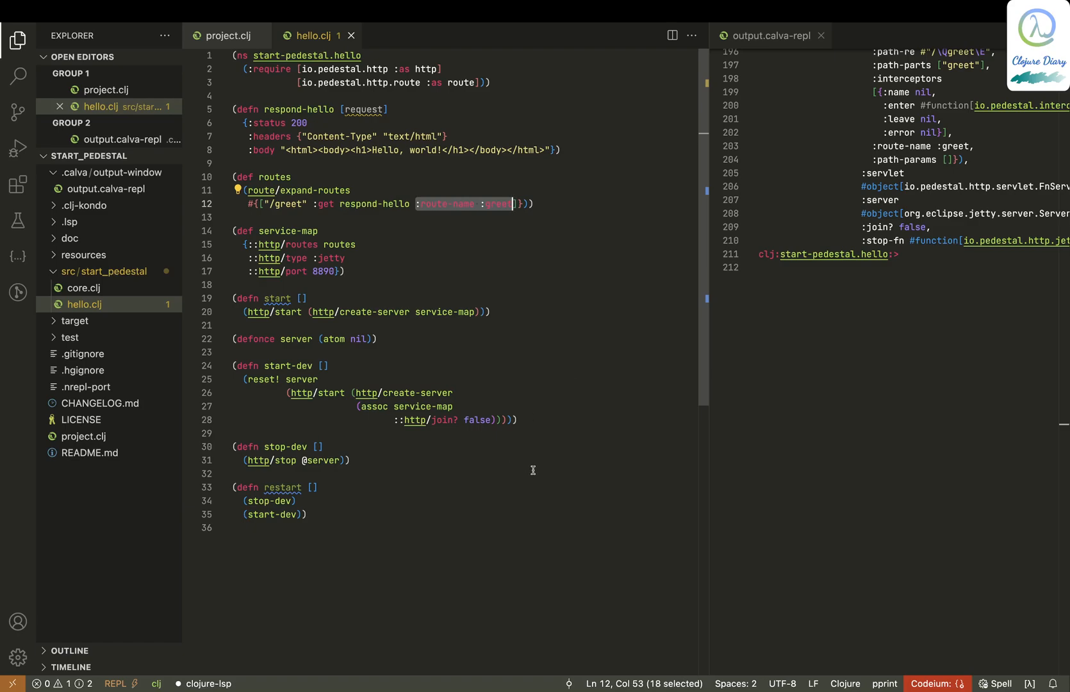
pyautogui.moveTo(338, 431)
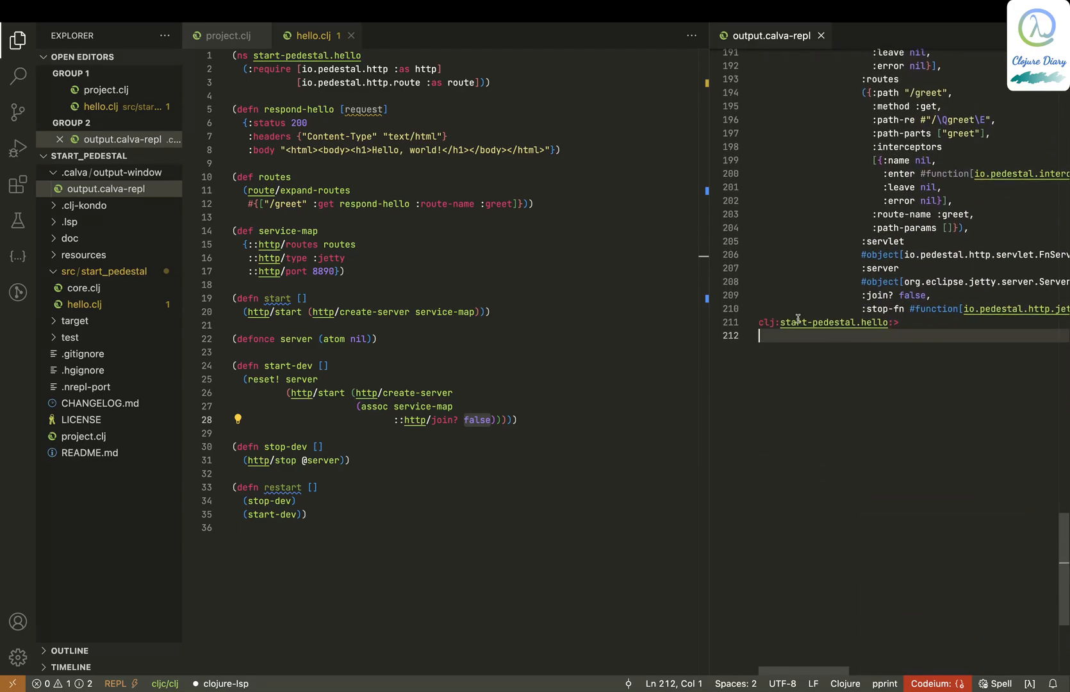
pyautogui.moveTo(802, 353)
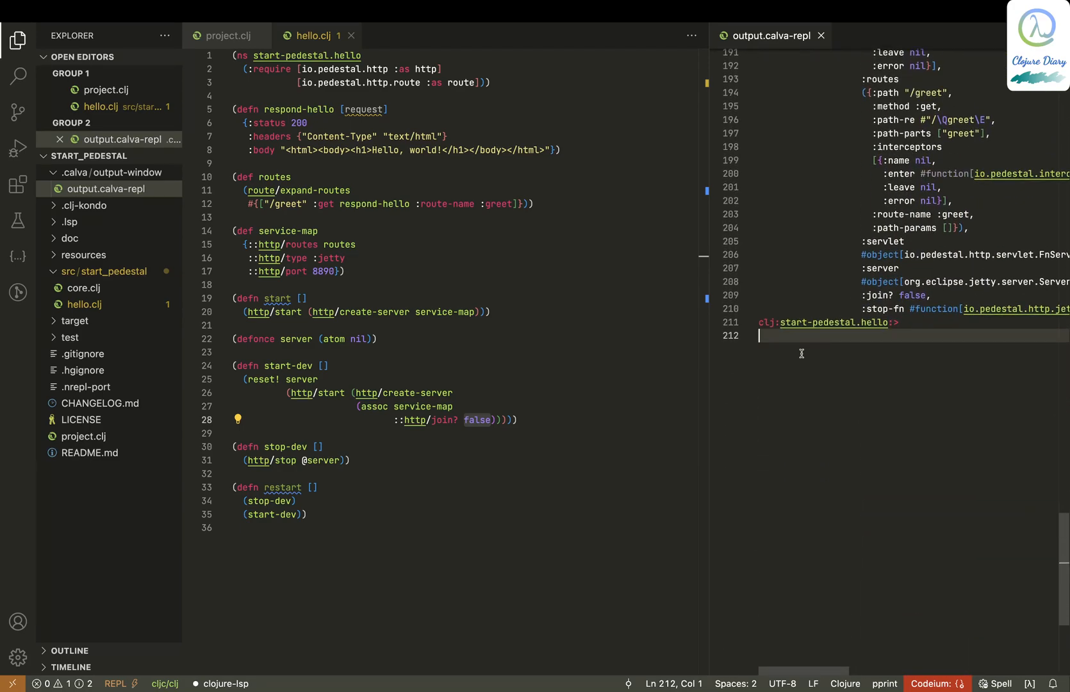
# - Evaluate (+ 1 1) in the REPL, getting 2
pyautogui.write('(1)')
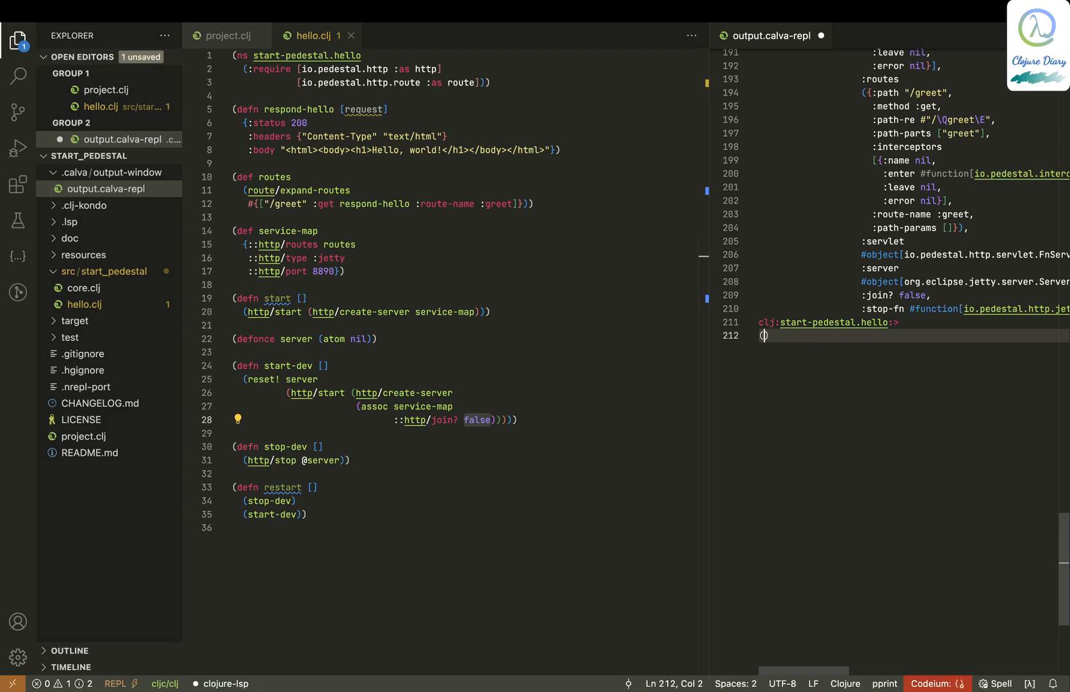
pyautogui.write('(+ 1 1)')
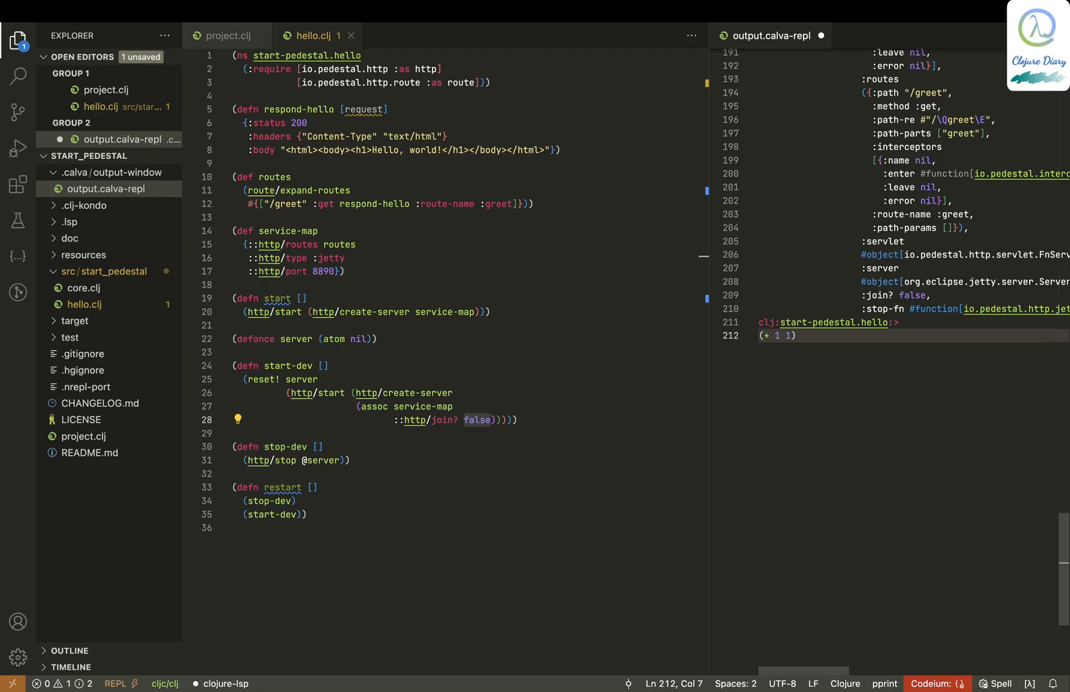
pyautogui.press('Enter')
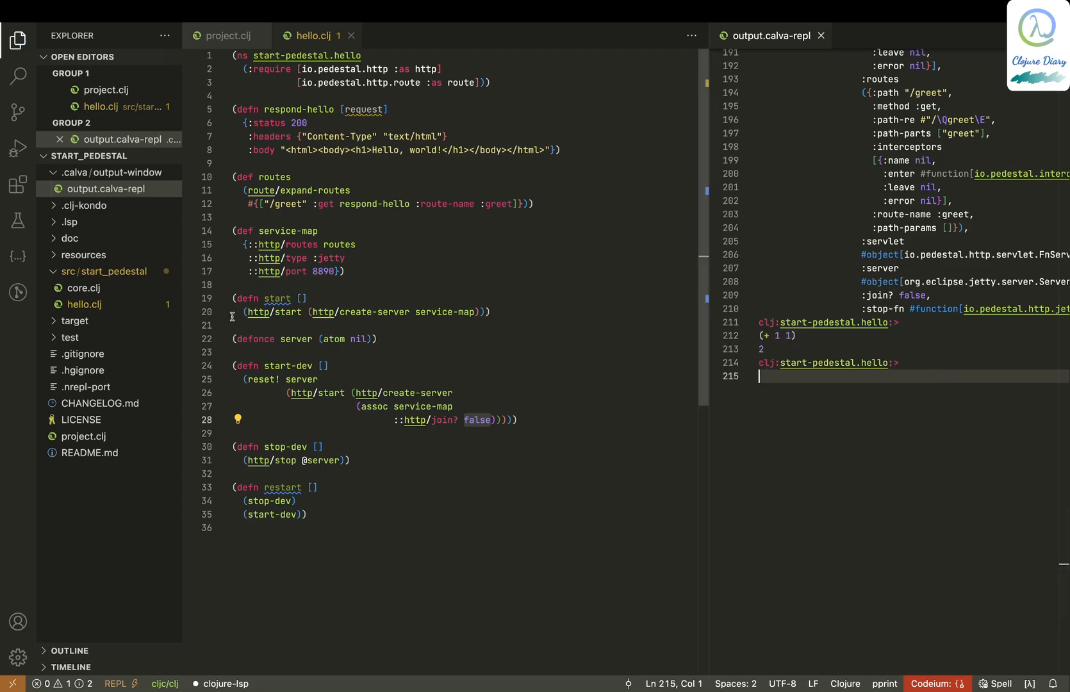
pyautogui.moveTo(335, 271)
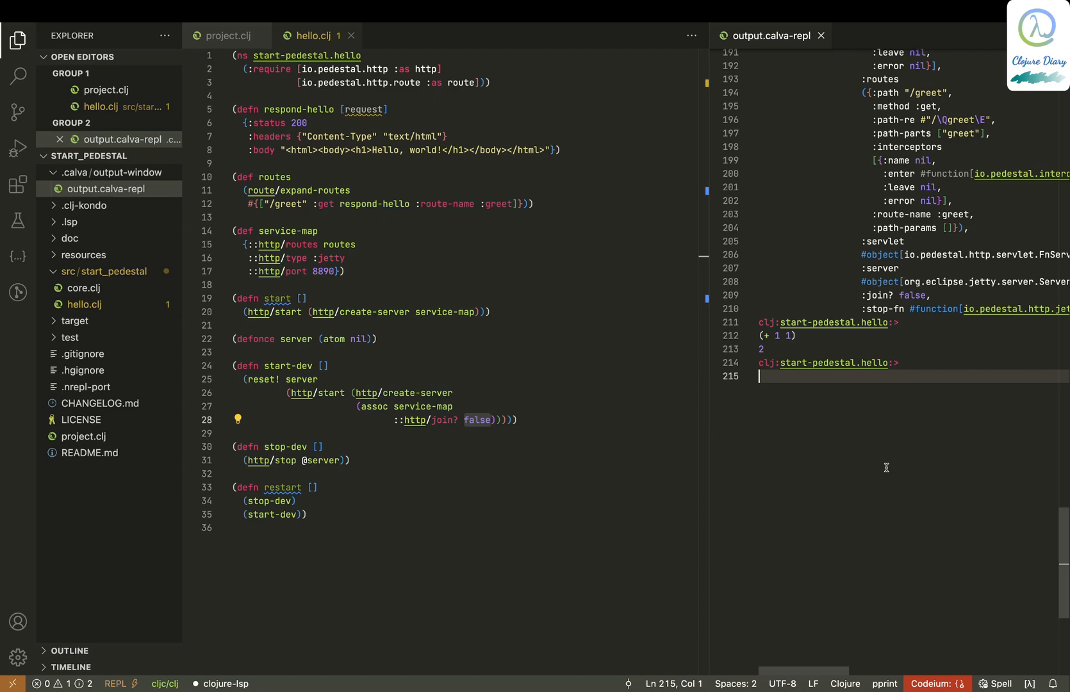
# - Evaluate (respond-hello {}) to get the status-200 text/html response map
pyautogui.write('(n')
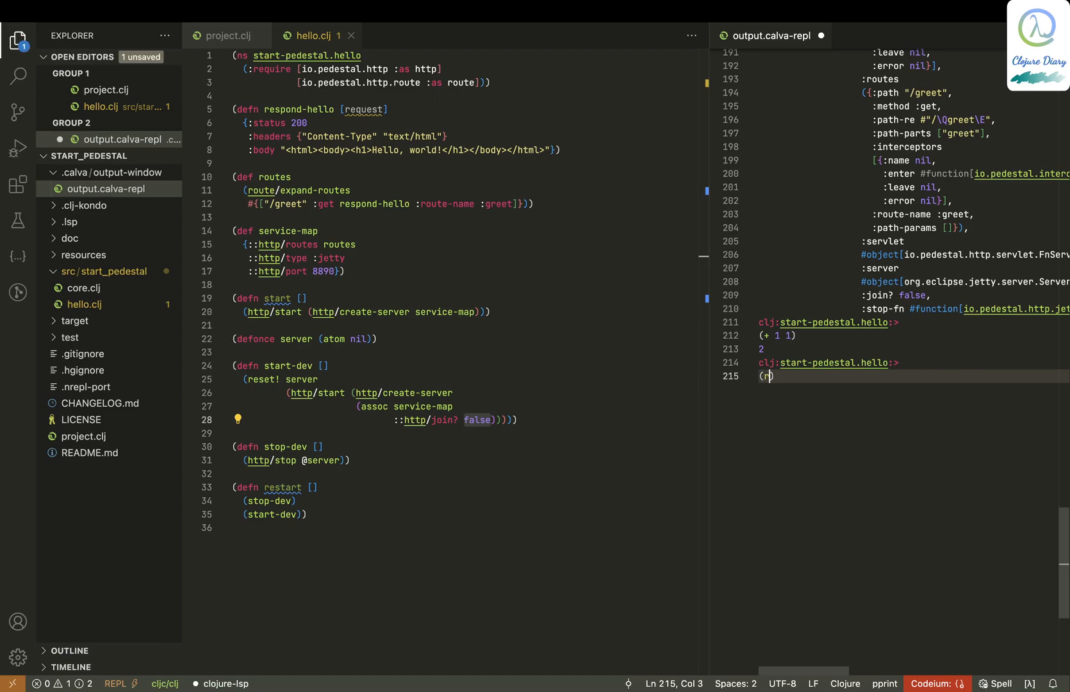
pyautogui.write('espond-hello')
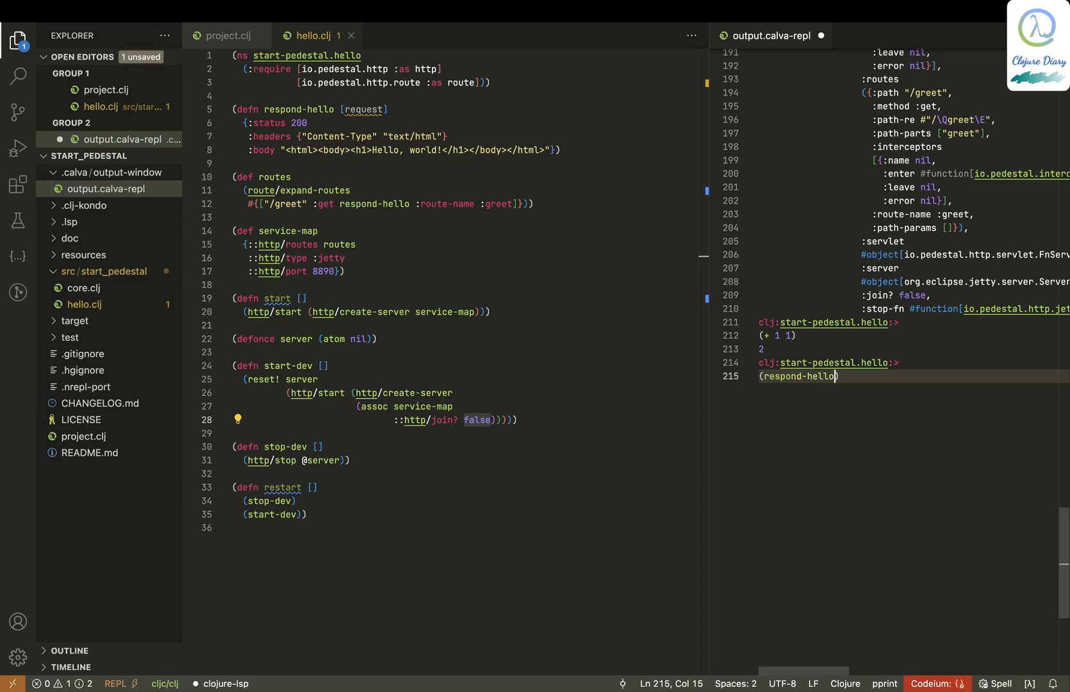
pyautogui.write('{}')
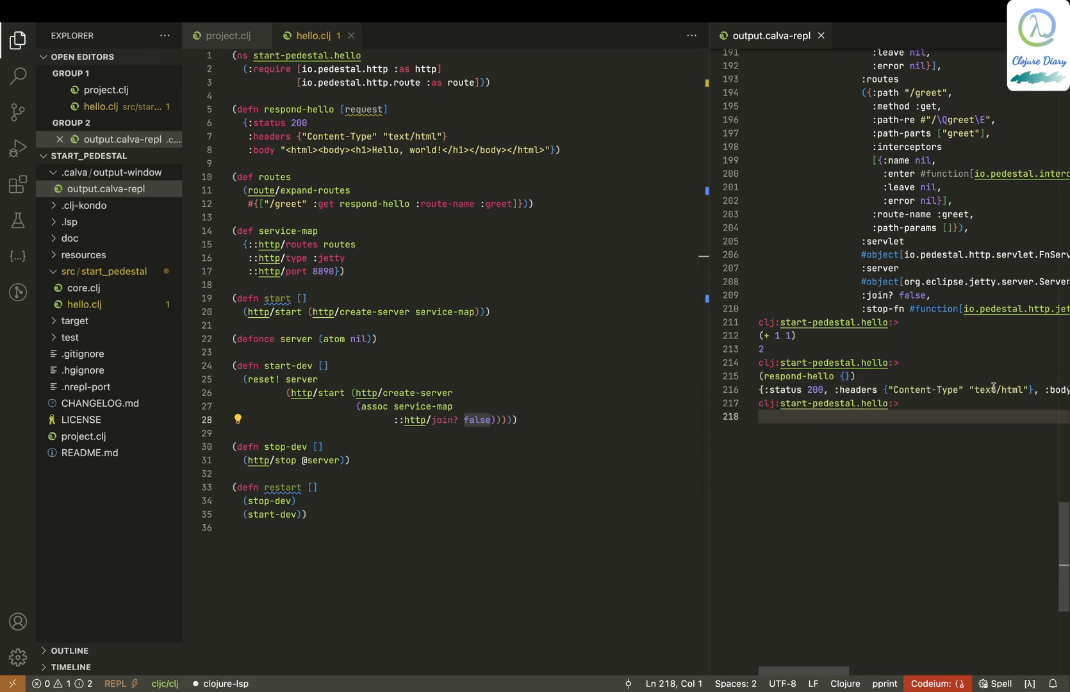
pyautogui.hscroll(3)
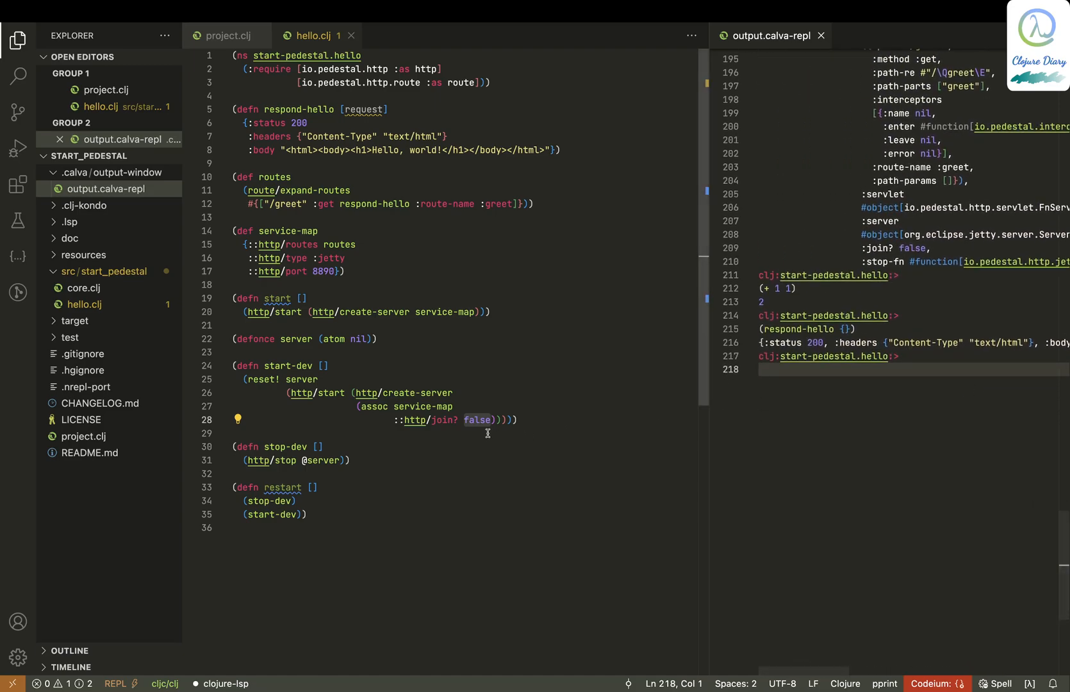
pyautogui.click(492, 420)
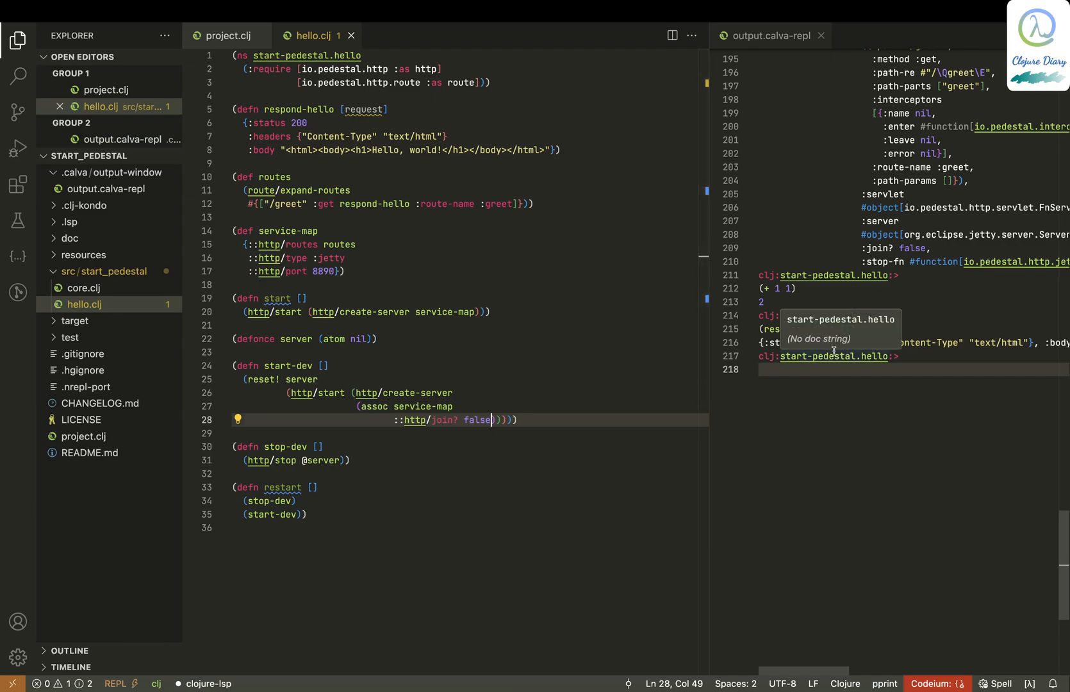
pyautogui.moveTo(717, 288)
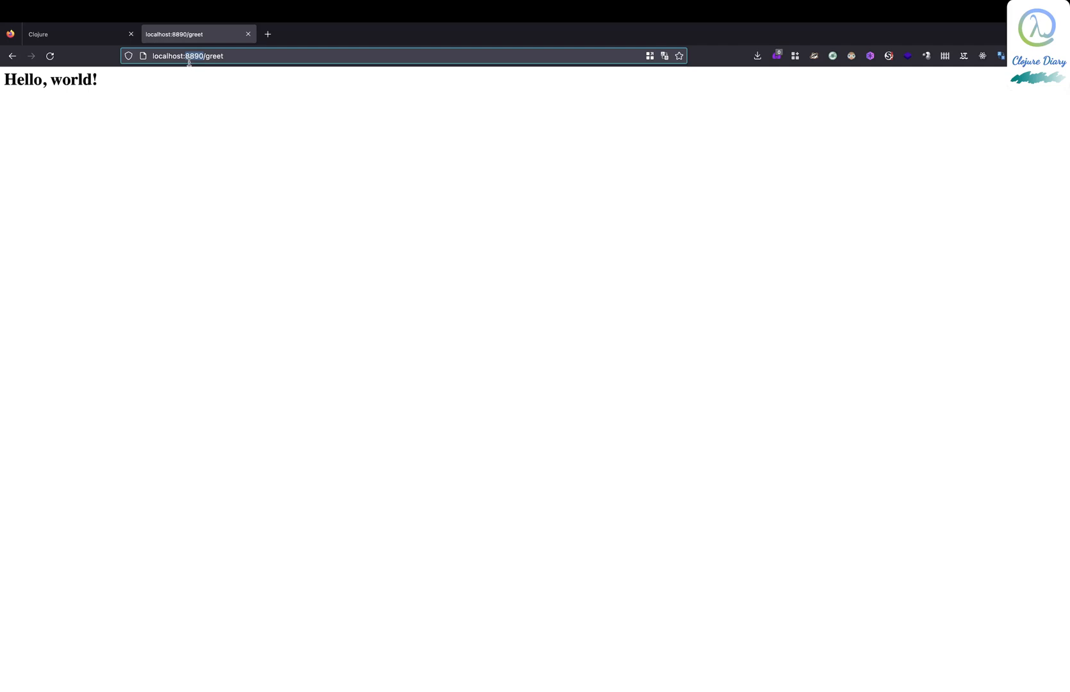
pyautogui.click(189, 55)
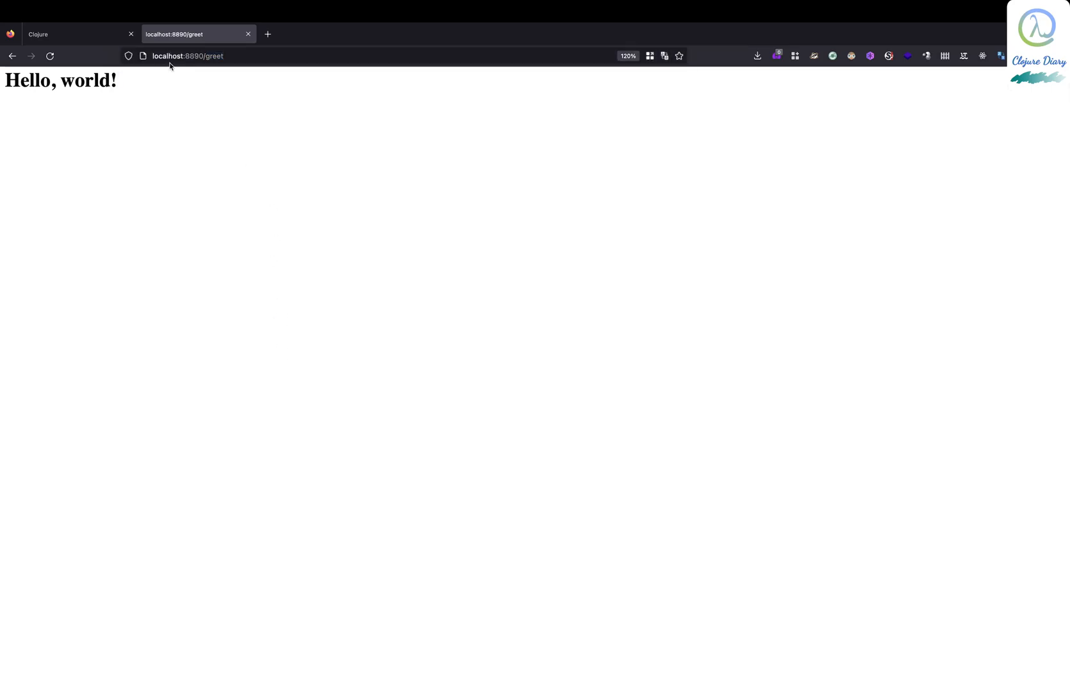
pyautogui.click(192, 56)
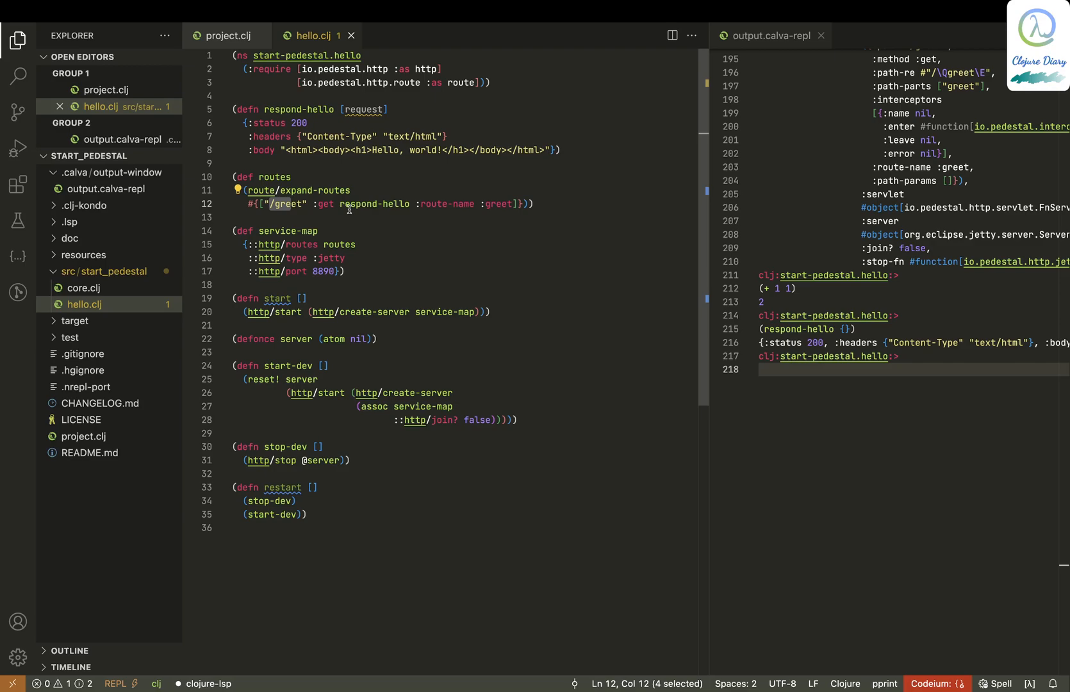
pyautogui.doubleClick(375, 204)
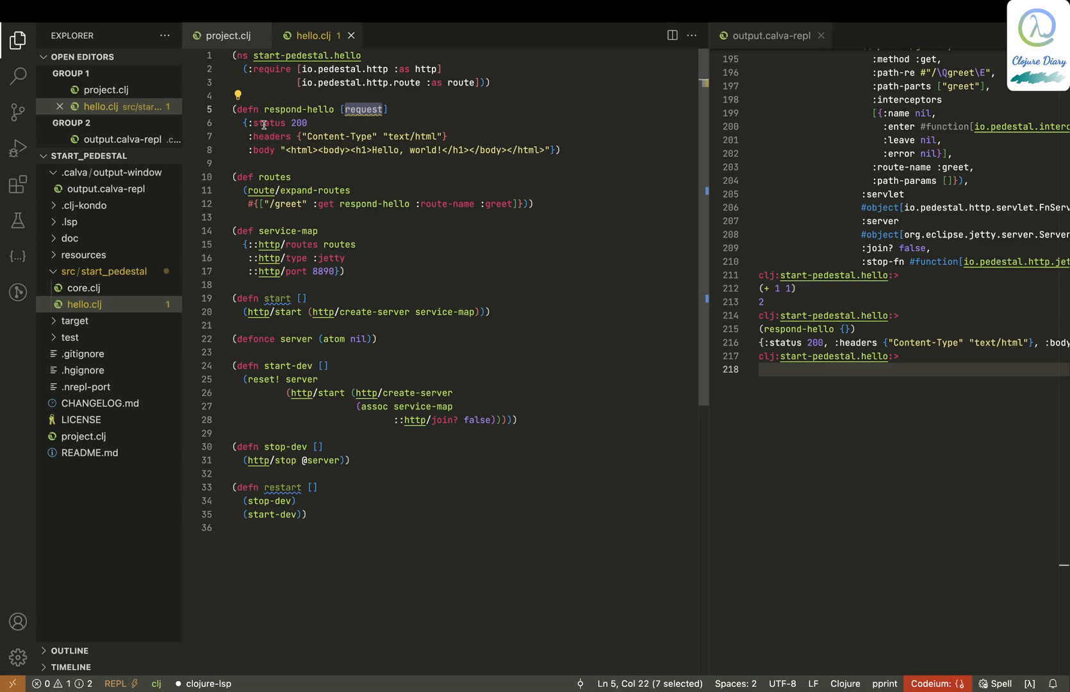
pyautogui.moveTo(329, 119)
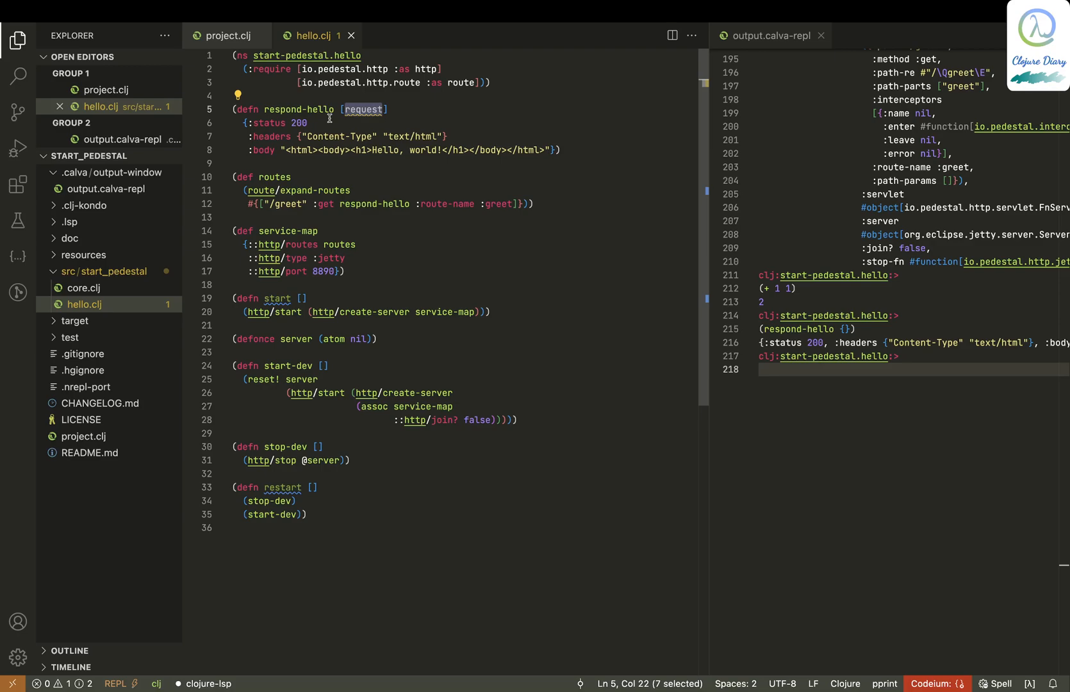
pyautogui.press('cmd+tab')
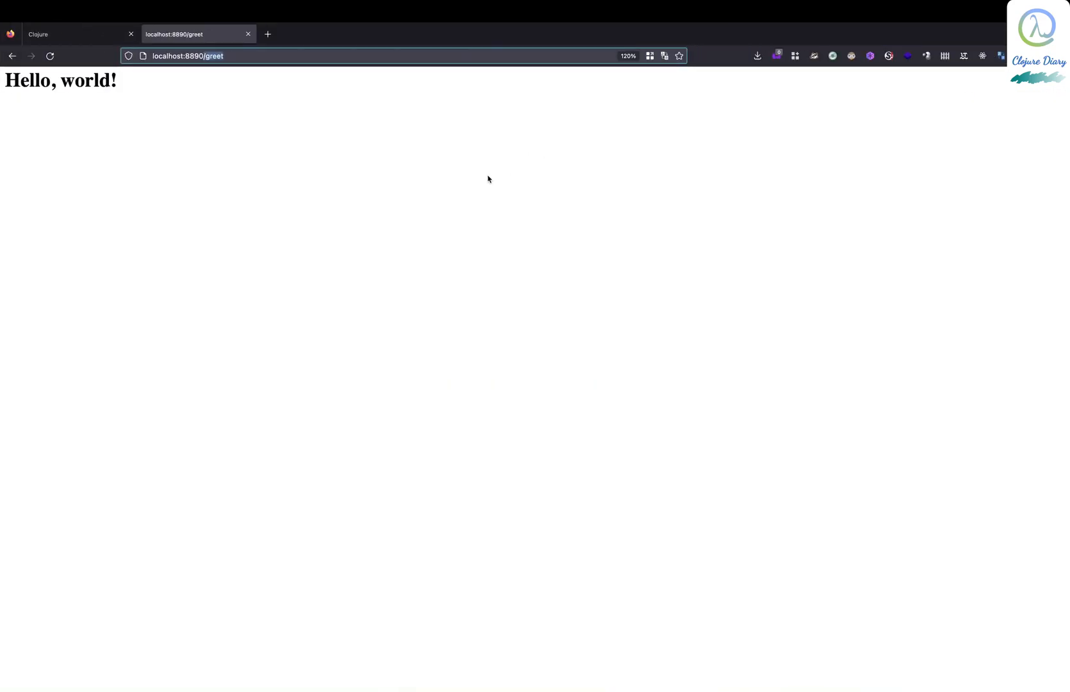
pyautogui.click(268, 34)
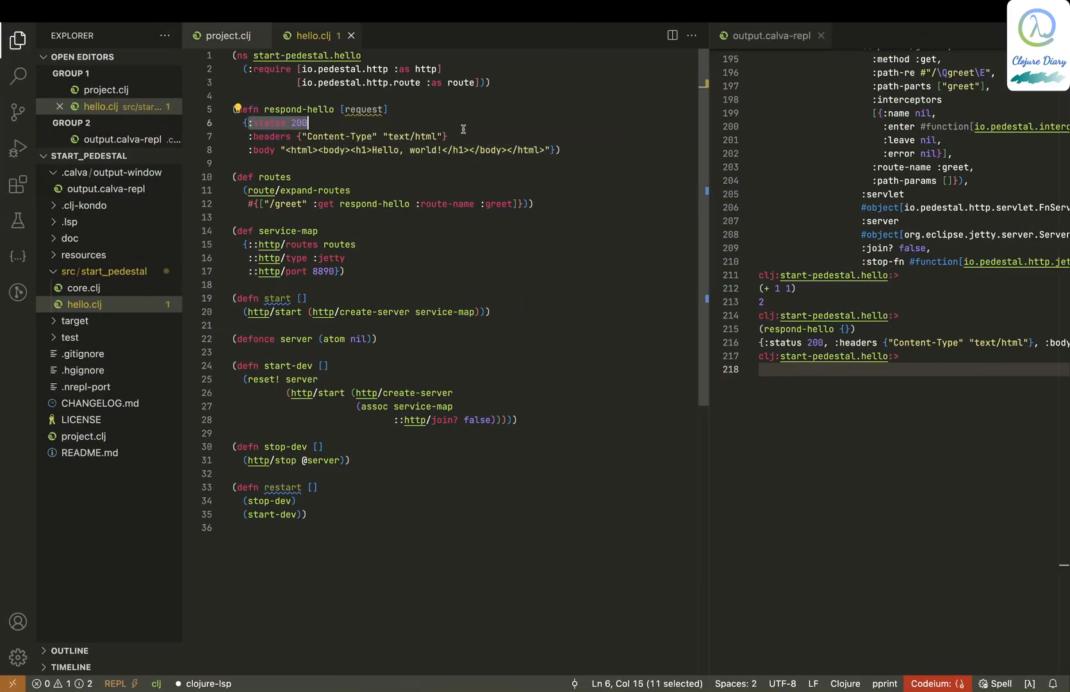
pyautogui.click(454, 136)
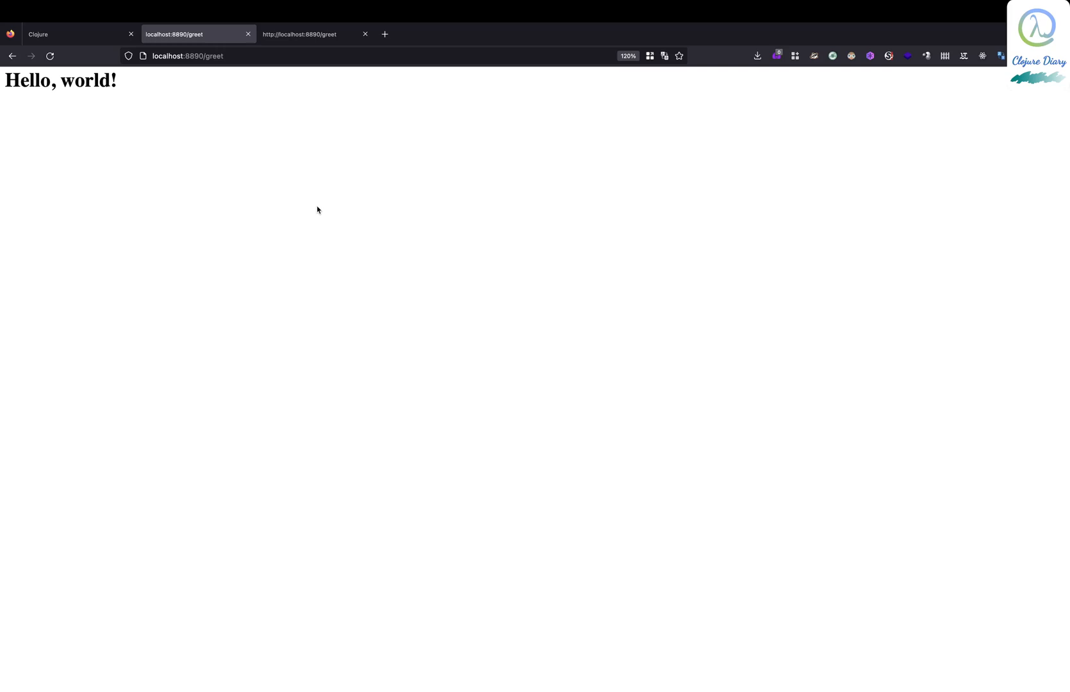
# - Open devtools' Network panel, reload, and show the greet request's headers
pyautogui.rightClick(319, 210)
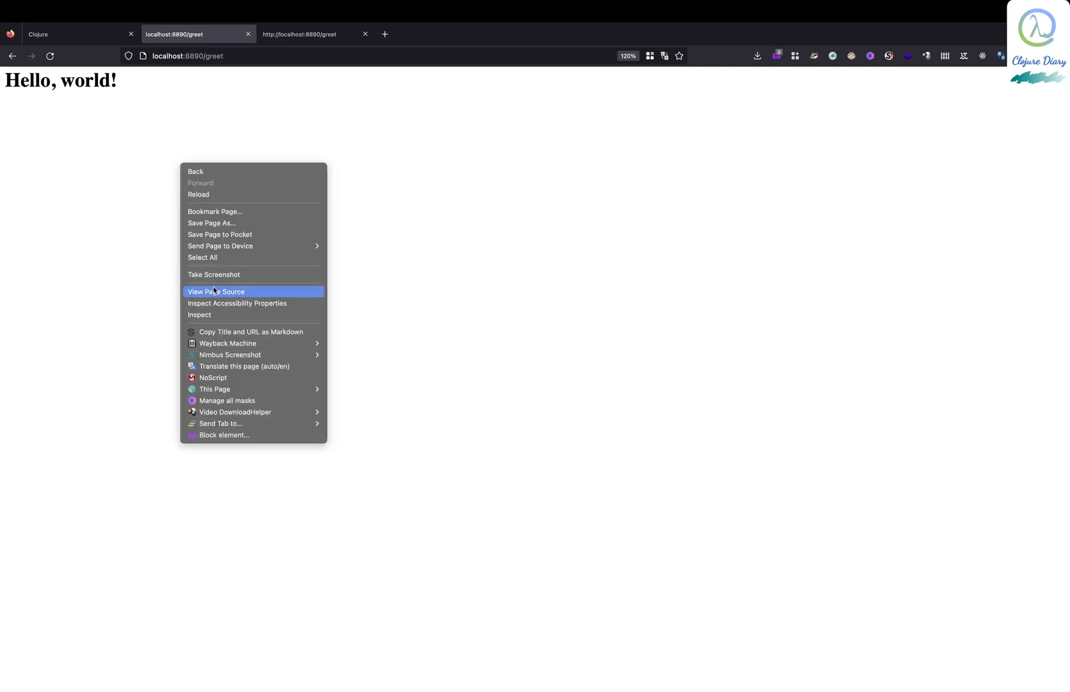
pyautogui.click(200, 315)
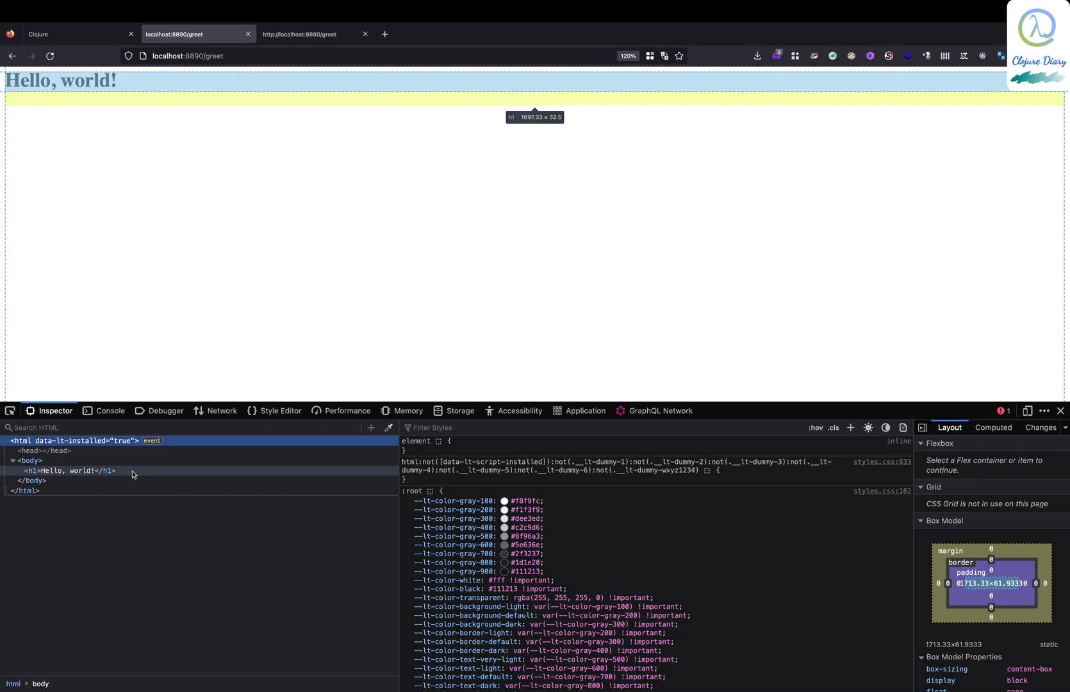
pyautogui.click(222, 411)
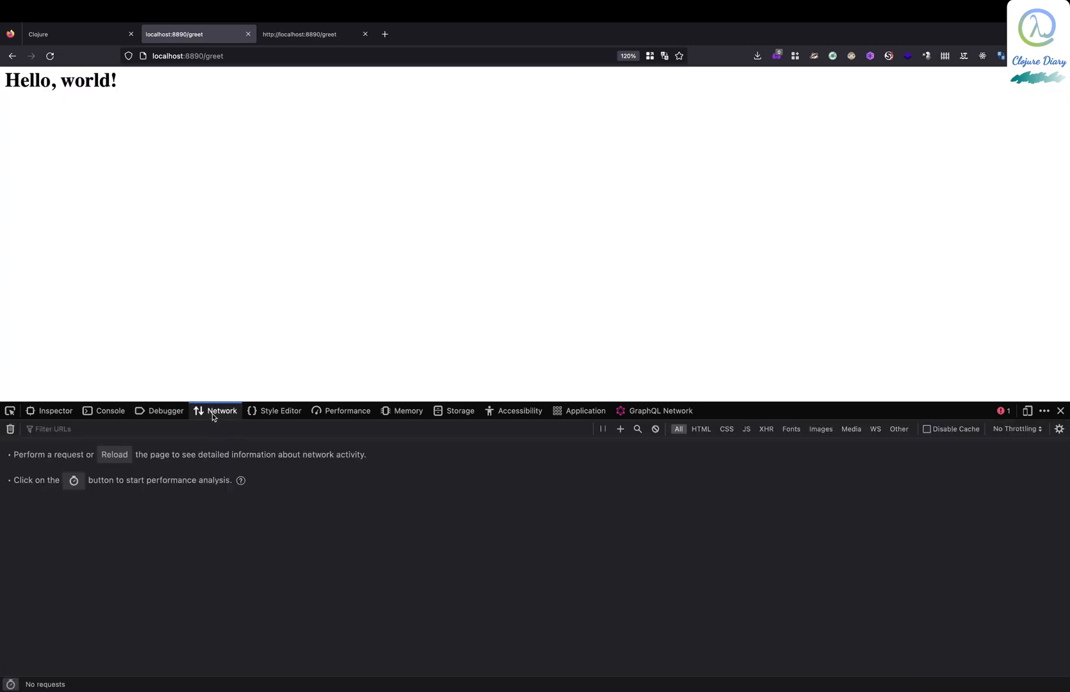
pyautogui.click(52, 56)
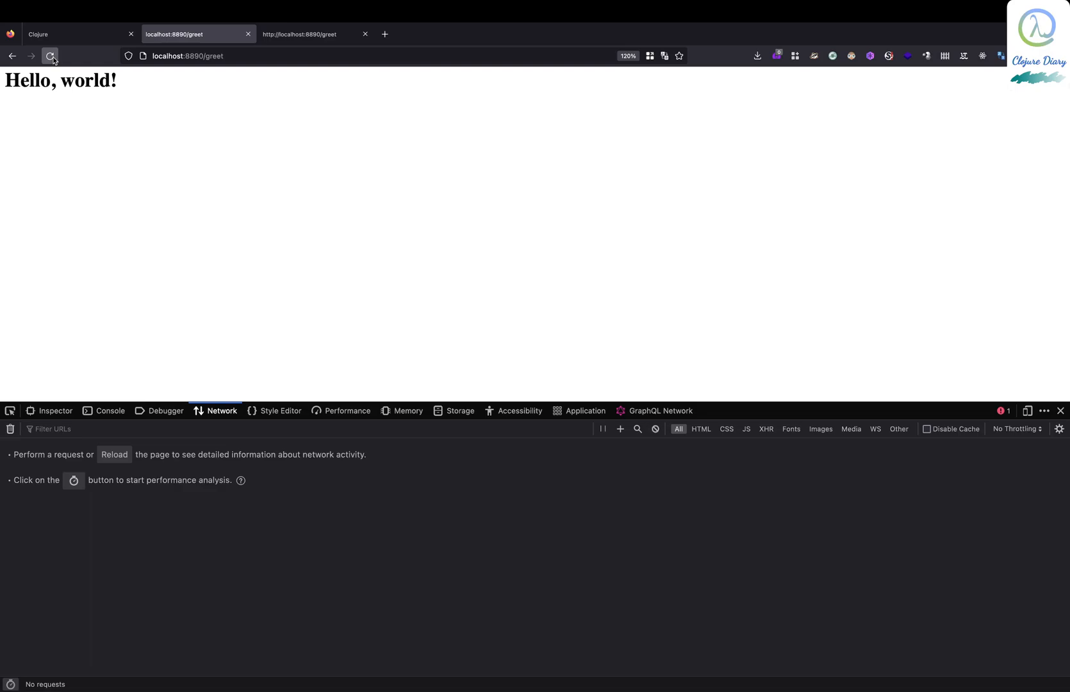
pyautogui.click(50, 55)
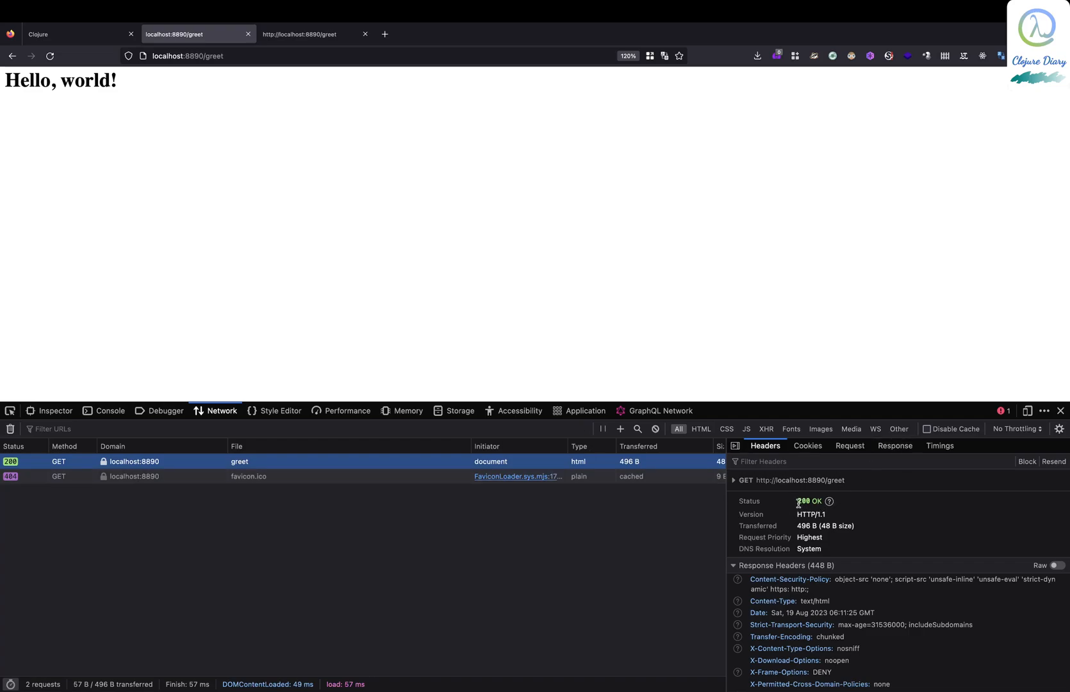
pyautogui.moveTo(800, 522)
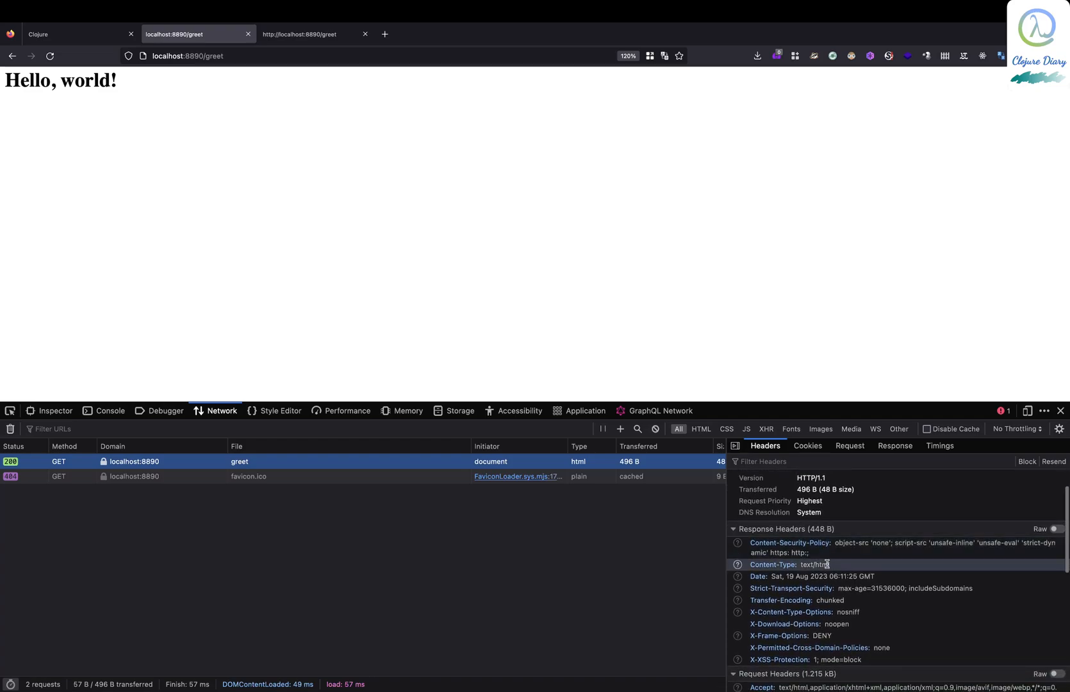
# - Select the text/html Content-Type value and the Hello, world! heading text
pyautogui.doubleClick(815, 564)
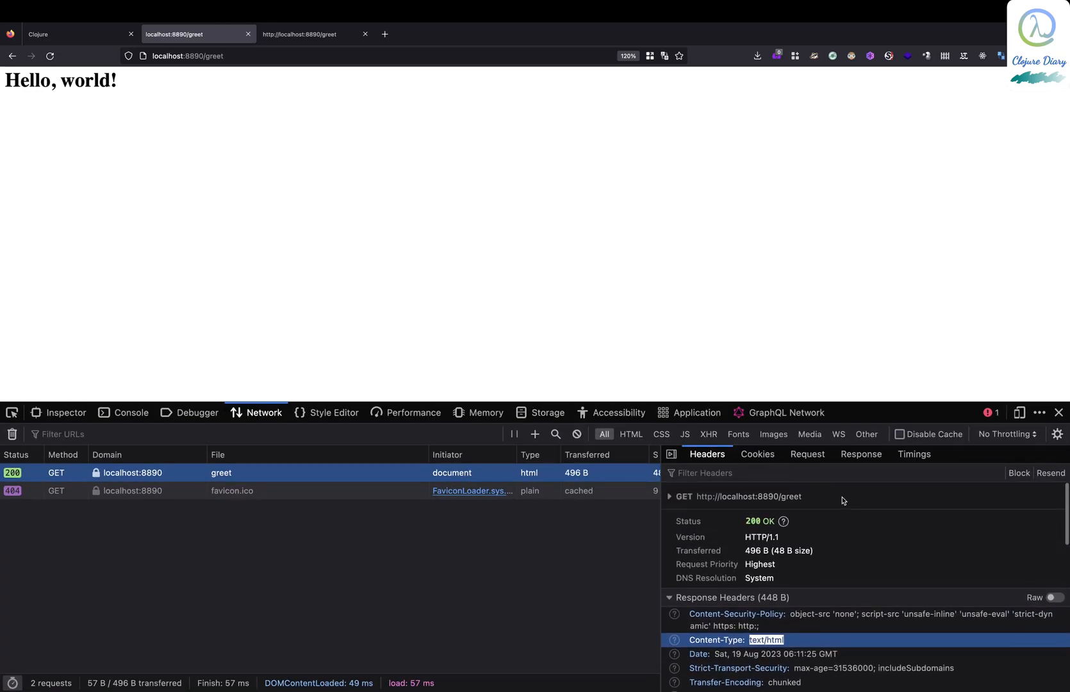
pyautogui.scroll(-3)
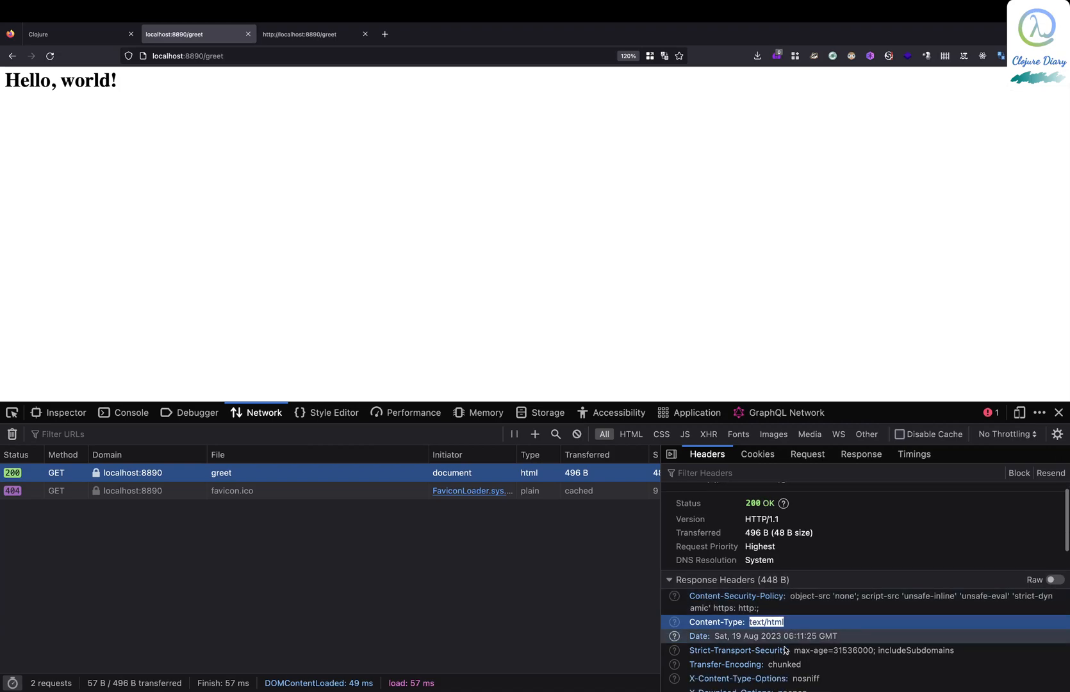
pyautogui.scroll(-3)
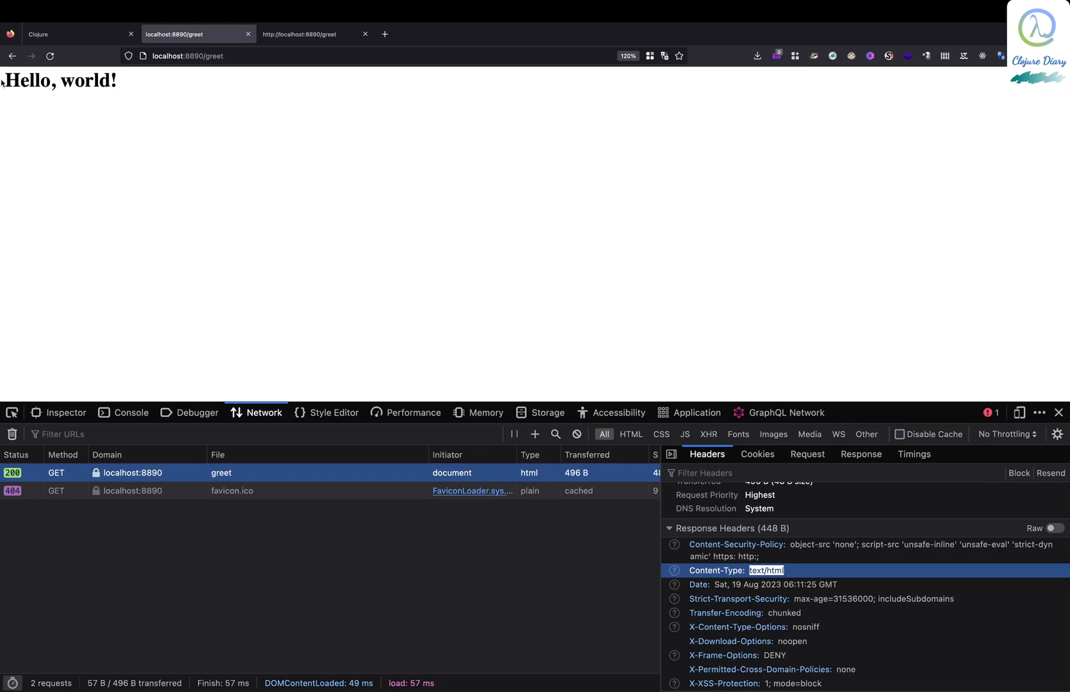
pyautogui.doubleClick(58, 80)
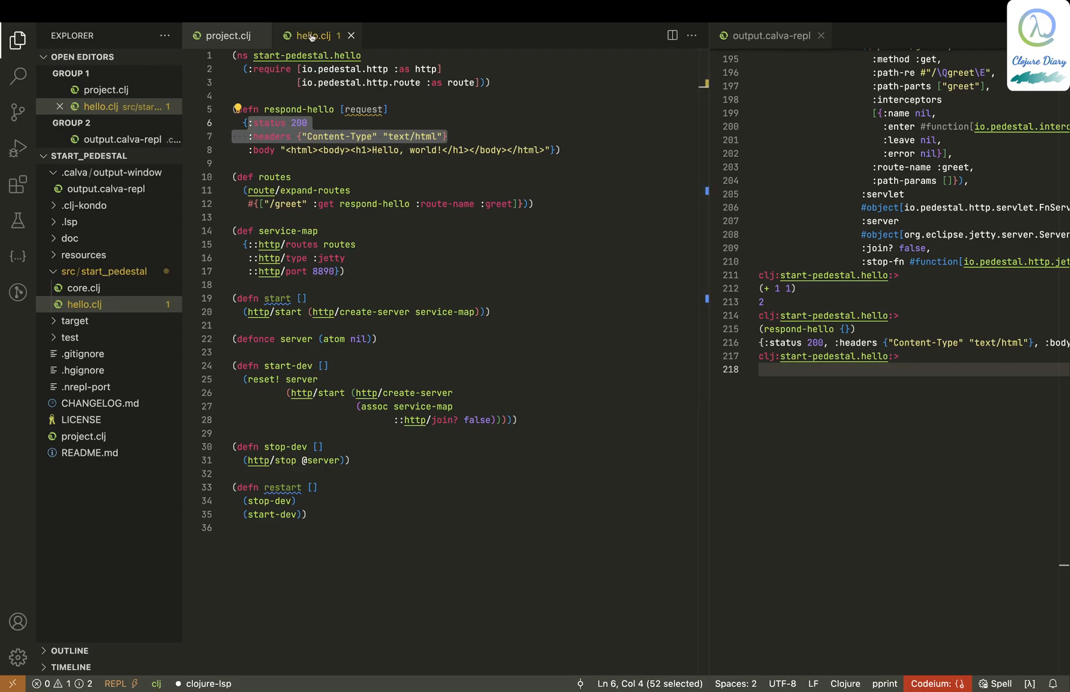
# - Glance at project.clj, return to hello.clj, and begin a new REPL form
pyautogui.click(227, 35)
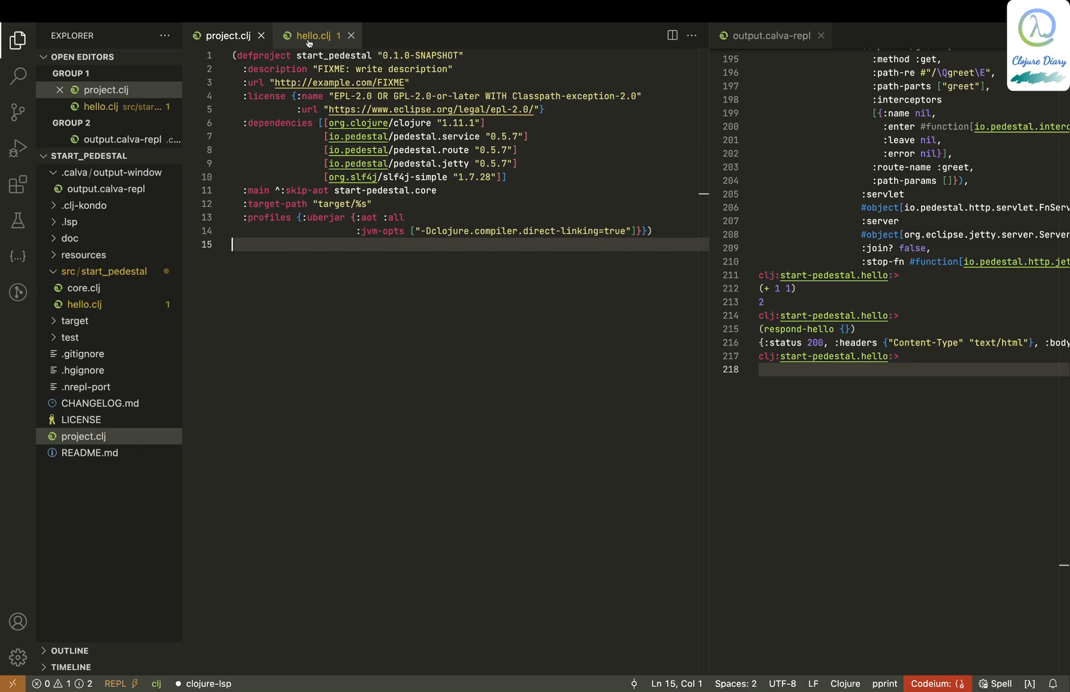
pyautogui.click(321, 35)
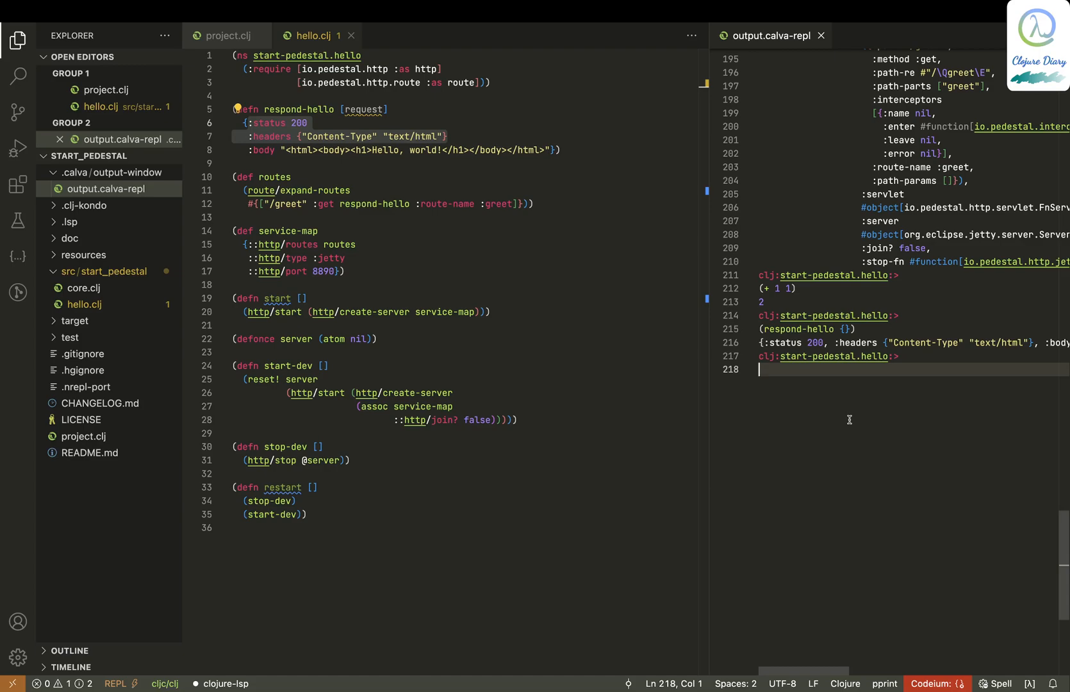
pyautogui.write('(sti')
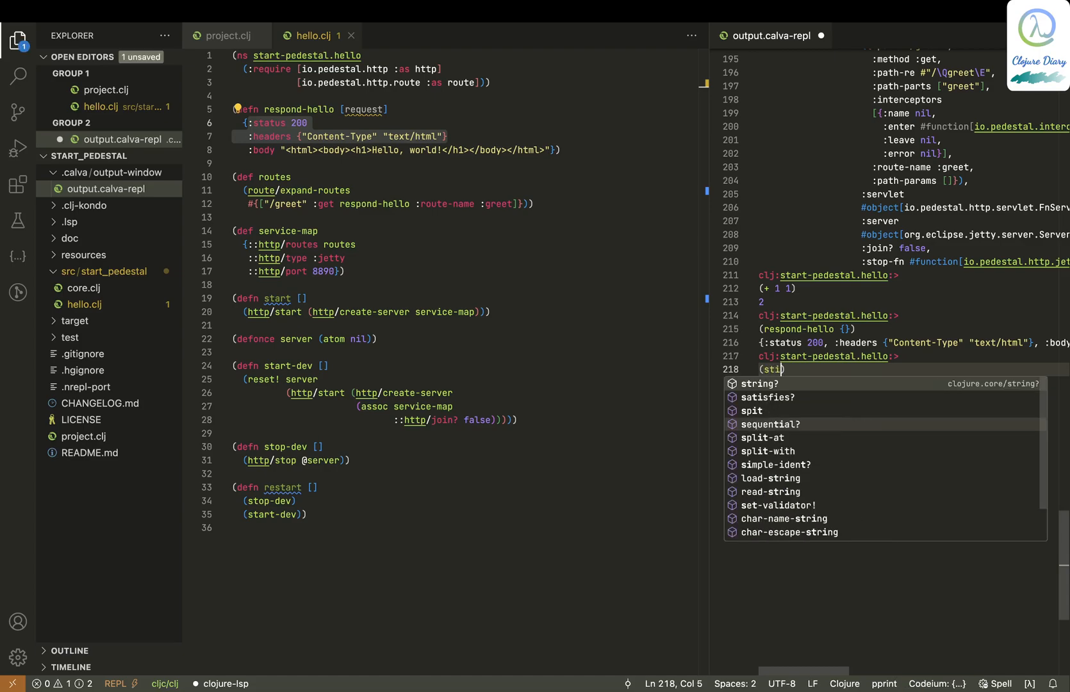
pyautogui.press('Backspace')
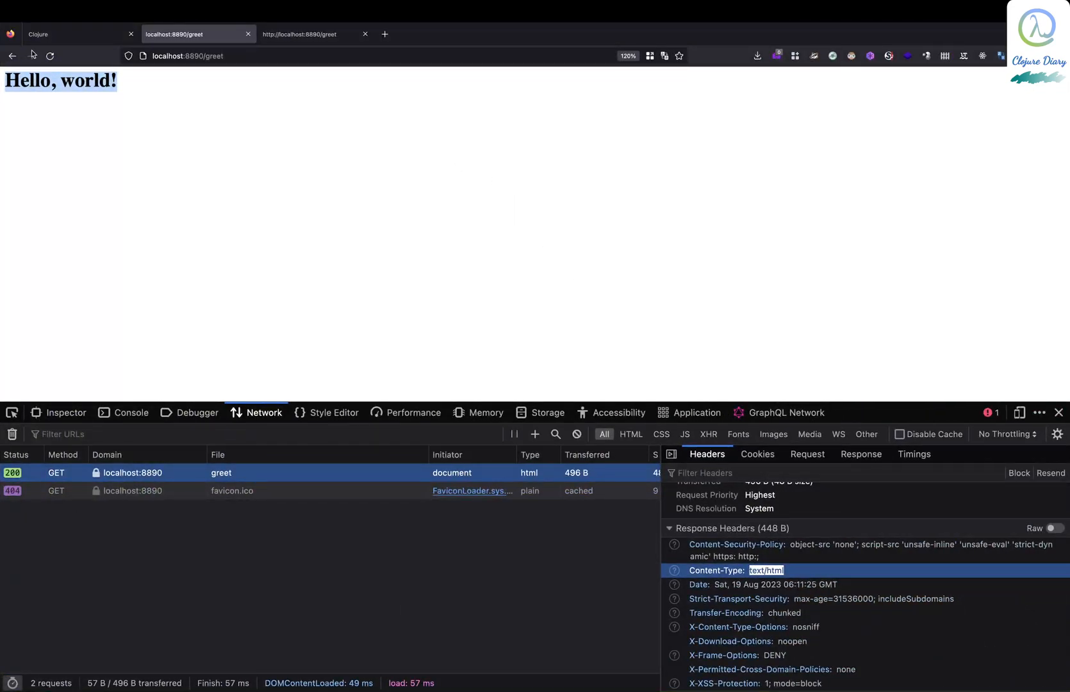
# - Reload the greet page in Firefox, then bring up VSCodium's command list
pyautogui.click(52, 55)
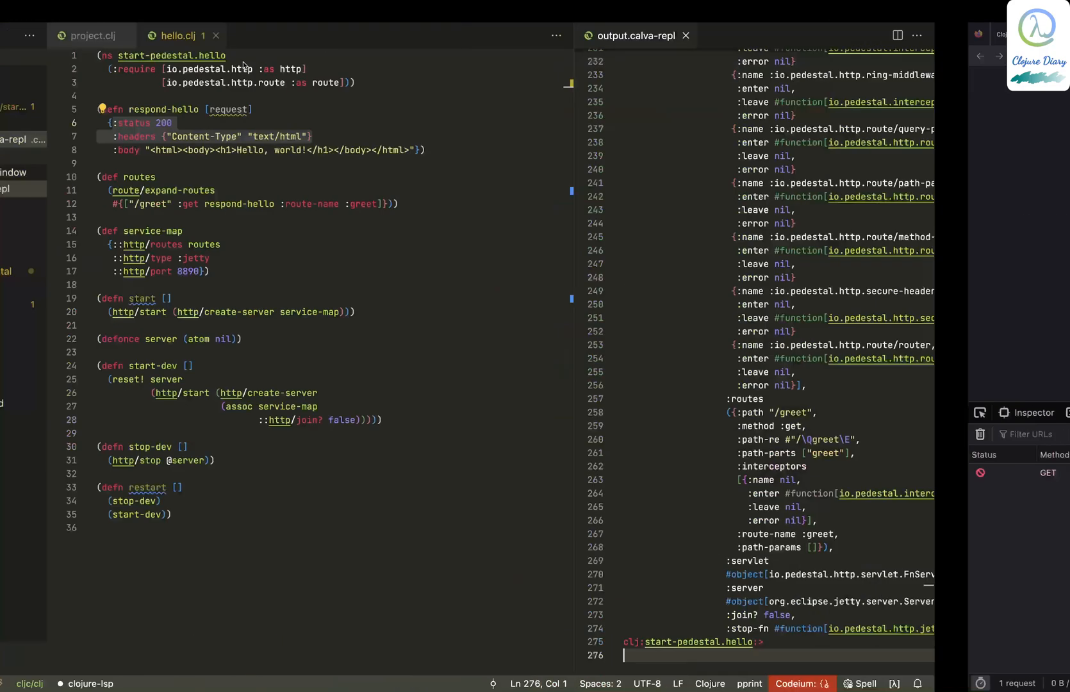
pyautogui.click(15, 40)
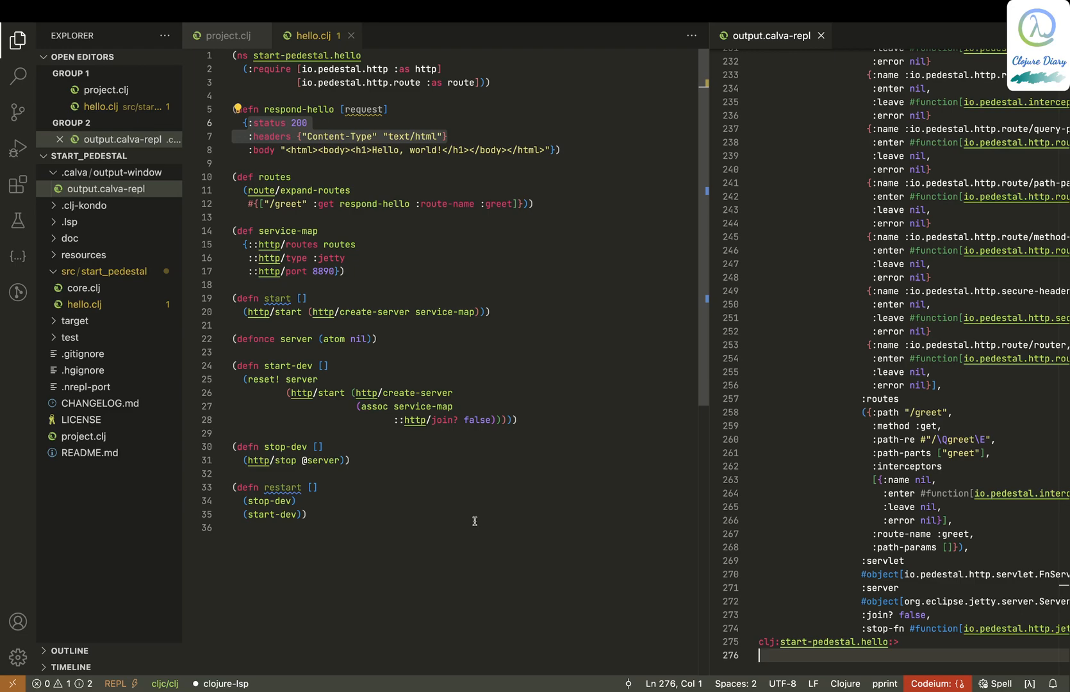
pyautogui.moveTo(387, 526)
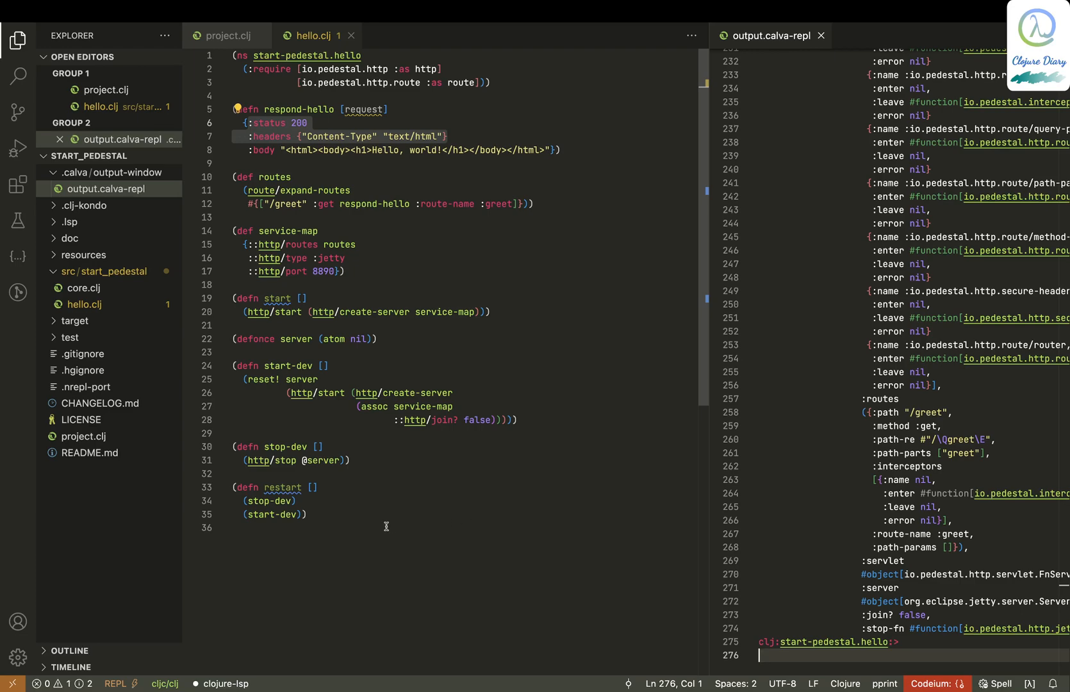
pyautogui.moveTo(474, 454)
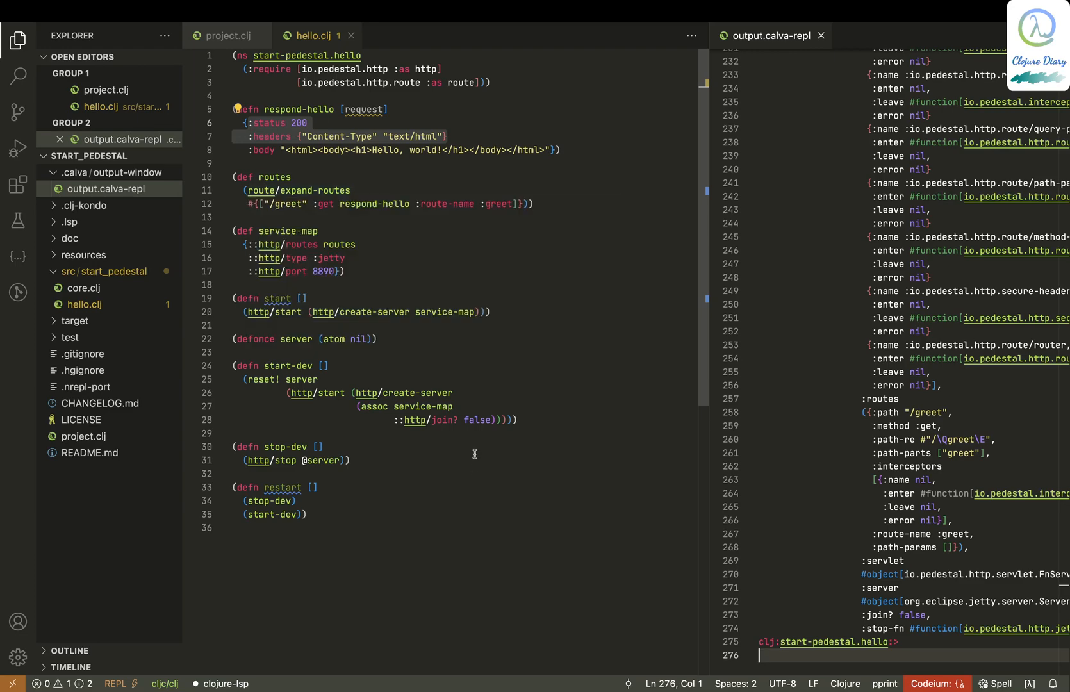
pyautogui.press('Ctrl+P')
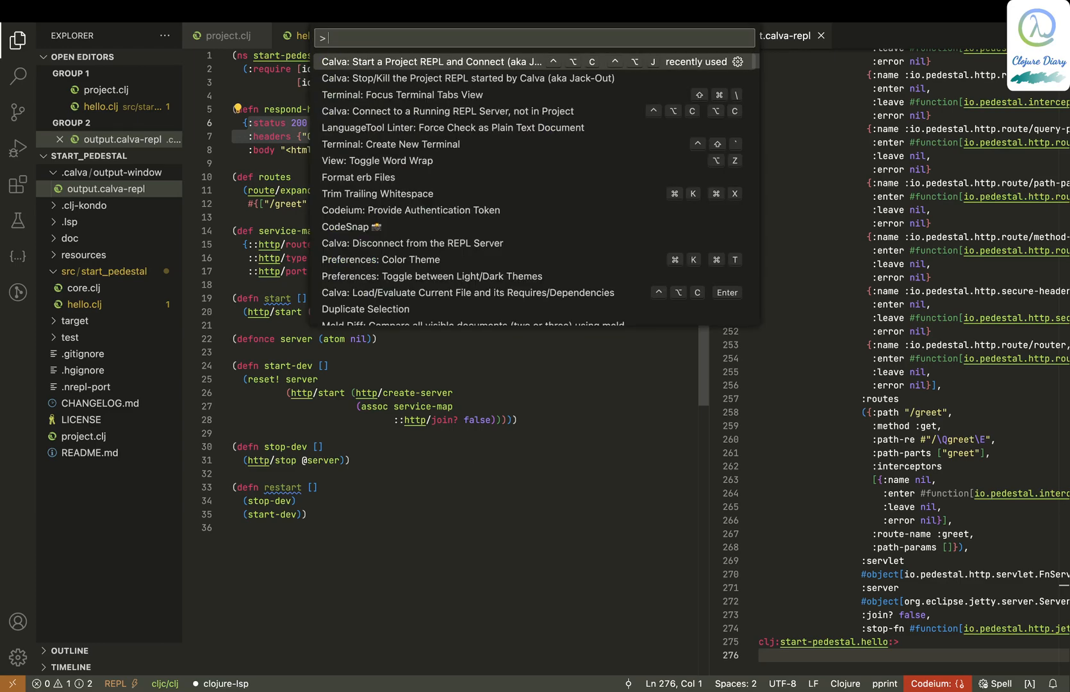
# - Run 'Calva: Stop/Kill the Project REPL' from the palette so the nREPL connection closes
pyautogui.write('stop r')
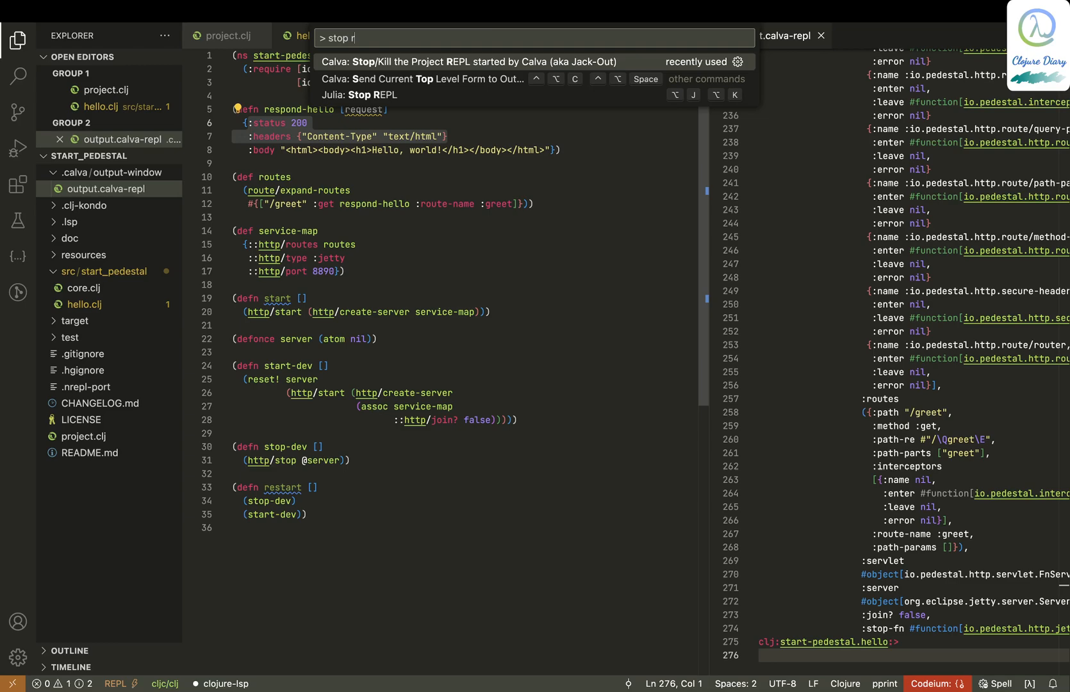
pyautogui.write('epl')
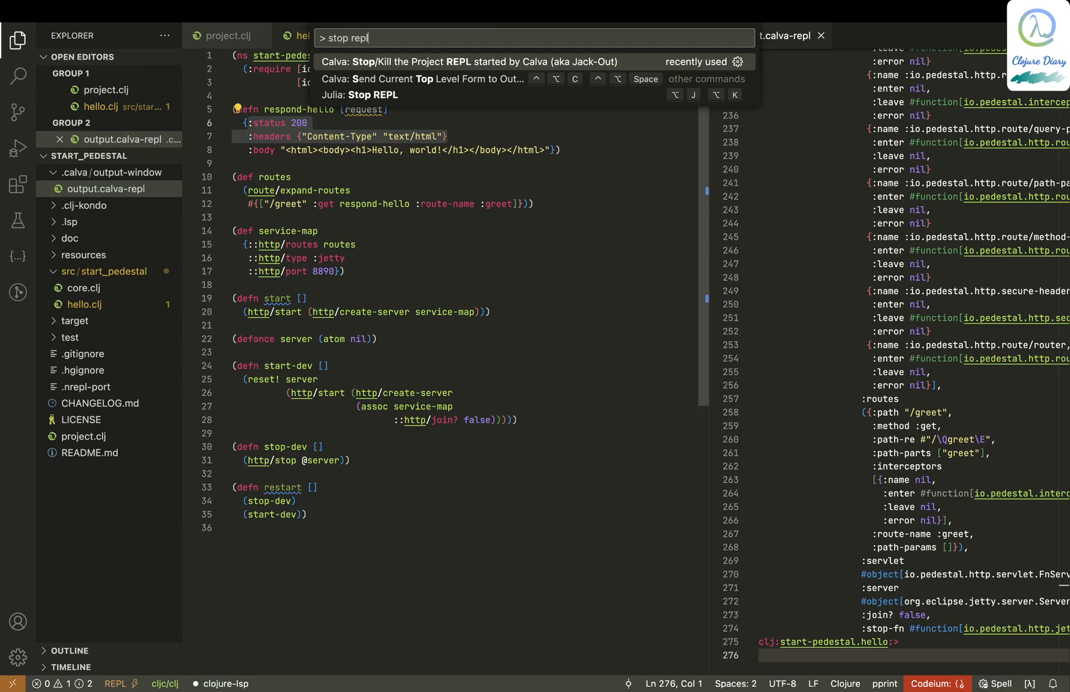
pyautogui.click(473, 61)
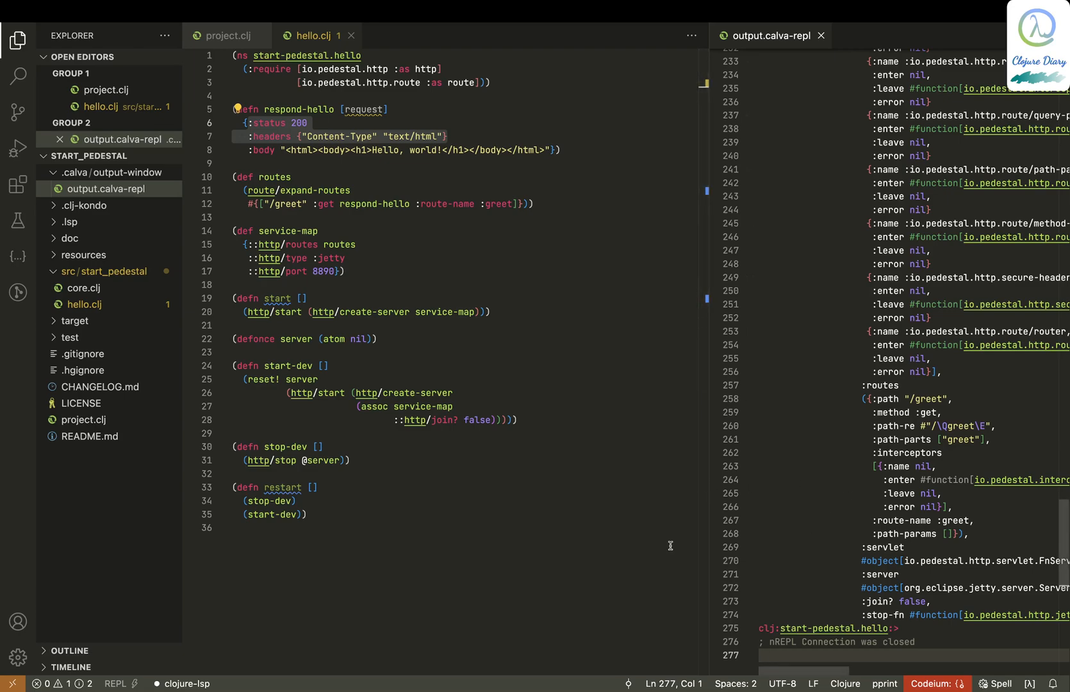
pyautogui.moveTo(515, 366)
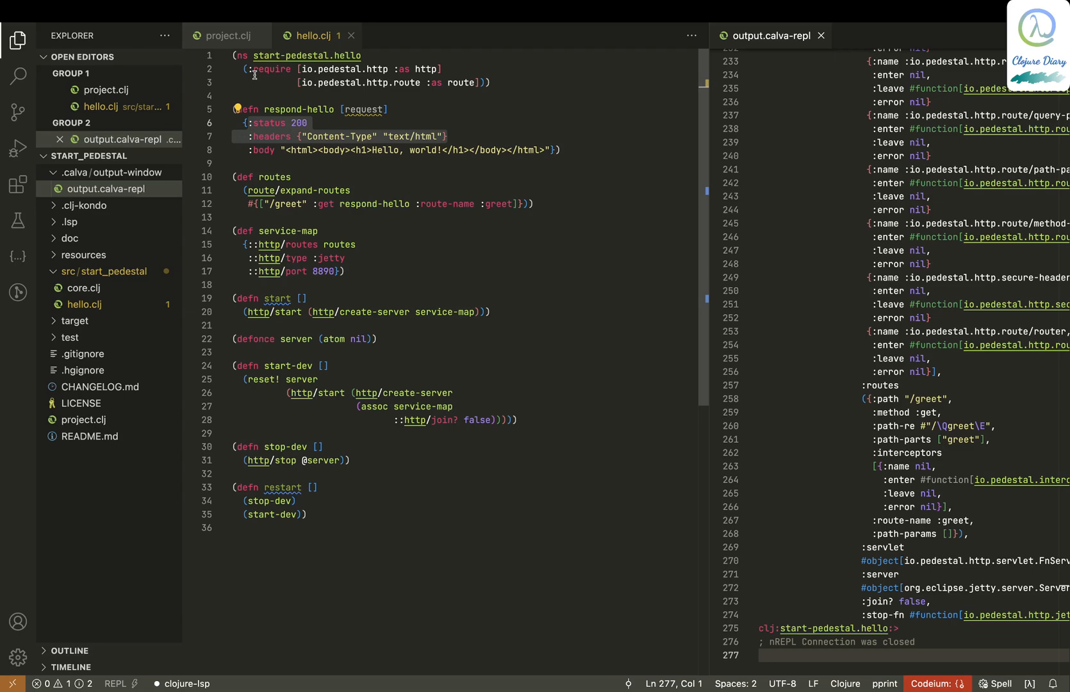
pyautogui.moveTo(325, 539)
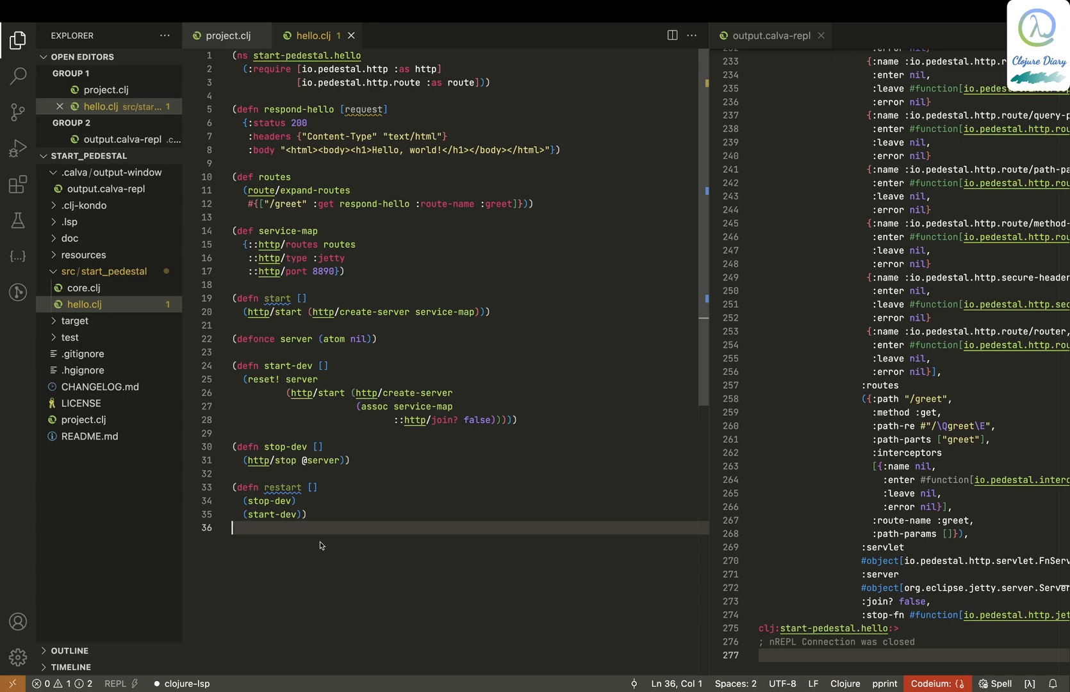
pyautogui.moveTo(474, 216)
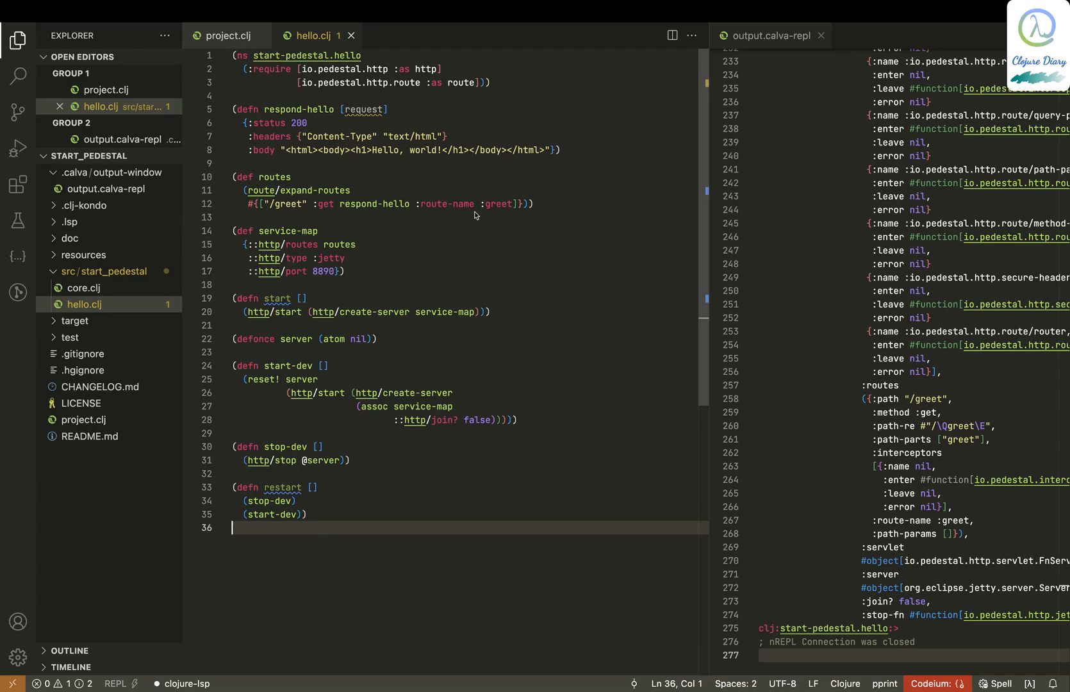
pyautogui.press('Cmd+Tab')
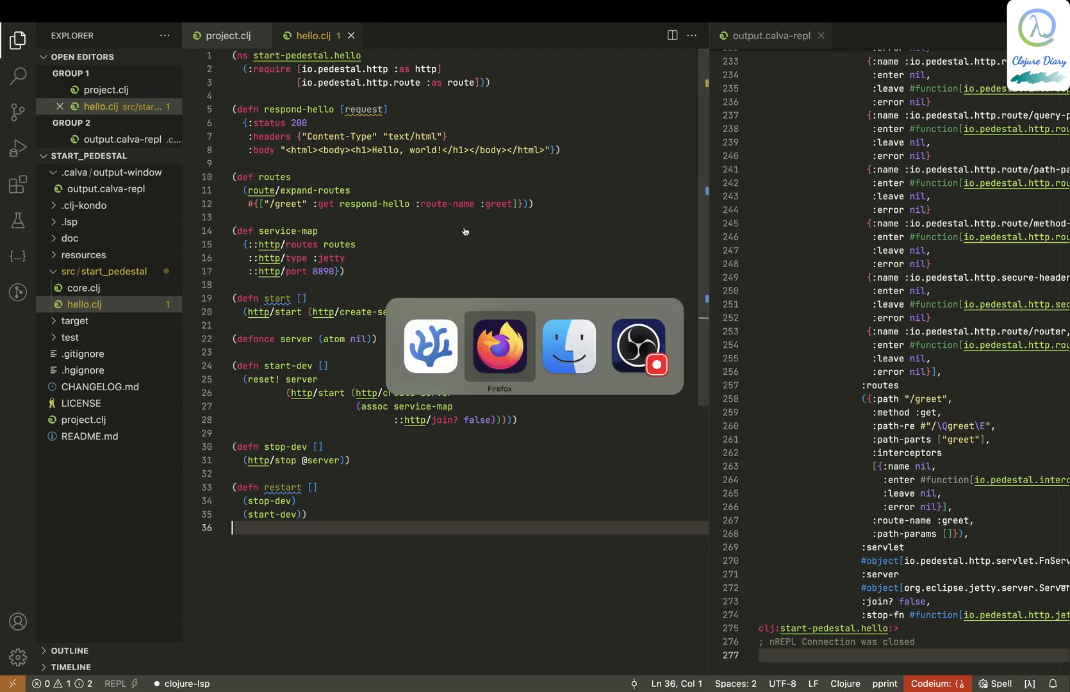
# - Confirm localhost:8890/greet no longer connects, try htmx.org in a new tab, then return to VSCodium
pyautogui.click(499, 346)
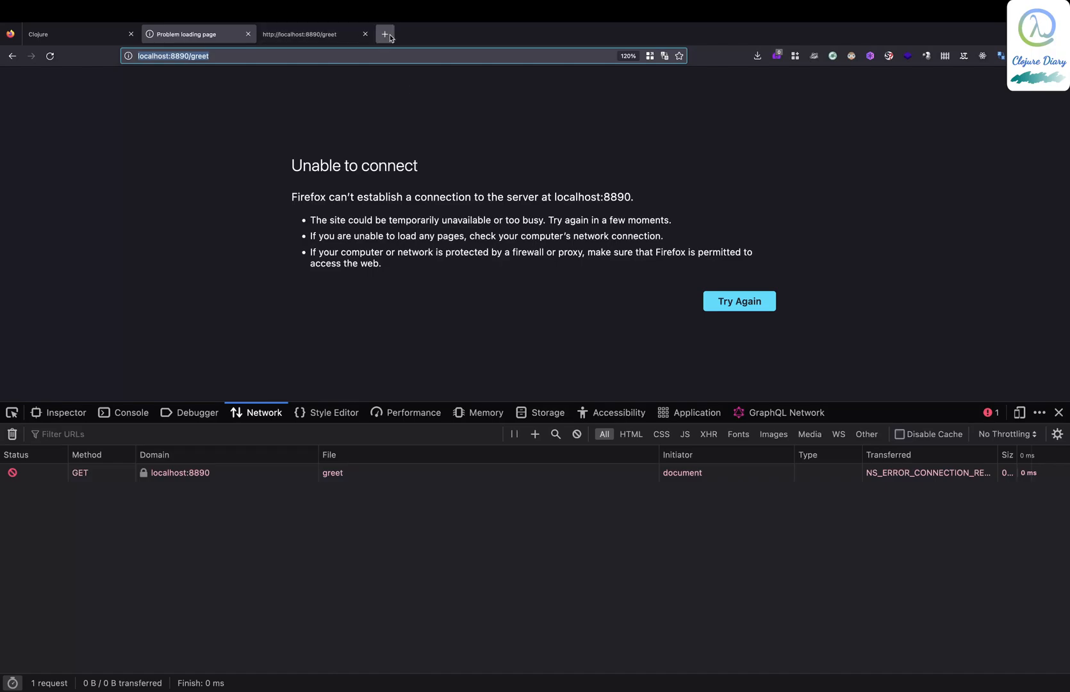
pyautogui.click(388, 34)
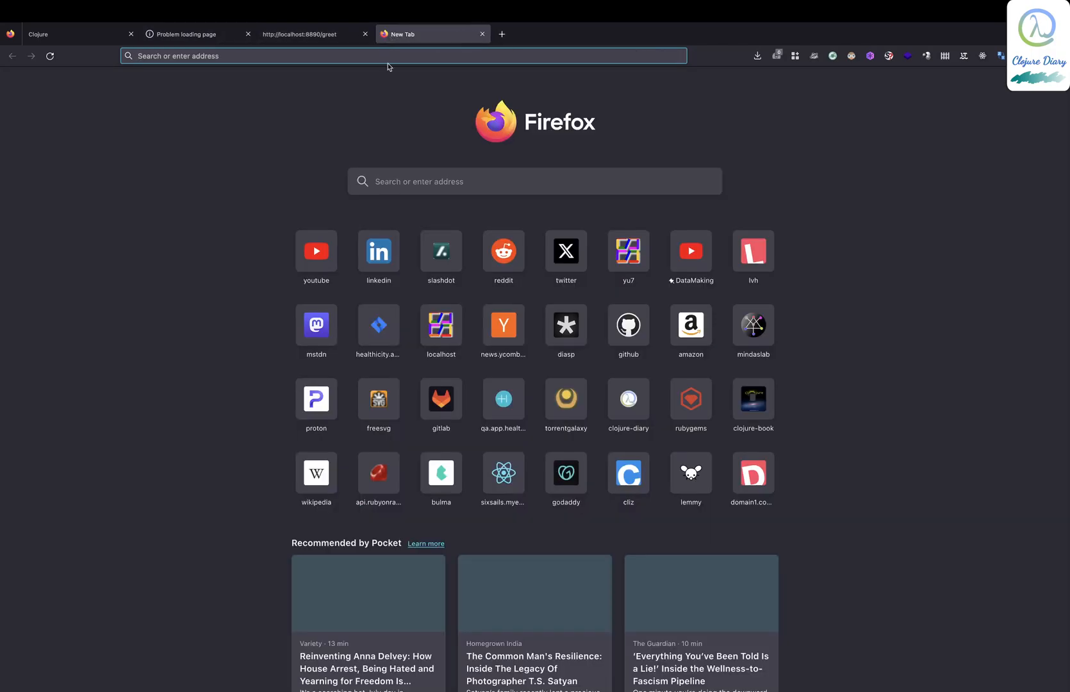
pyautogui.write('healthicity.atlassian.net/')
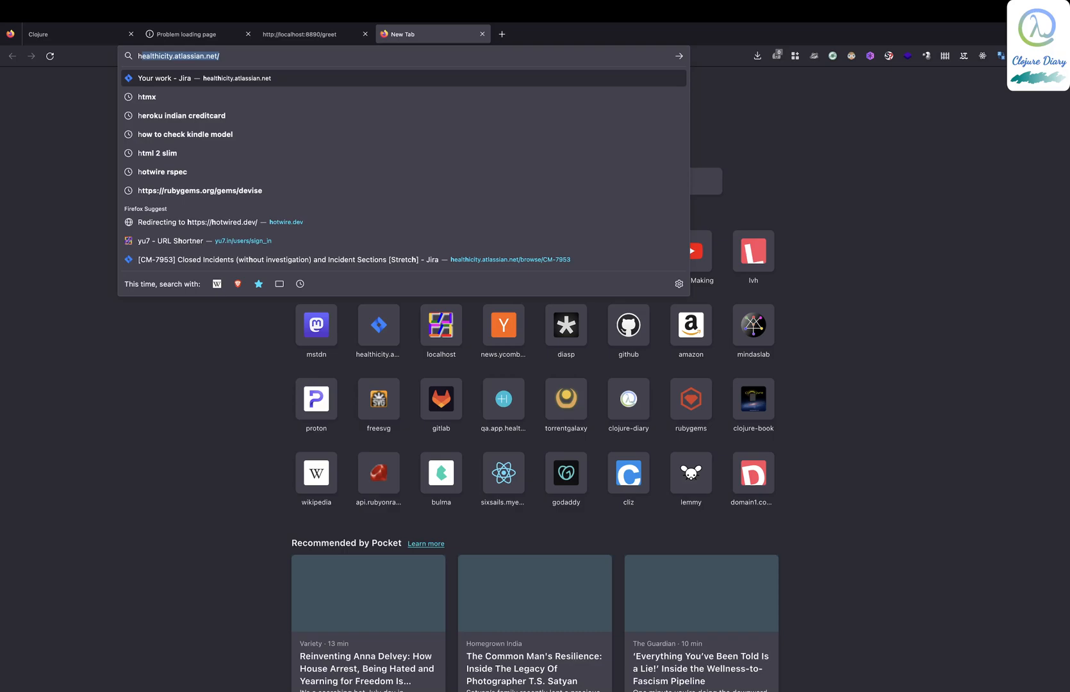
pyautogui.write('htmx.org')
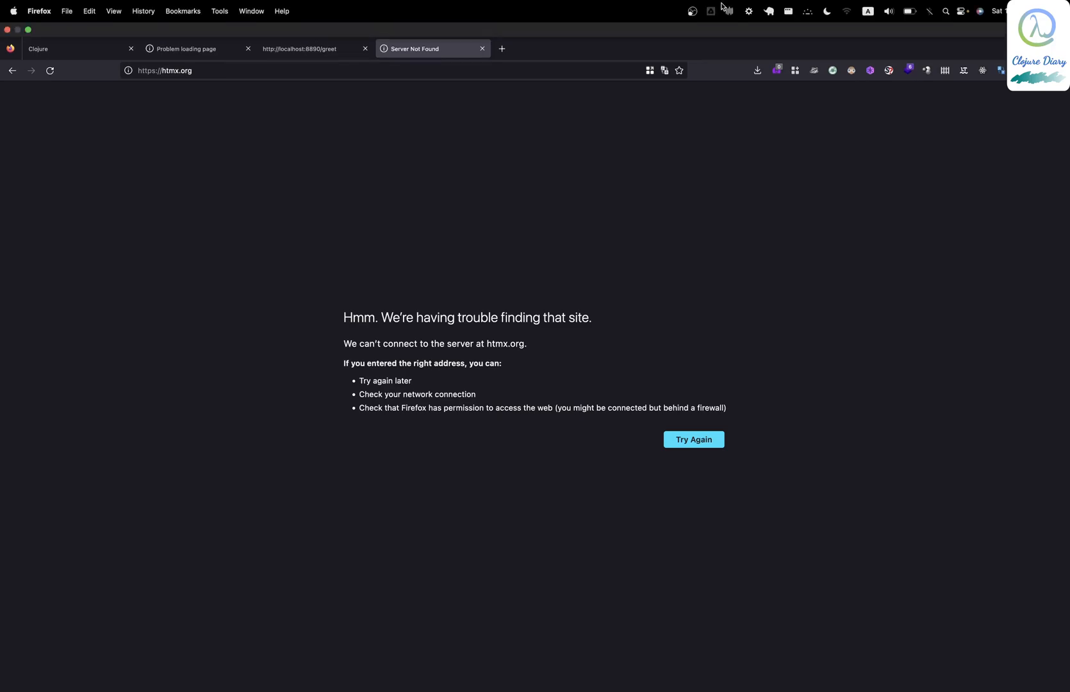
pyautogui.click(845, 11)
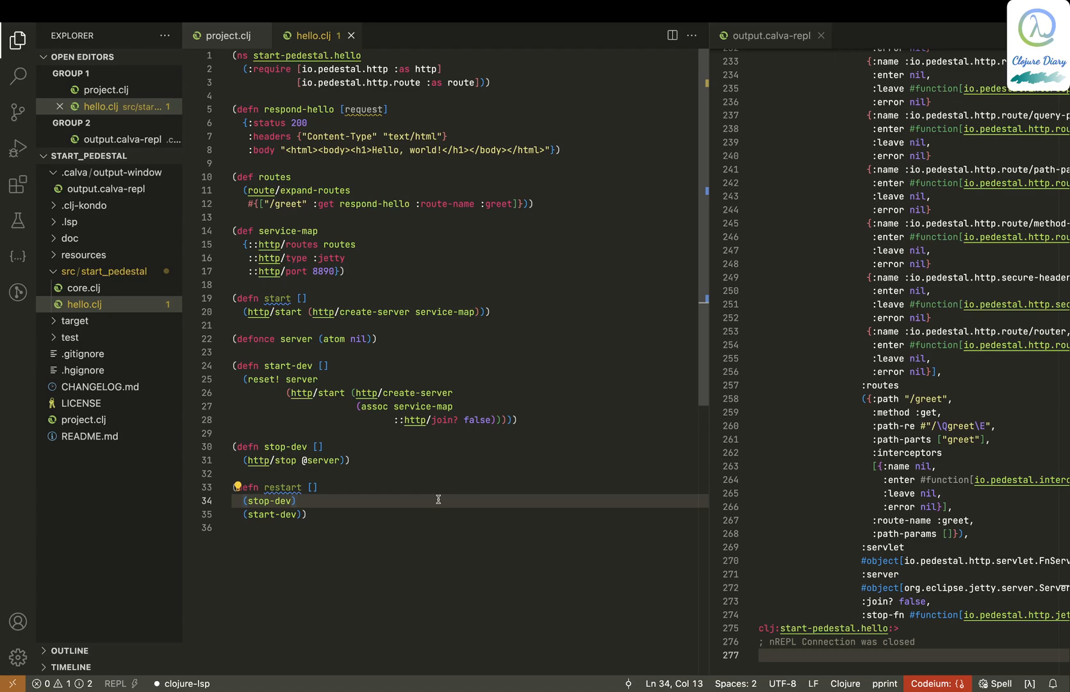
pyautogui.moveTo(480, 103)
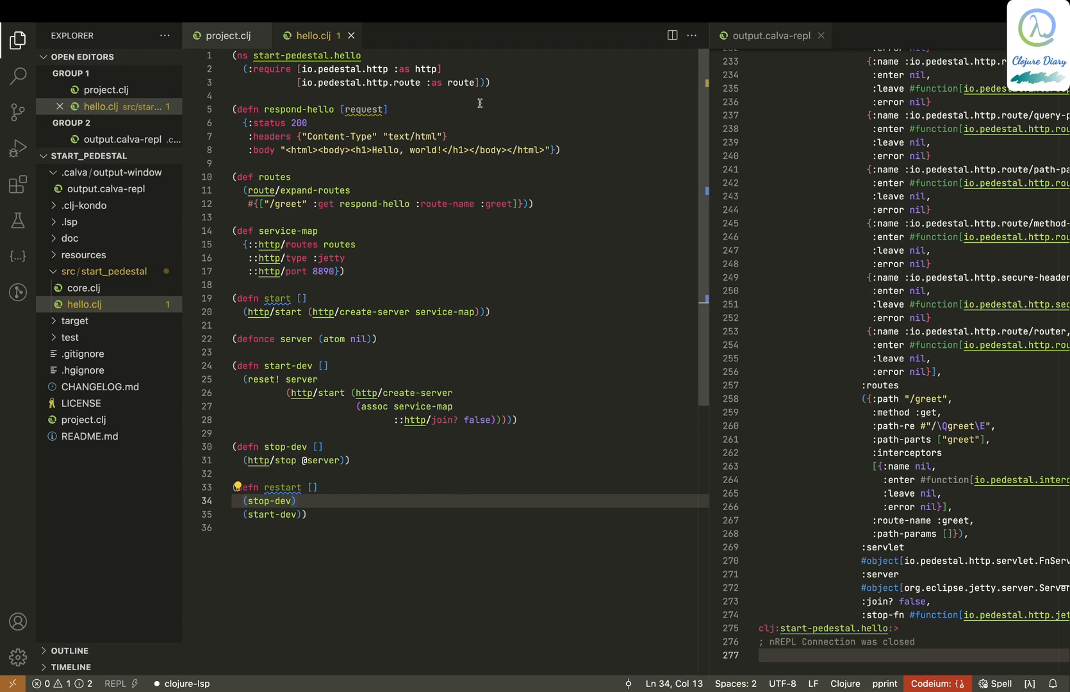
pyautogui.click(689, 11)
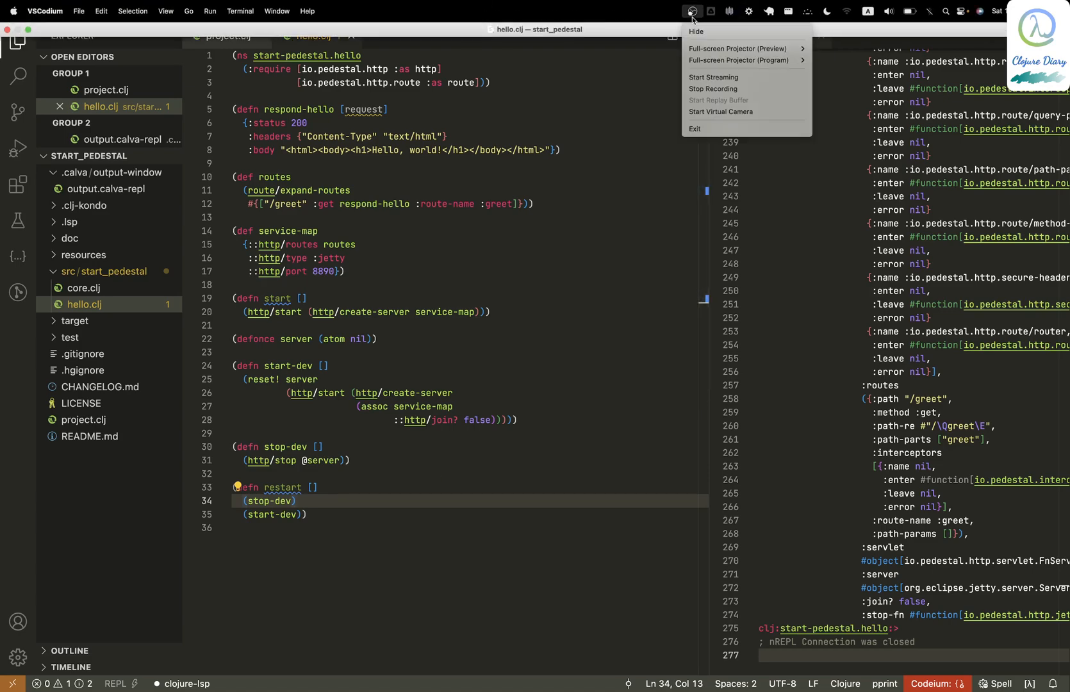